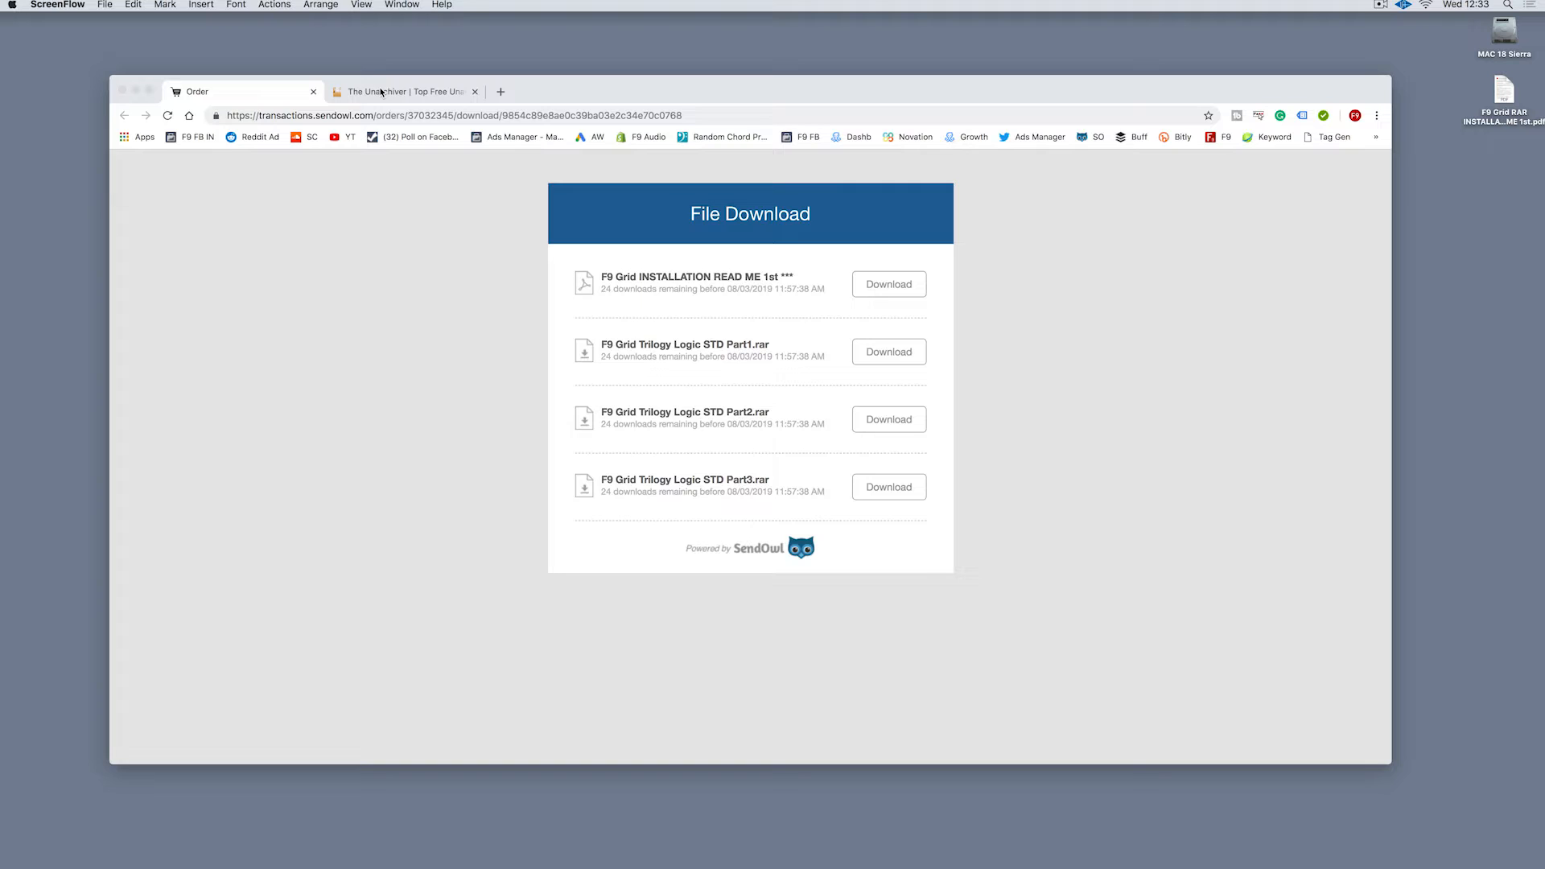
# Download the F9 Grid Trilogy RAR parts and installation read-me to the desktop.
pyautogui.click(404, 90)
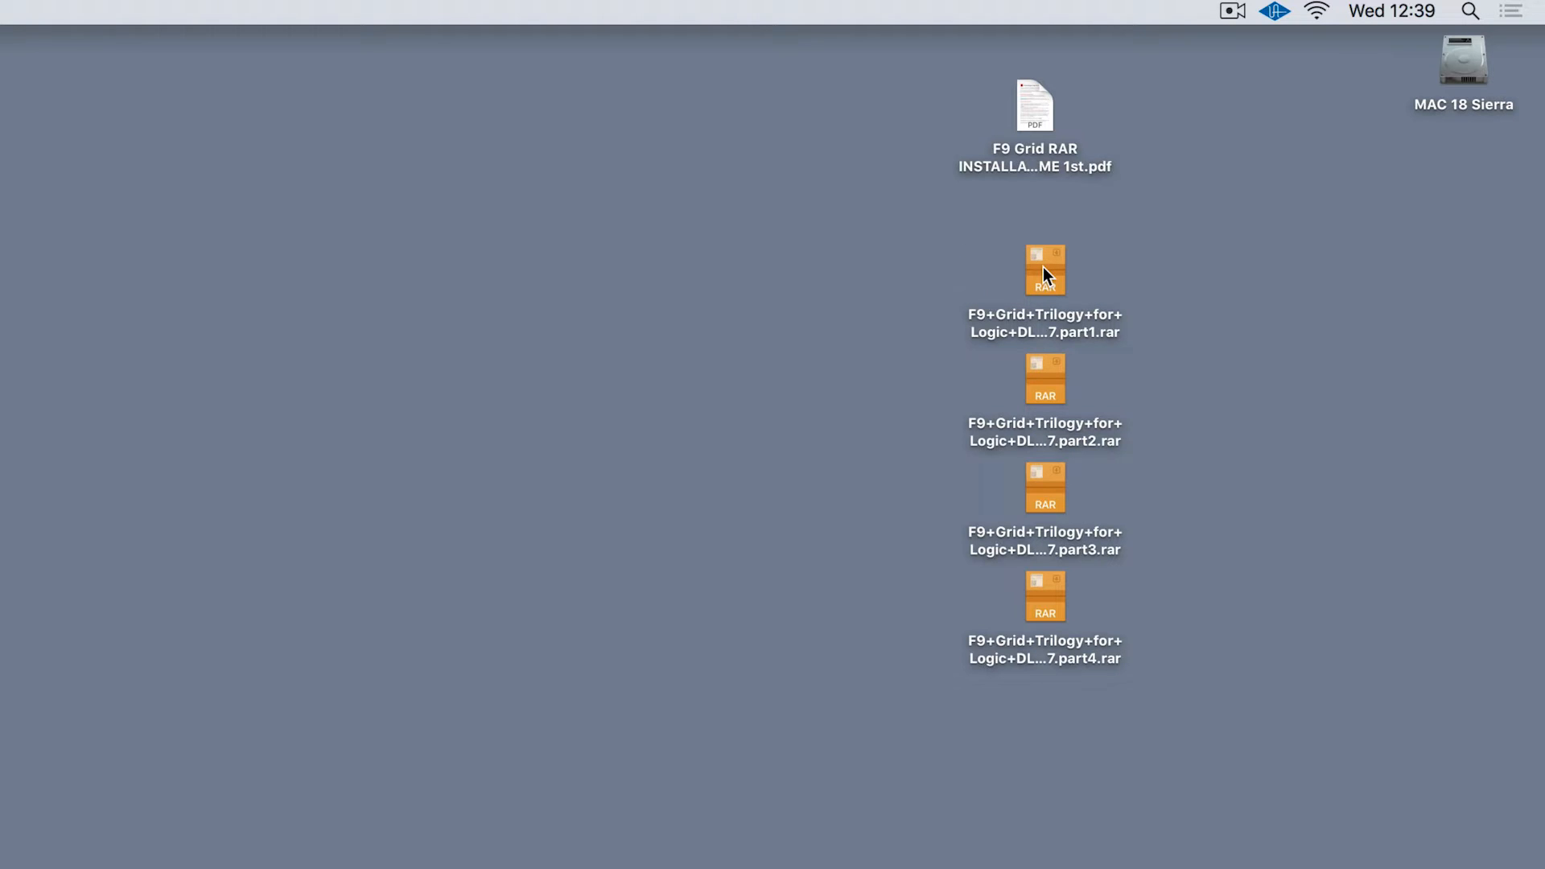
# Extract F9 Grid Trilogy part1.rar with The Unarchiver from its context menu.
pyautogui.click(1045, 269)
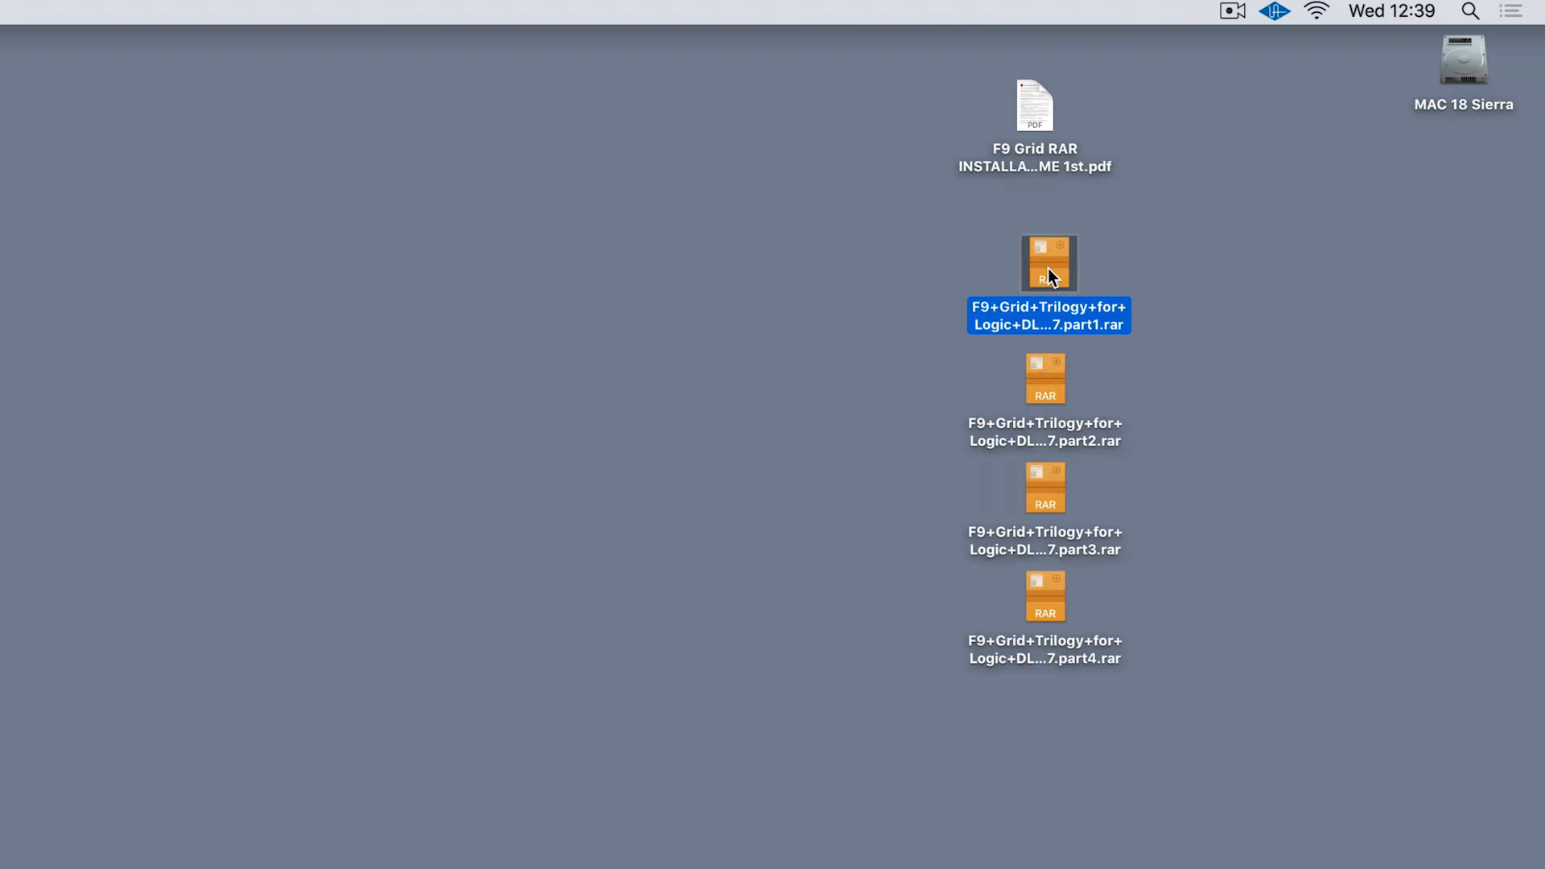
pyautogui.rightClick(1047, 263)
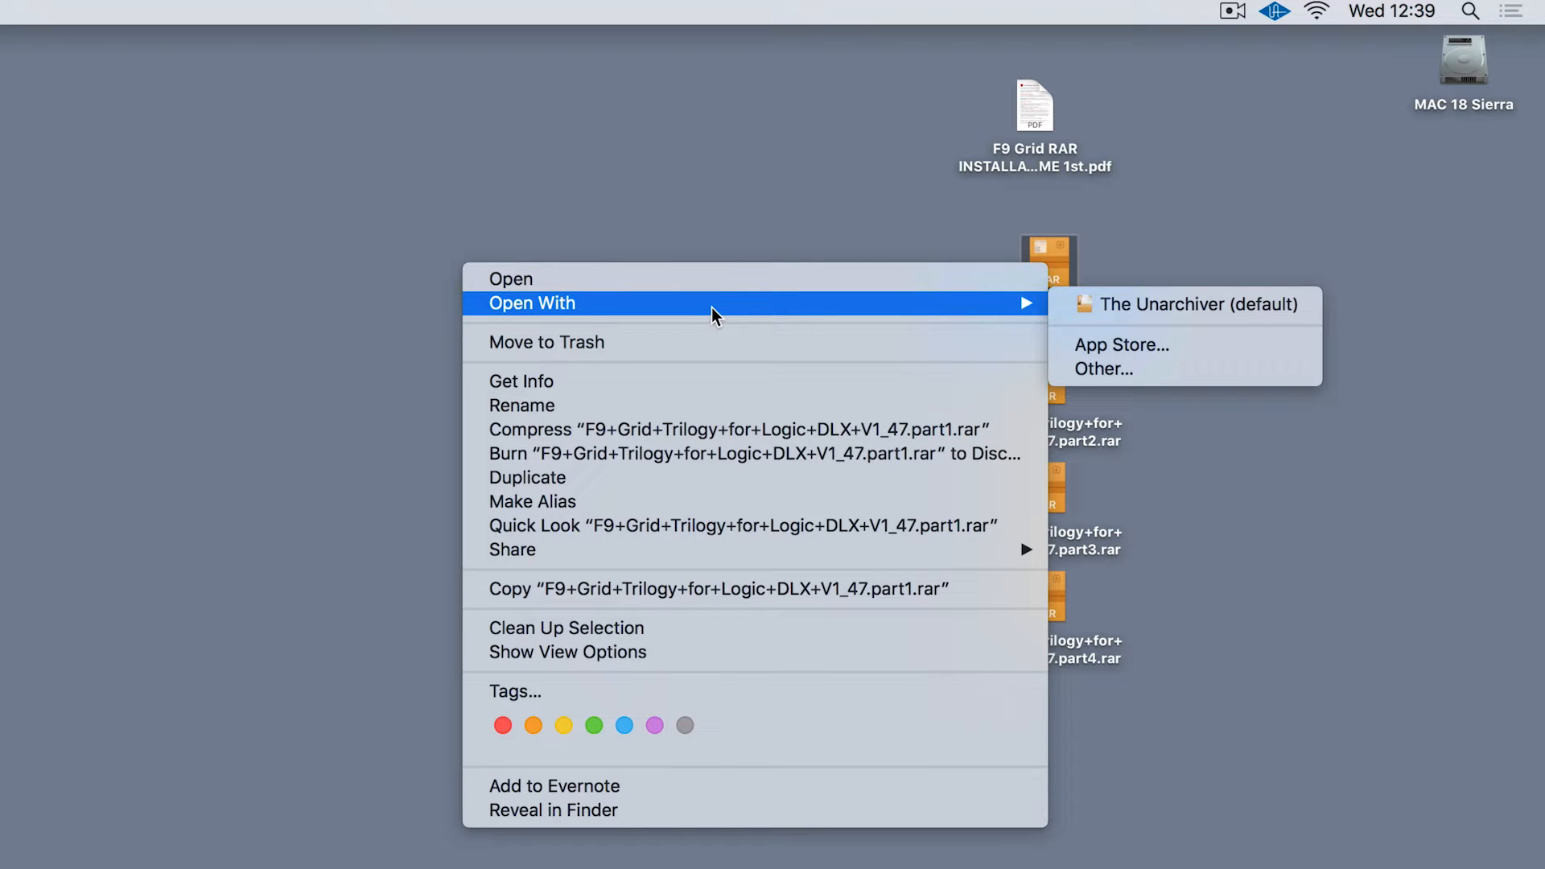
pyautogui.moveTo(894, 314)
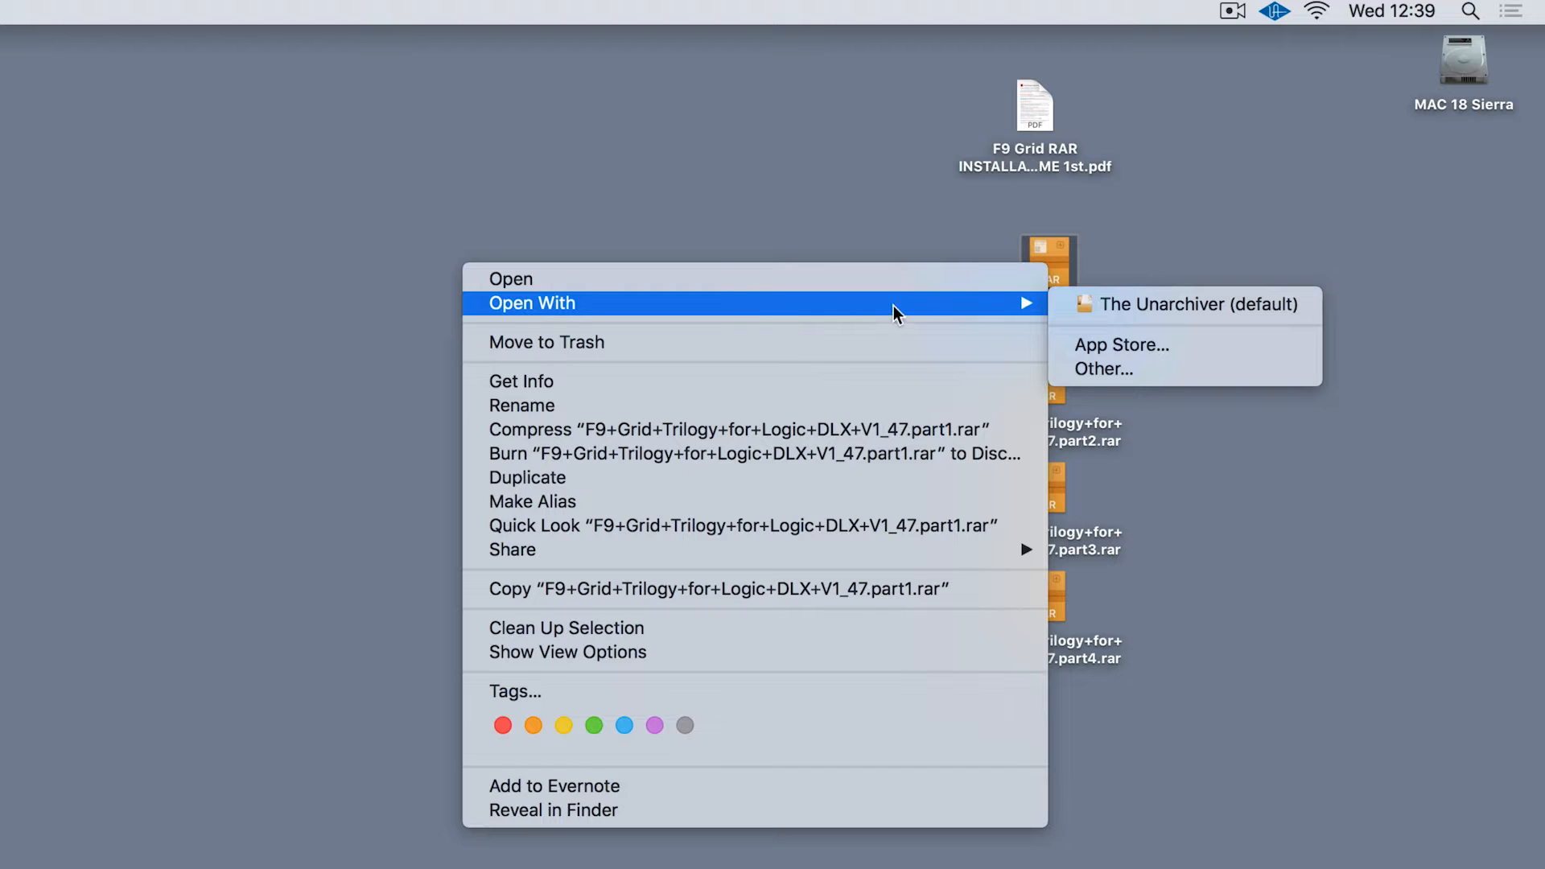
pyautogui.moveTo(1196, 304)
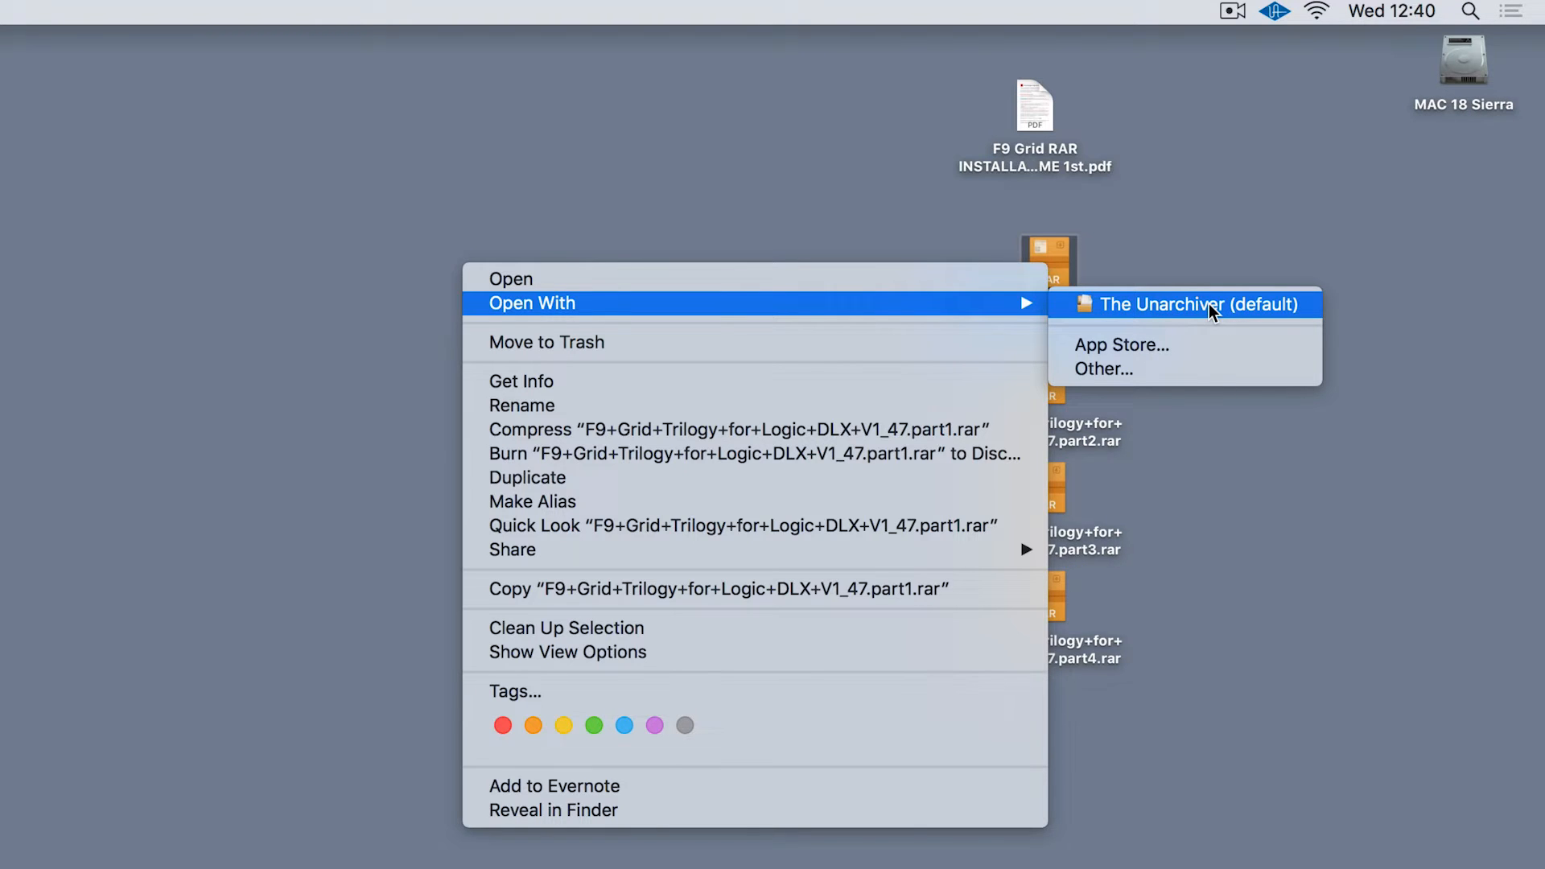
pyautogui.click(1196, 304)
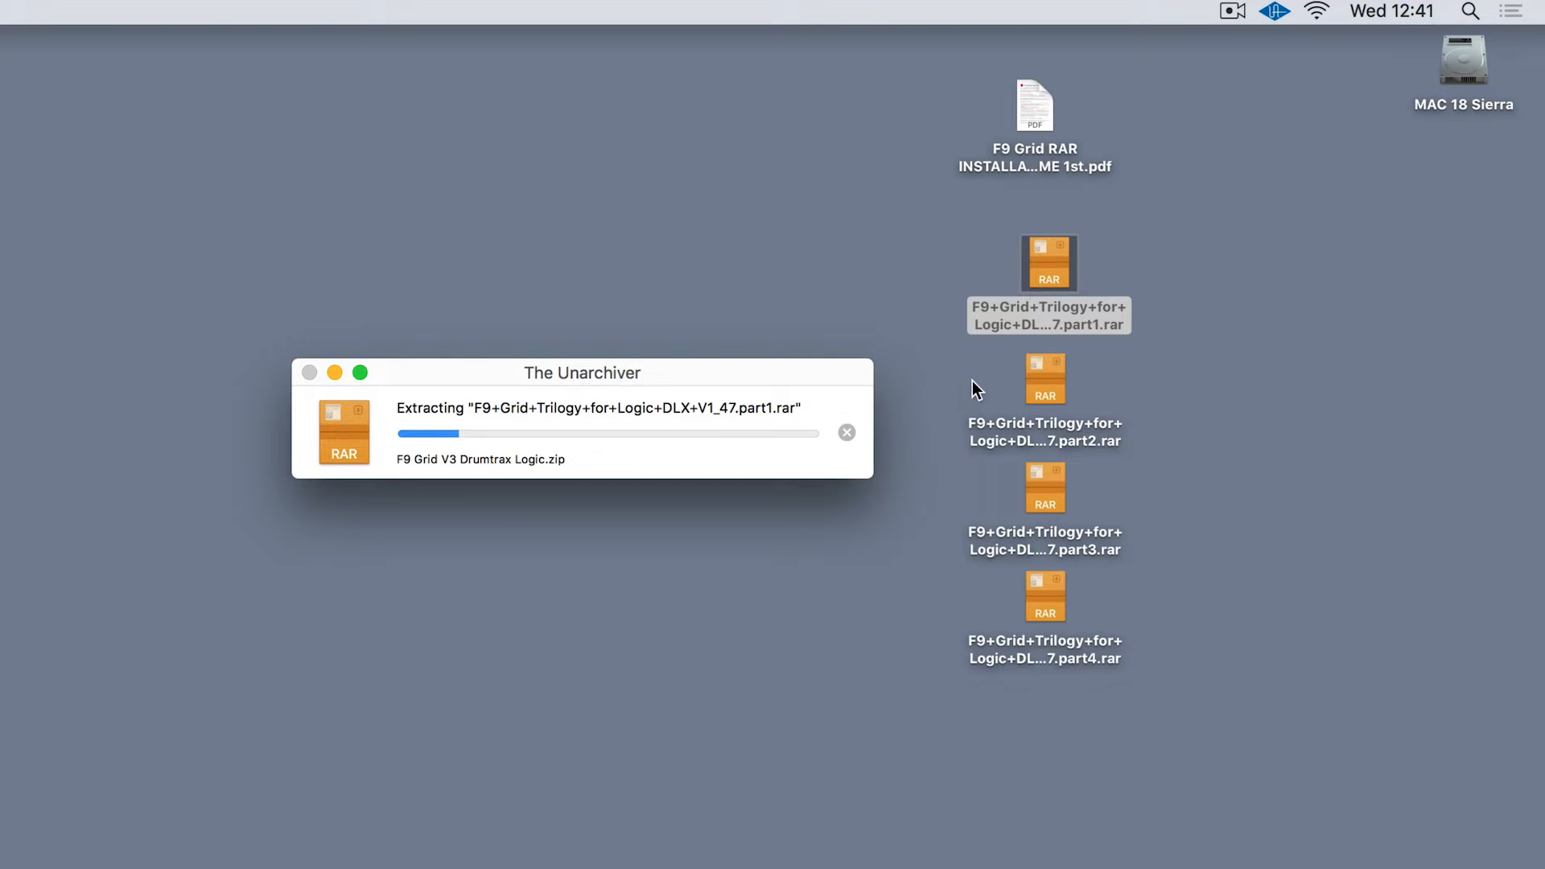
# Select the RAR parts while The Unarchiver finishes extracting into the V1_47 folder.
pyautogui.click(1045, 380)
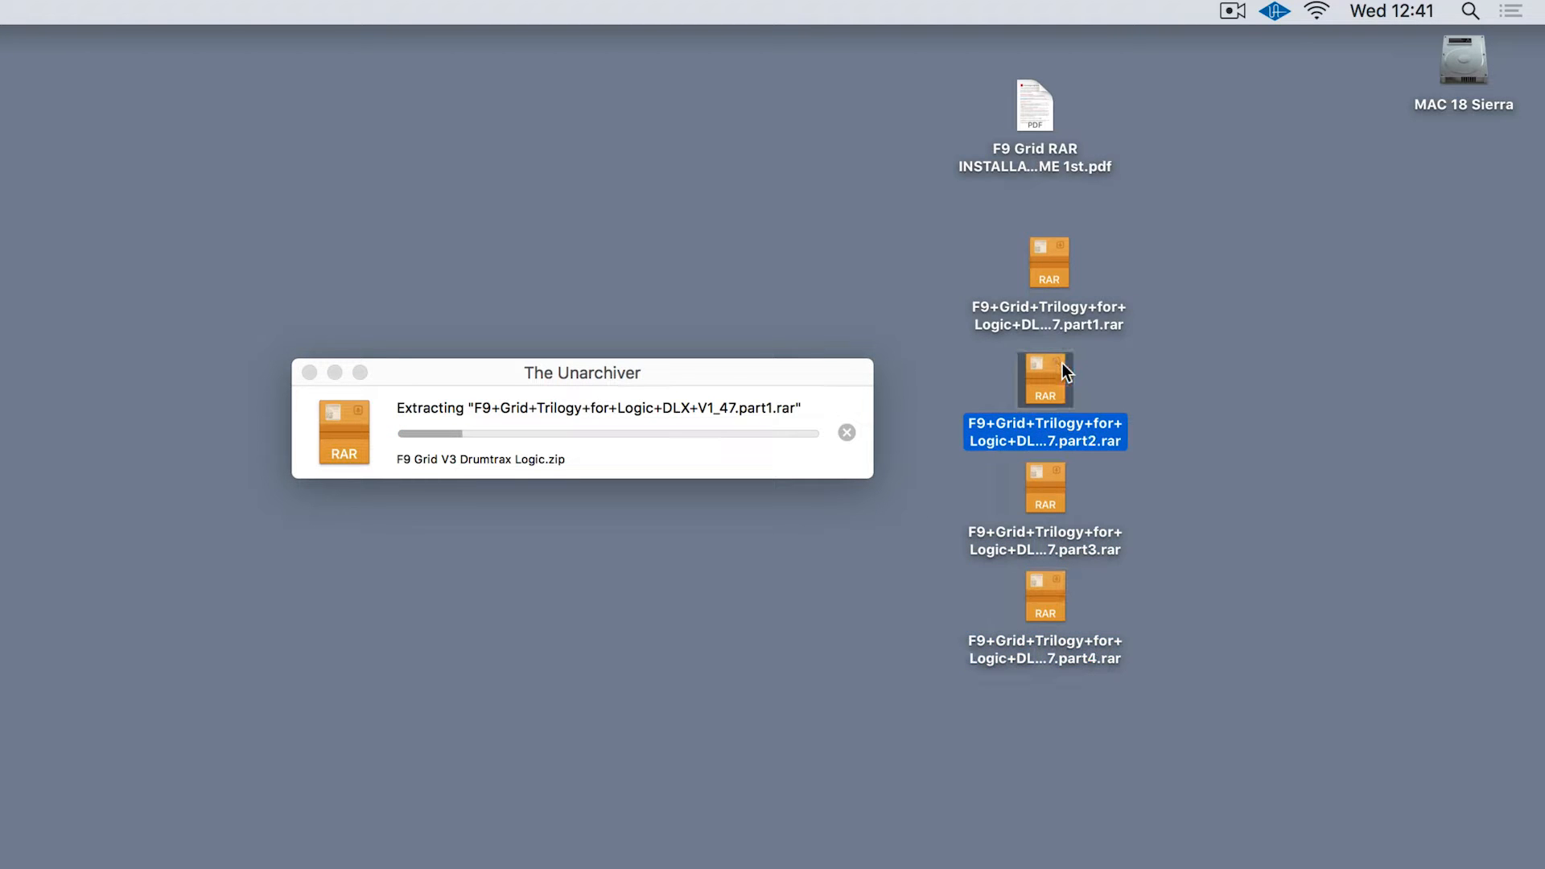
pyautogui.click(1048, 262)
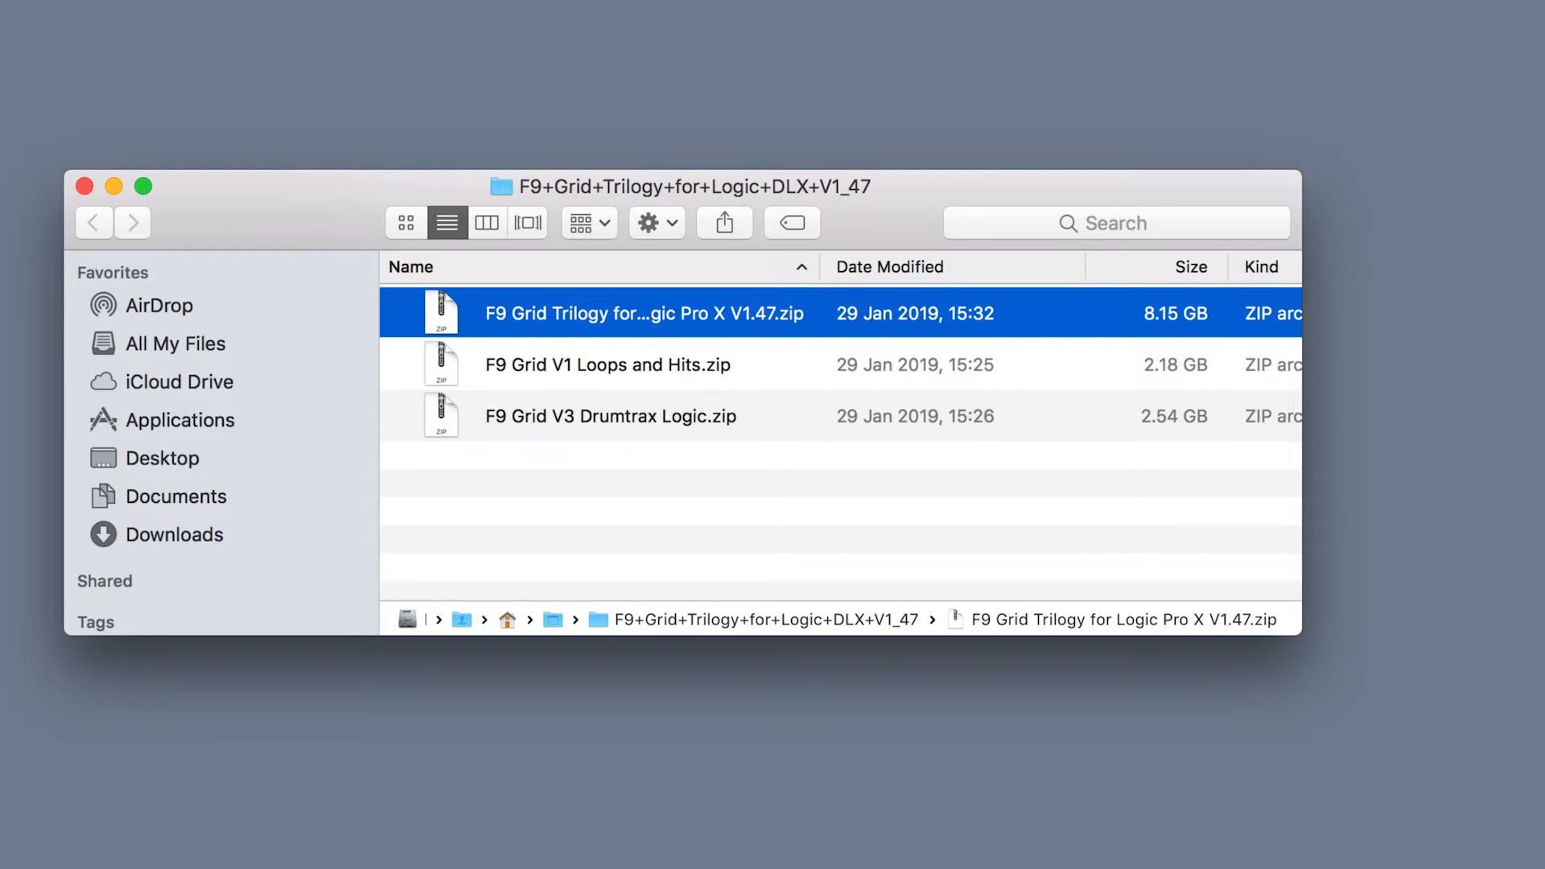
pyautogui.moveTo(713, 191)
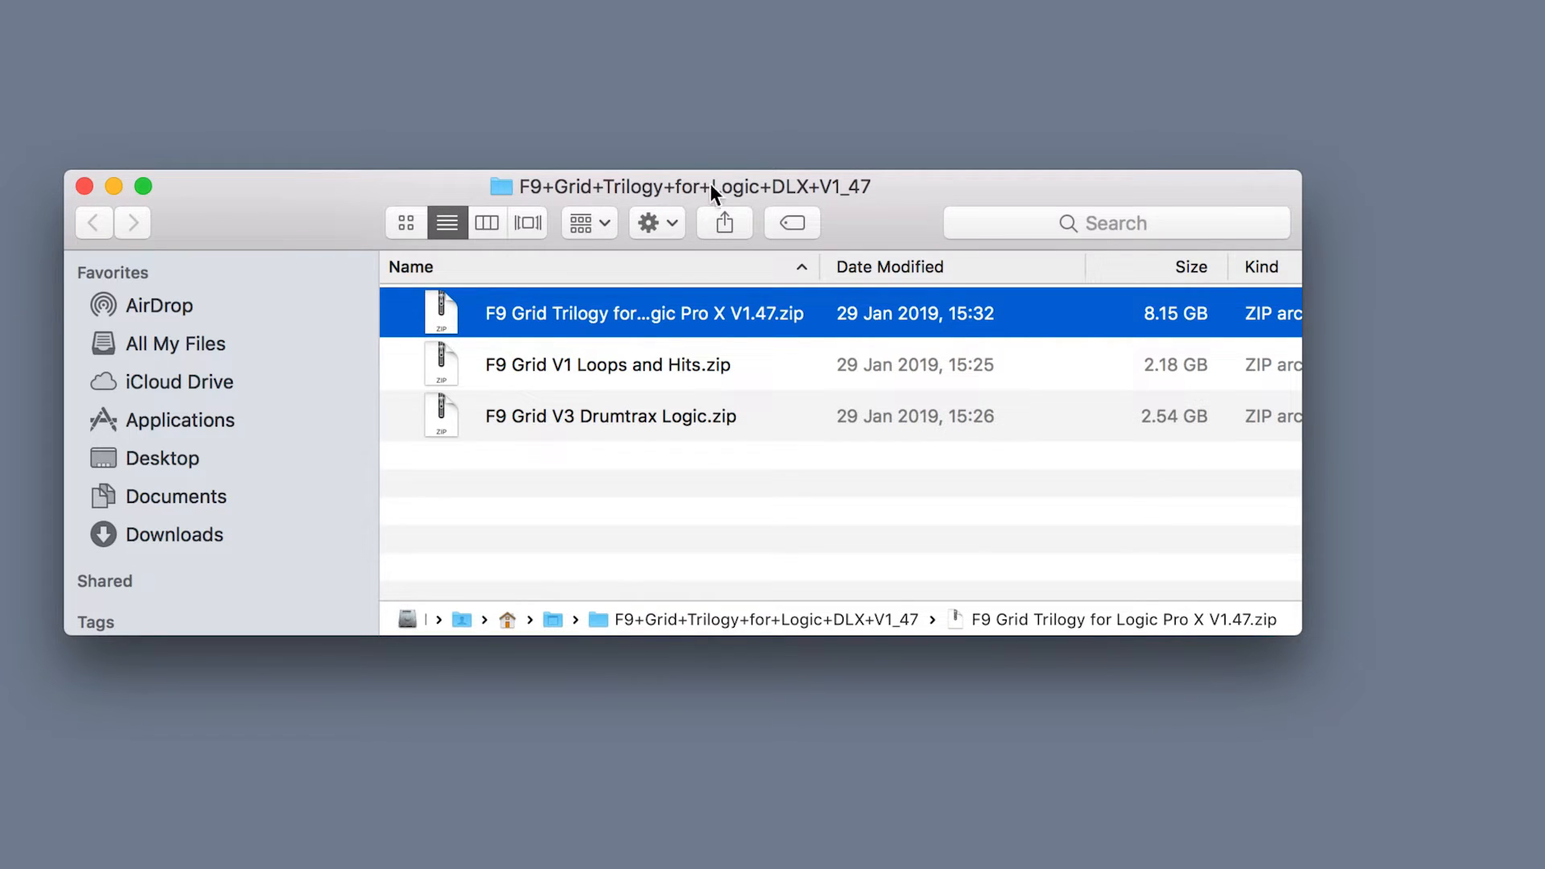
# Unzip F9 Grid Trilogy for Logic Pro X V1.47.zip with Archive Utility.
pyautogui.click(651, 314)
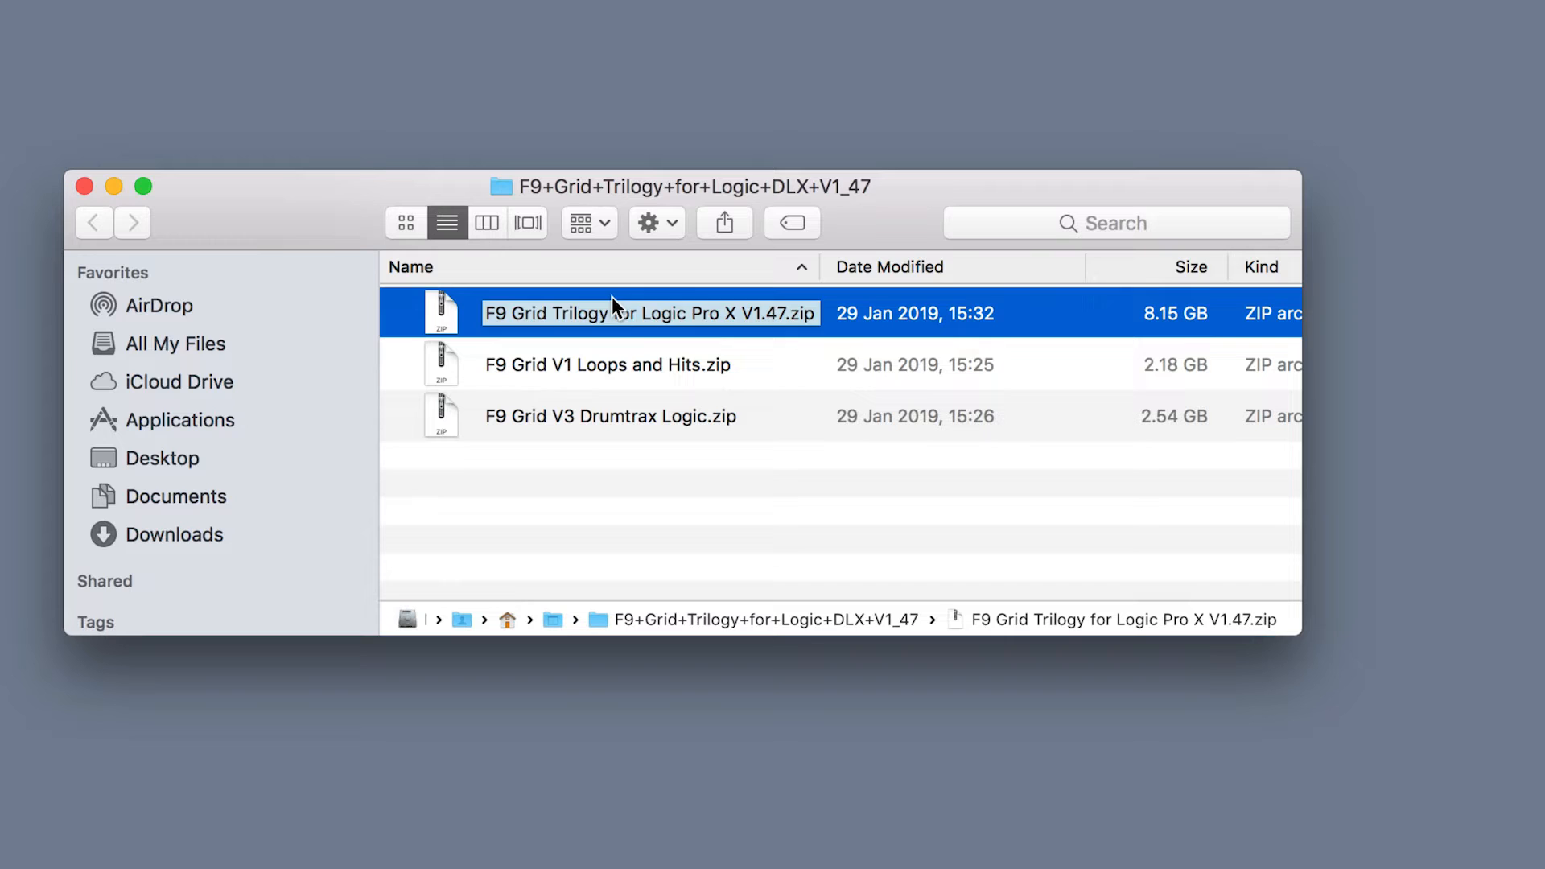
pyautogui.rightClick(611, 314)
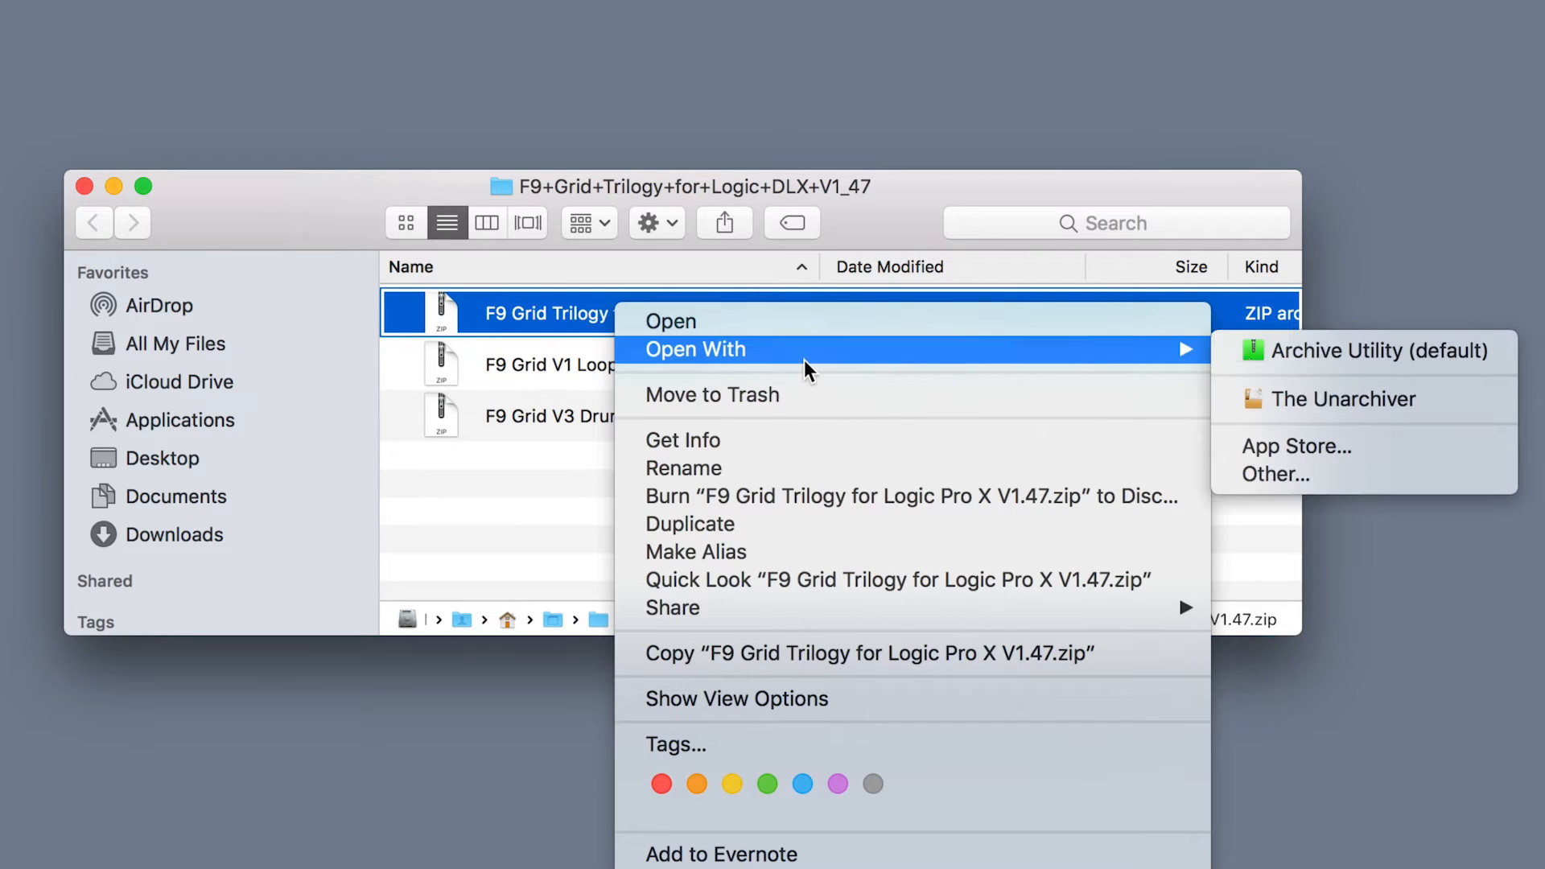
pyautogui.moveTo(1378, 351)
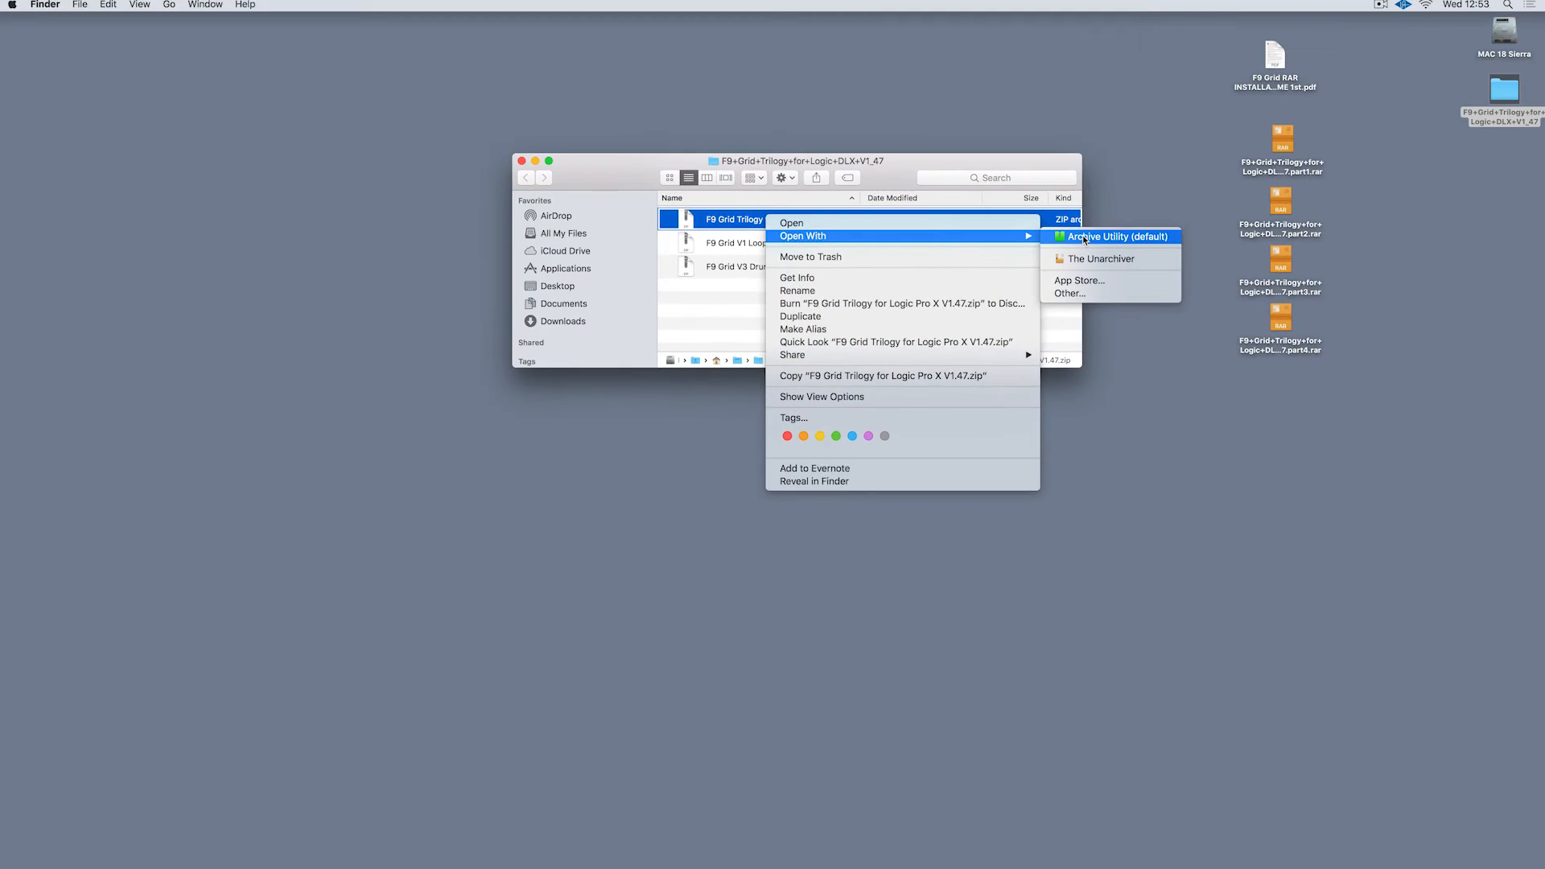
pyautogui.click(1117, 236)
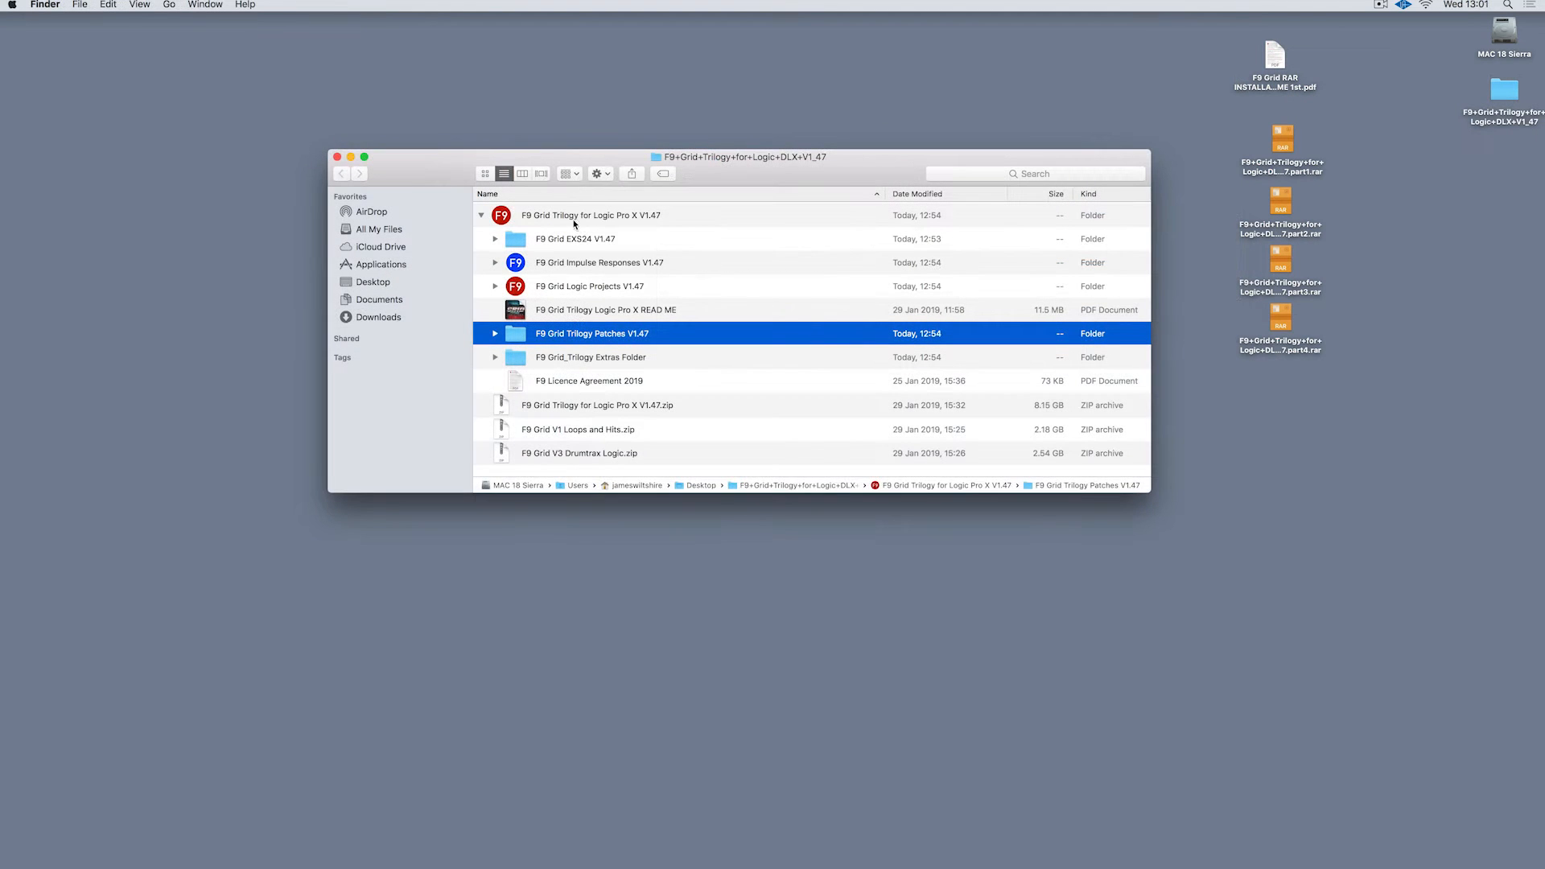
pyautogui.click(590, 214)
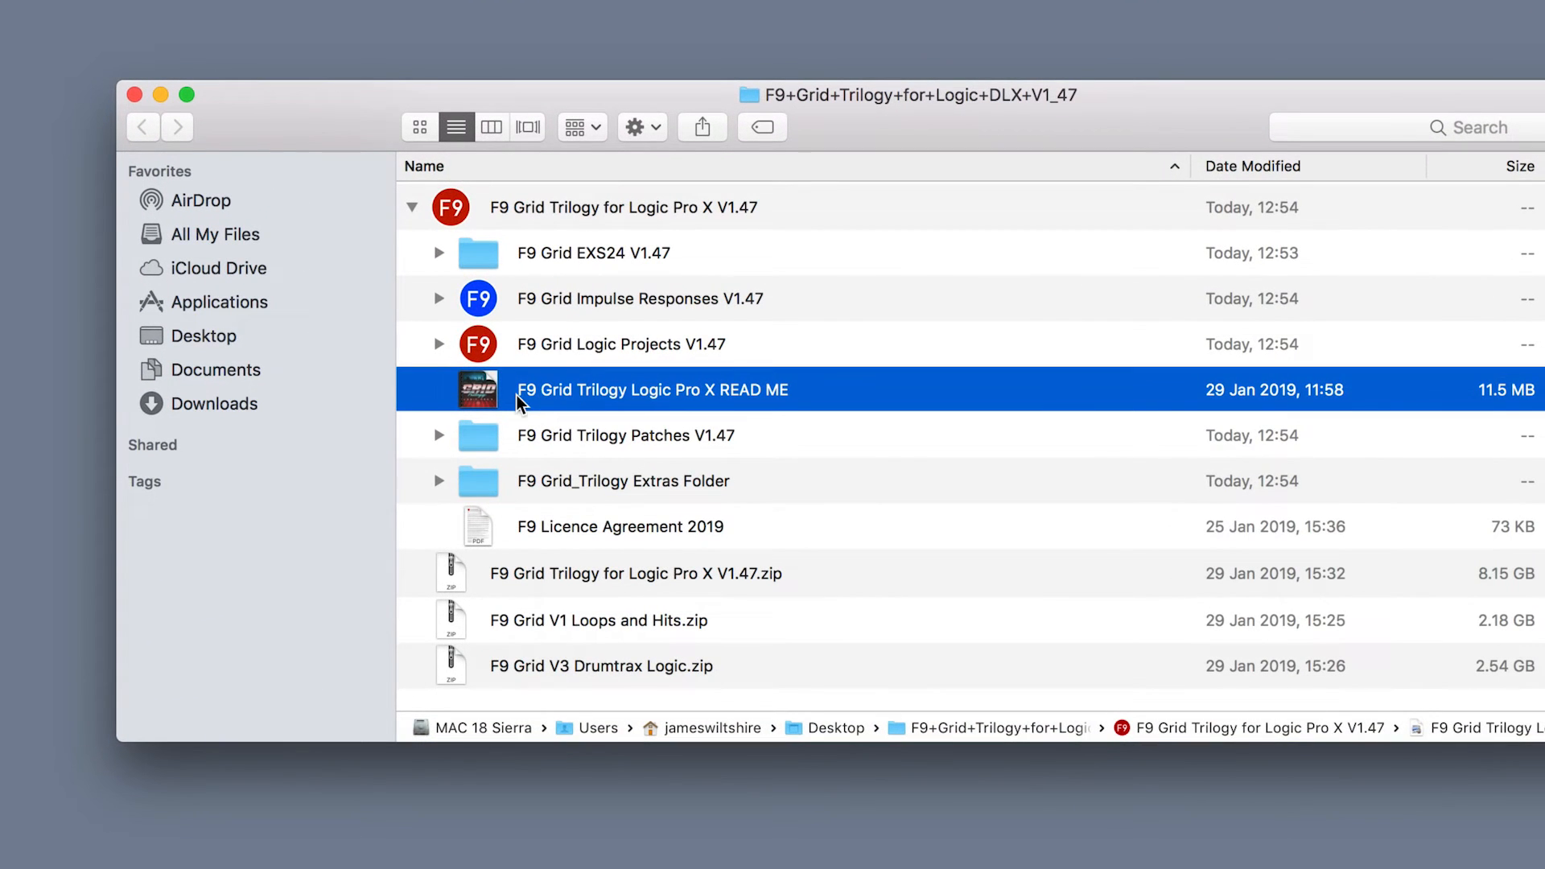
pyautogui.moveTo(492, 408)
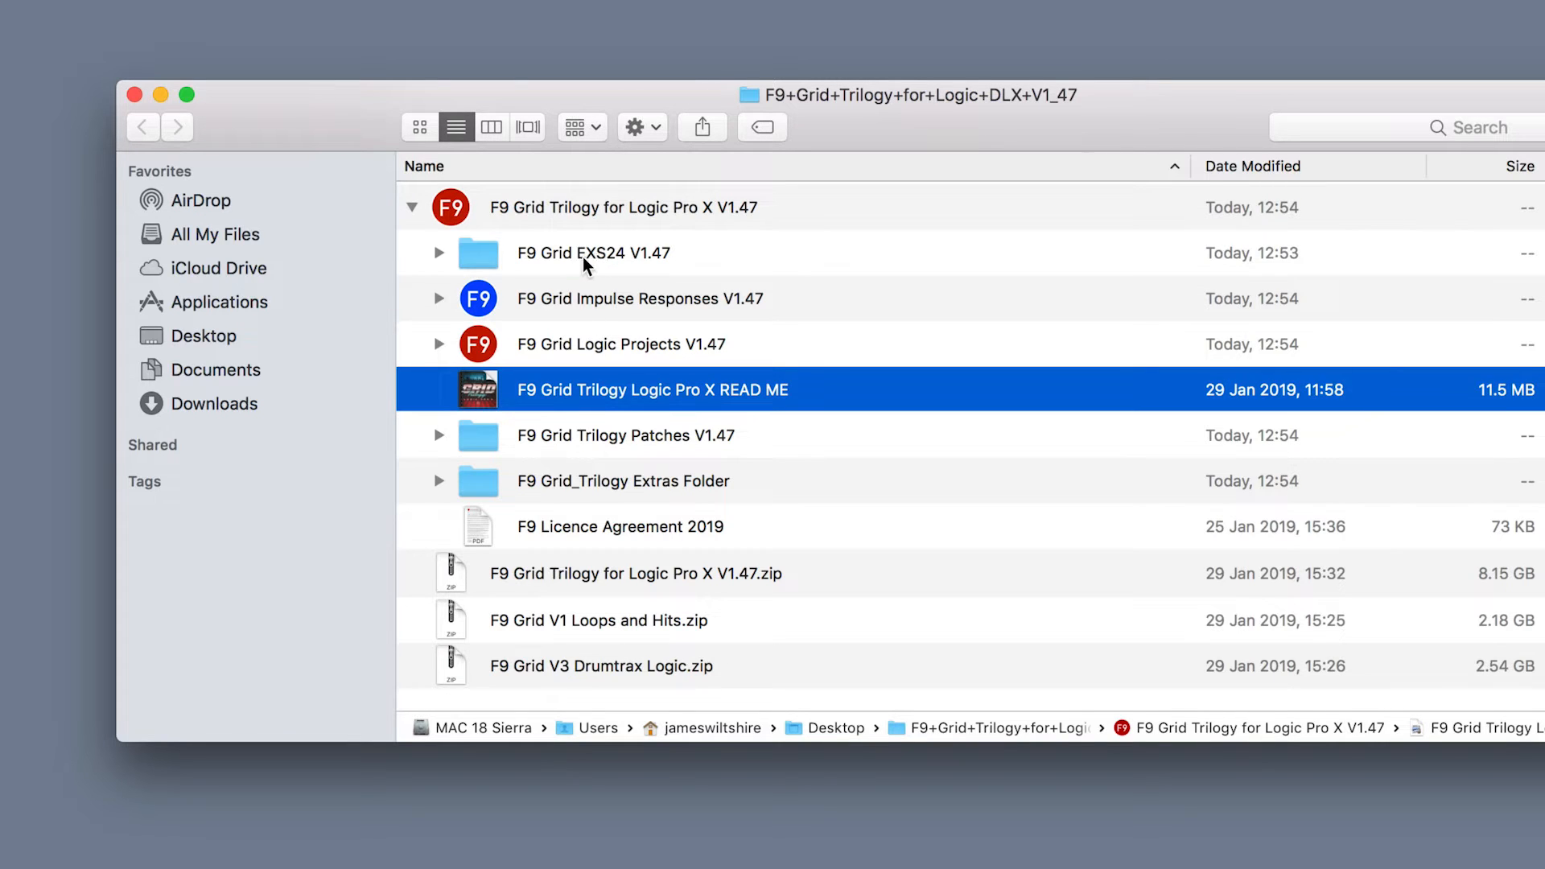
pyautogui.click(593, 253)
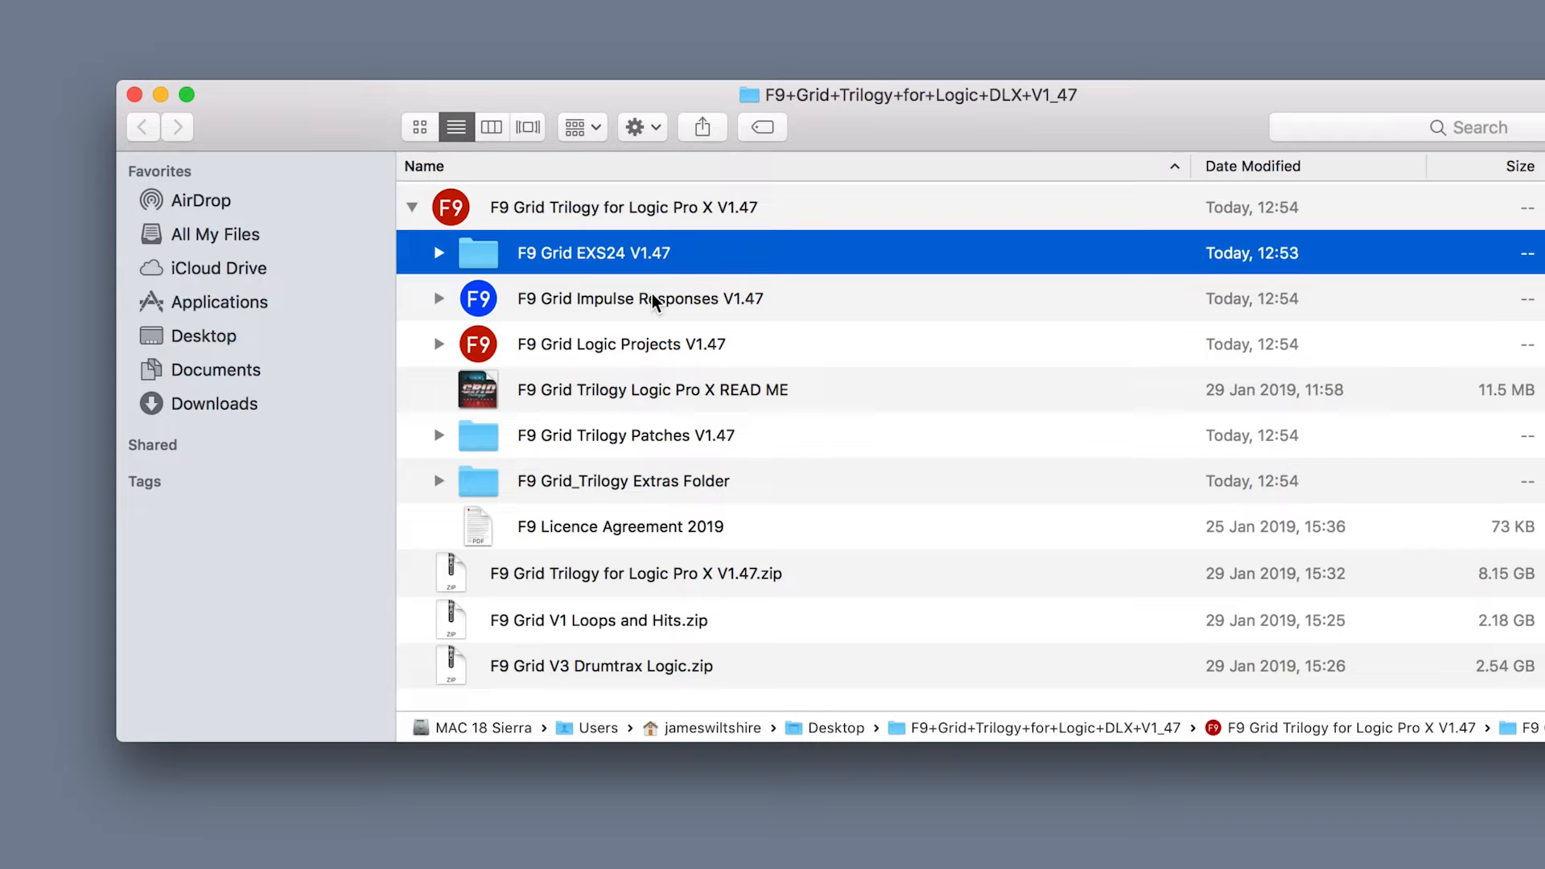
pyautogui.click(639, 299)
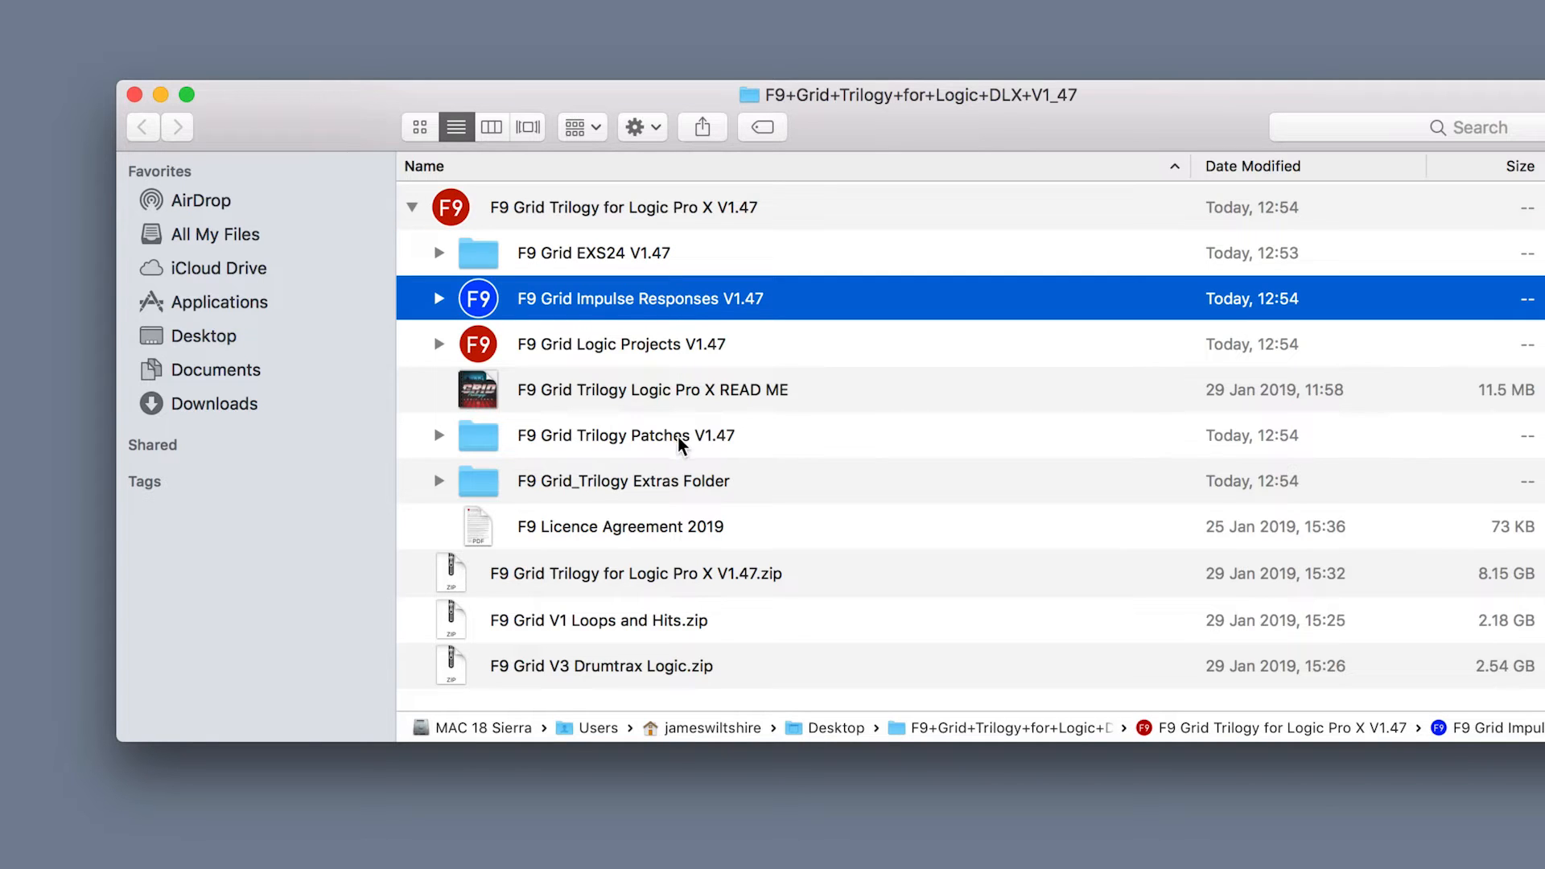
pyautogui.click(626, 436)
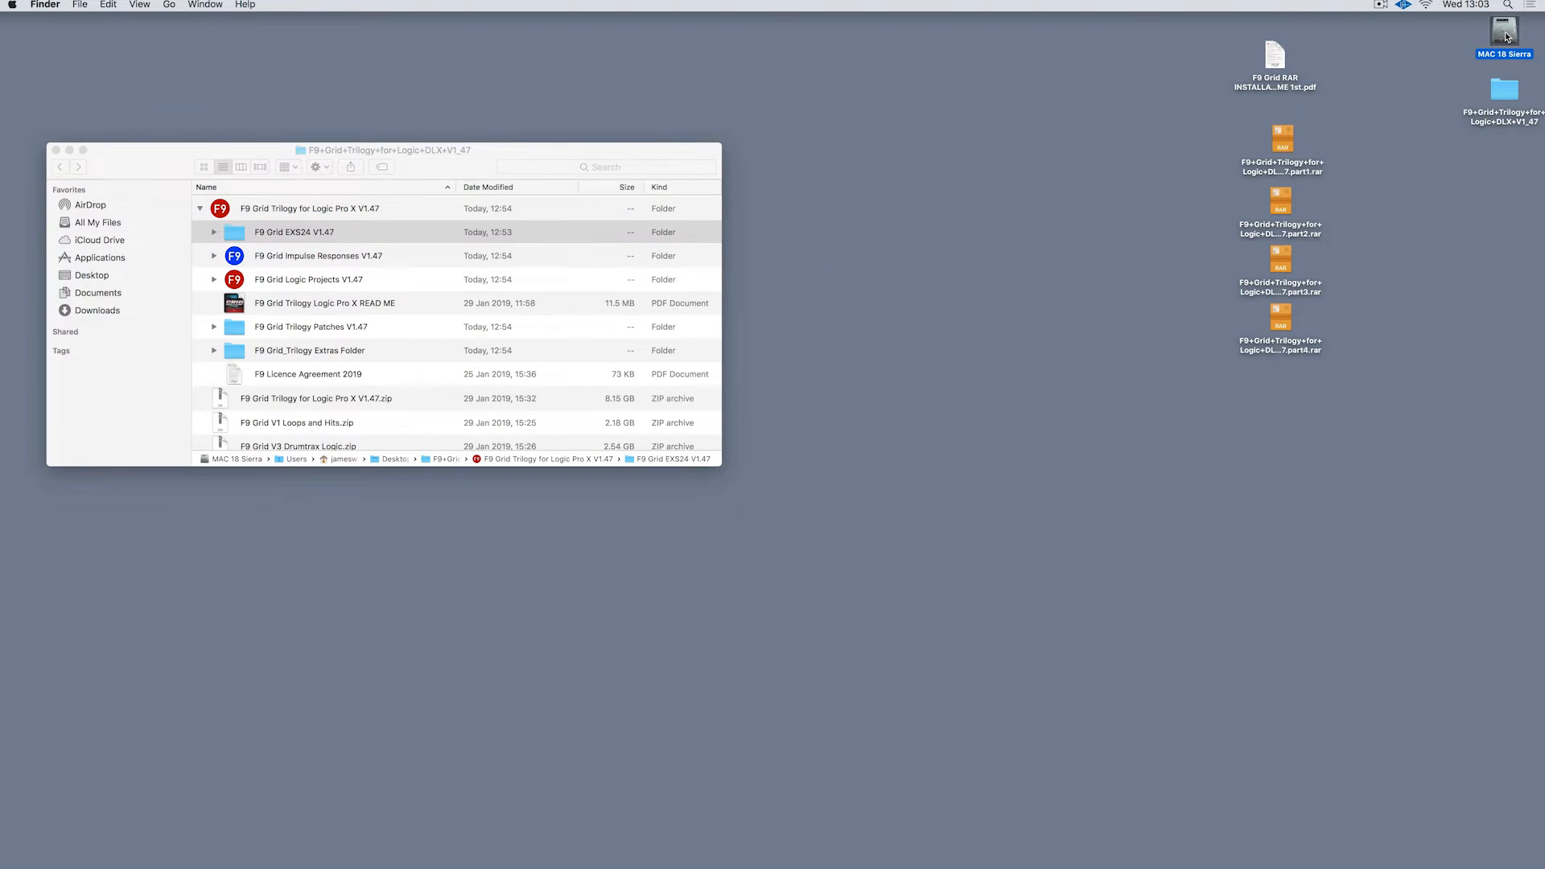
# Navigate MAC 18 Sierra > Library > Audio and select the Impulse Responses folder.
pyautogui.doubleClick(1505, 32)
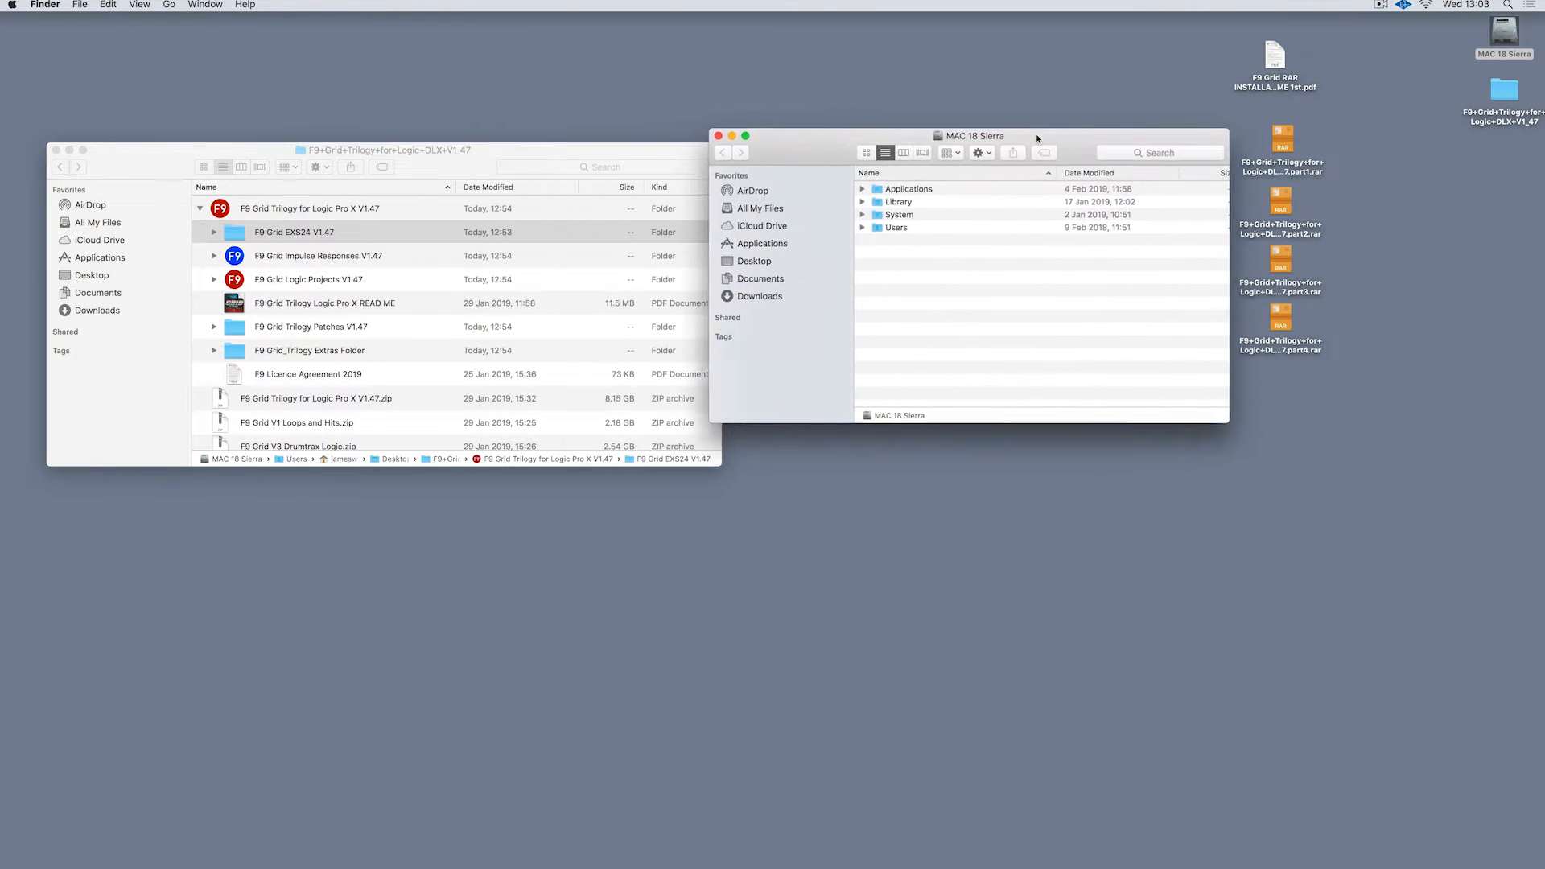
pyautogui.click(898, 201)
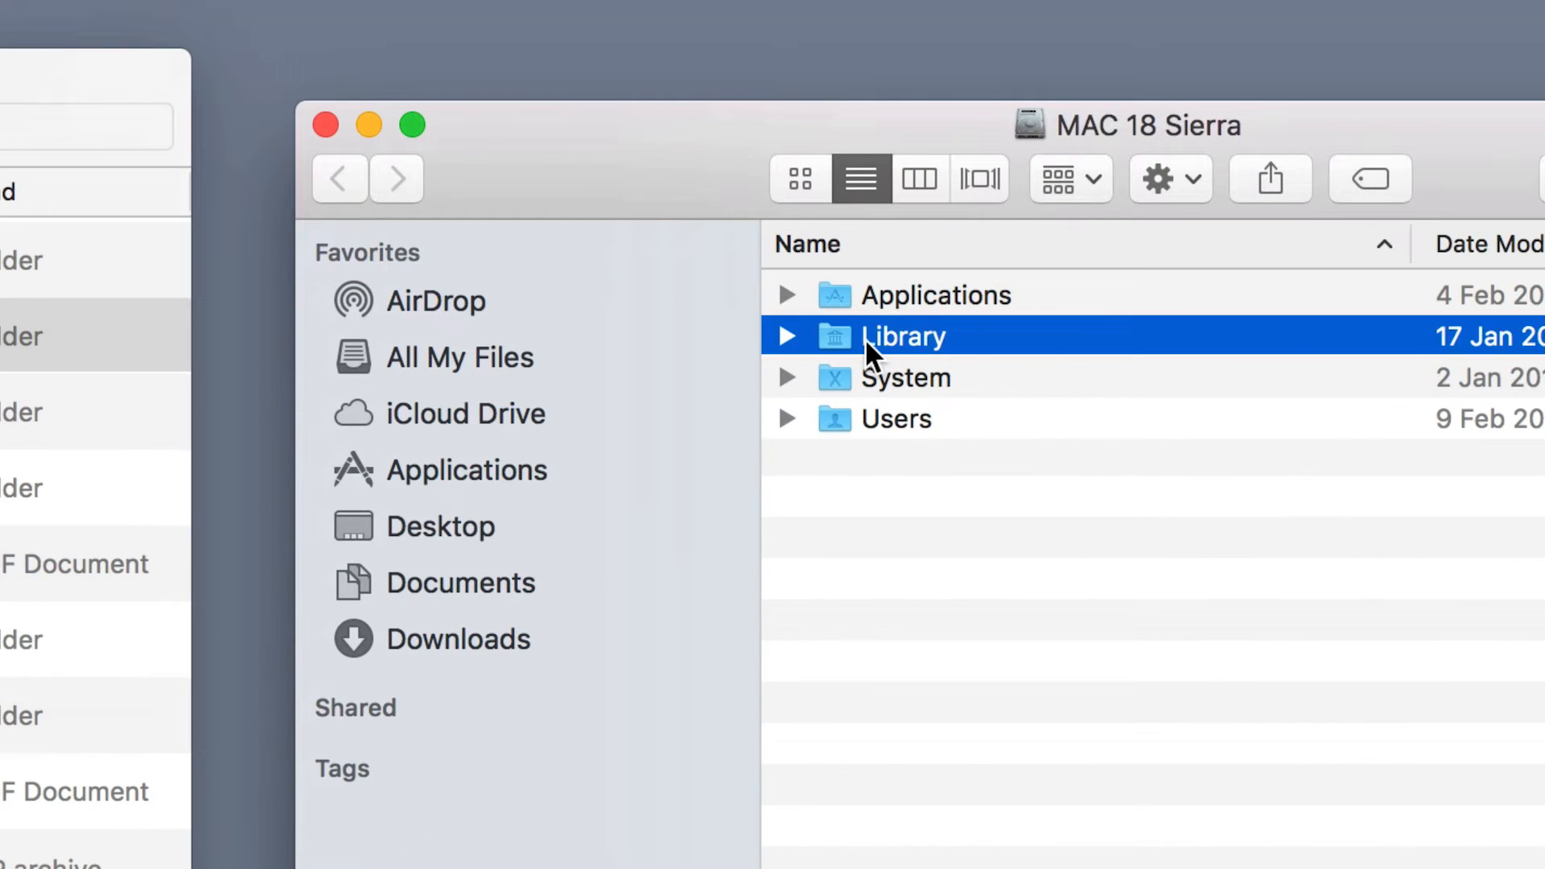
pyautogui.doubleClick(903, 337)
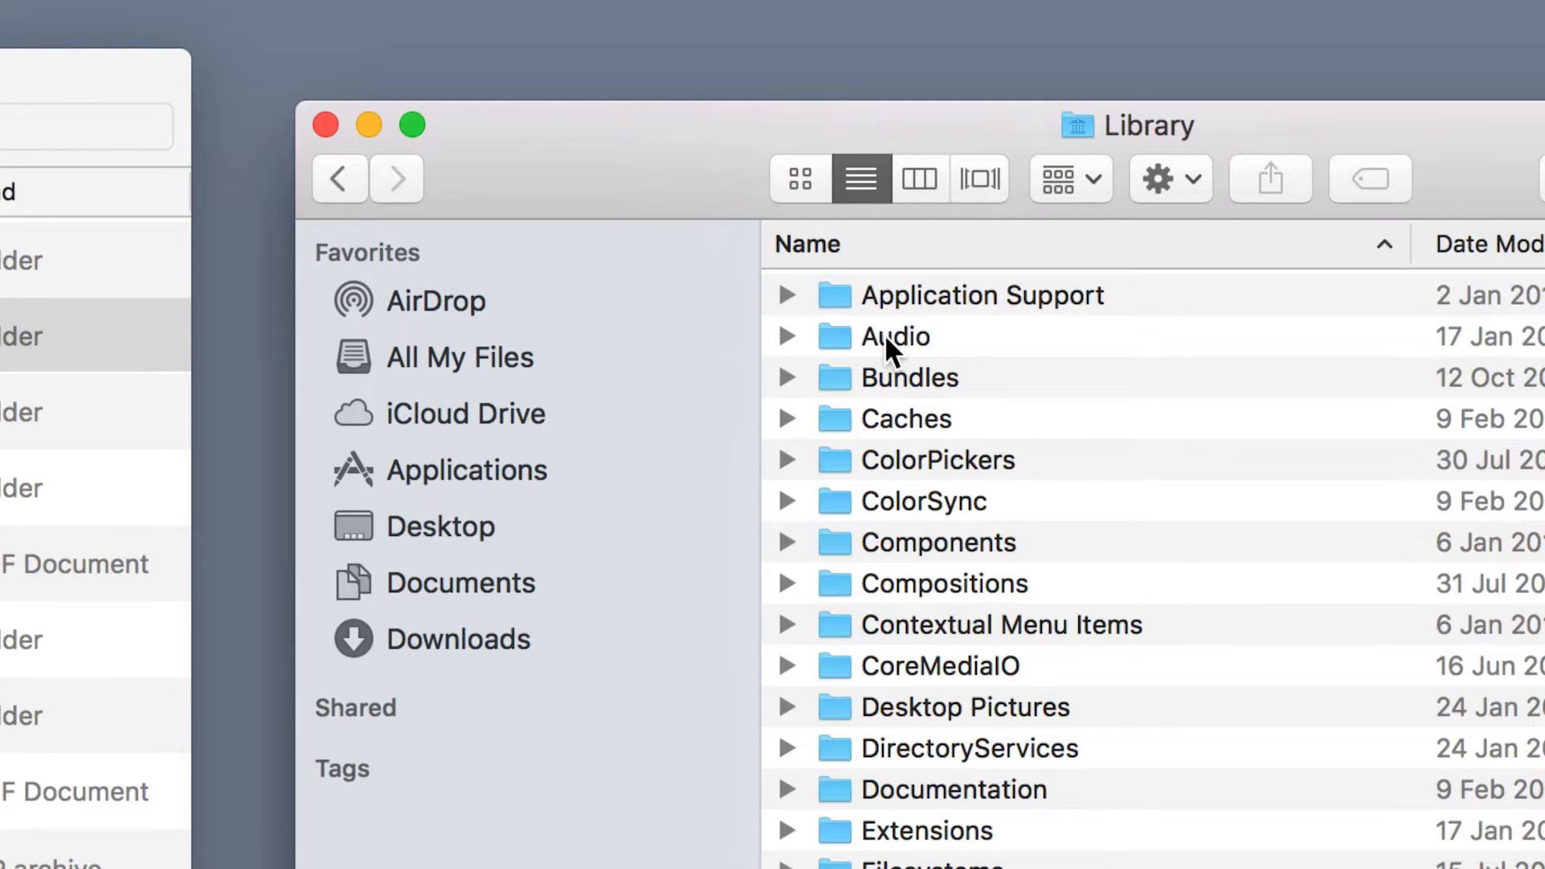
pyautogui.click(891, 336)
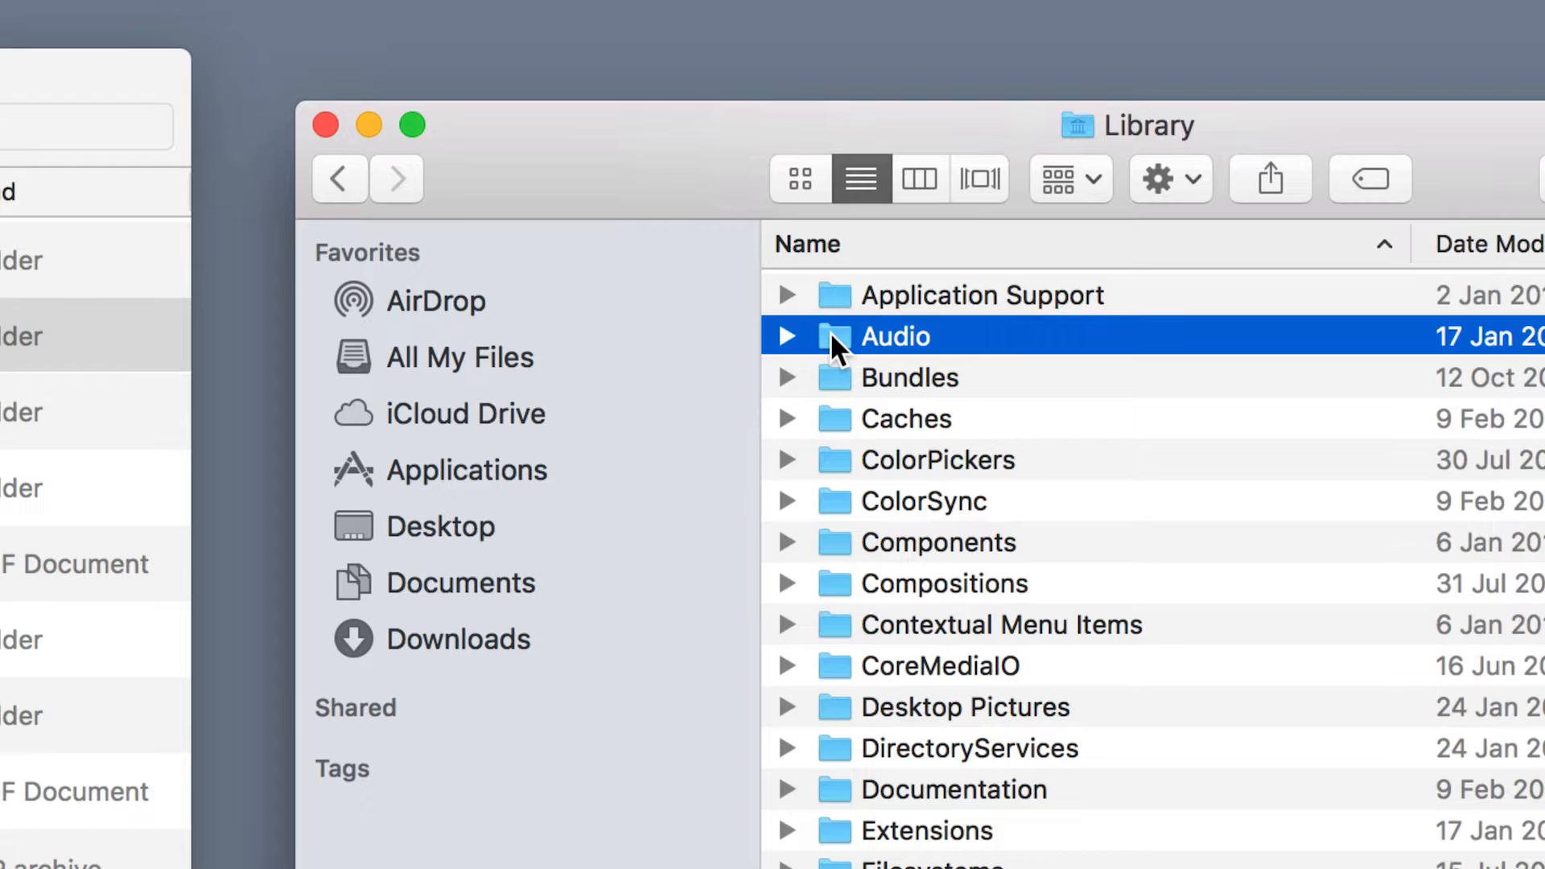
pyautogui.doubleClick(894, 336)
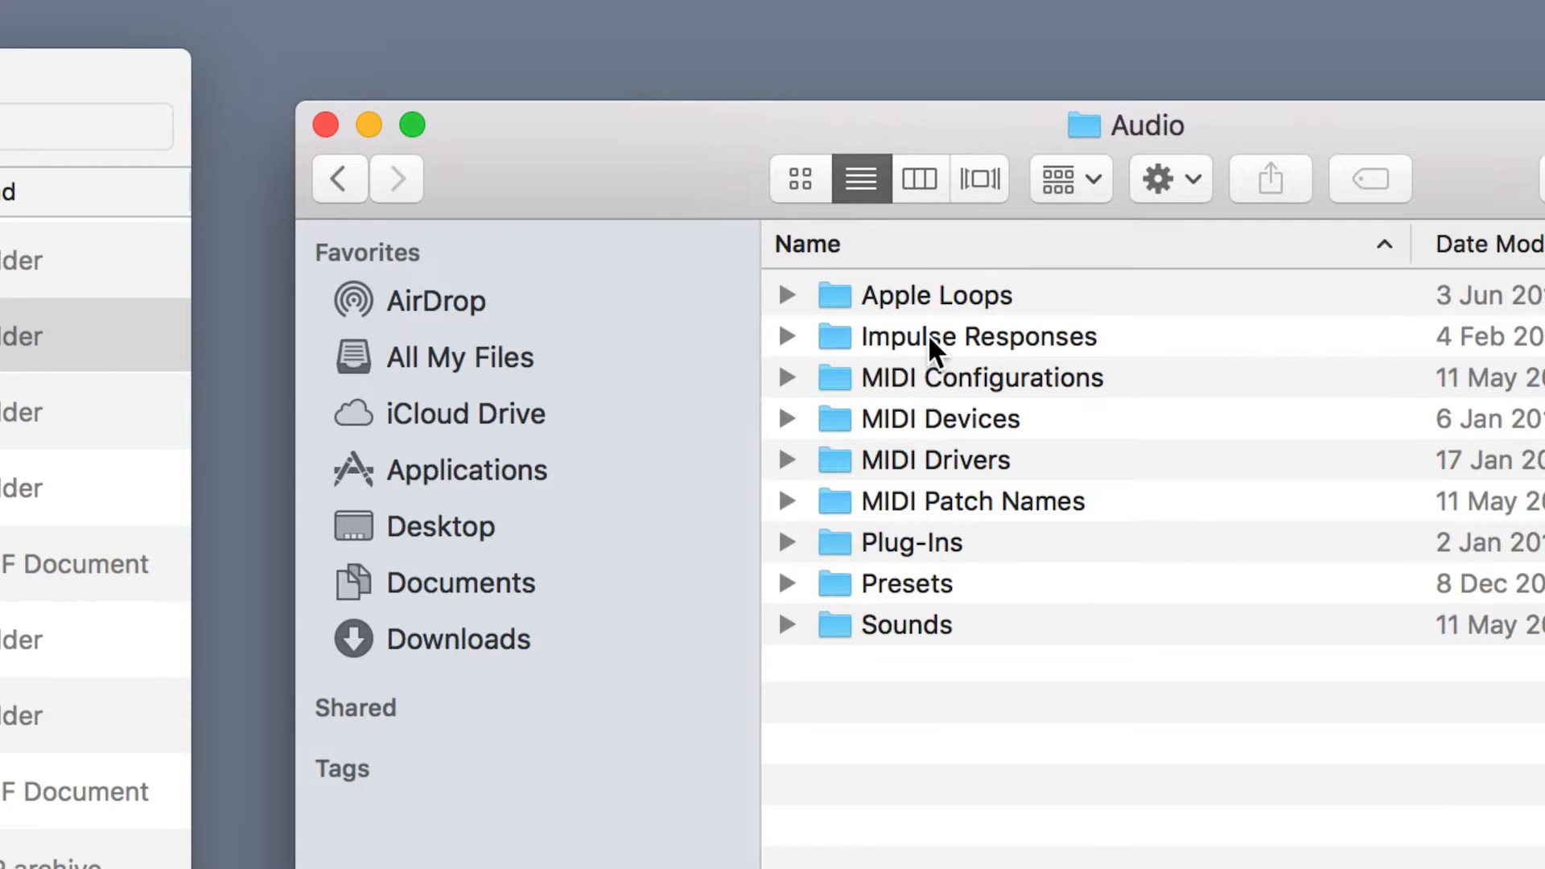
pyautogui.click(975, 336)
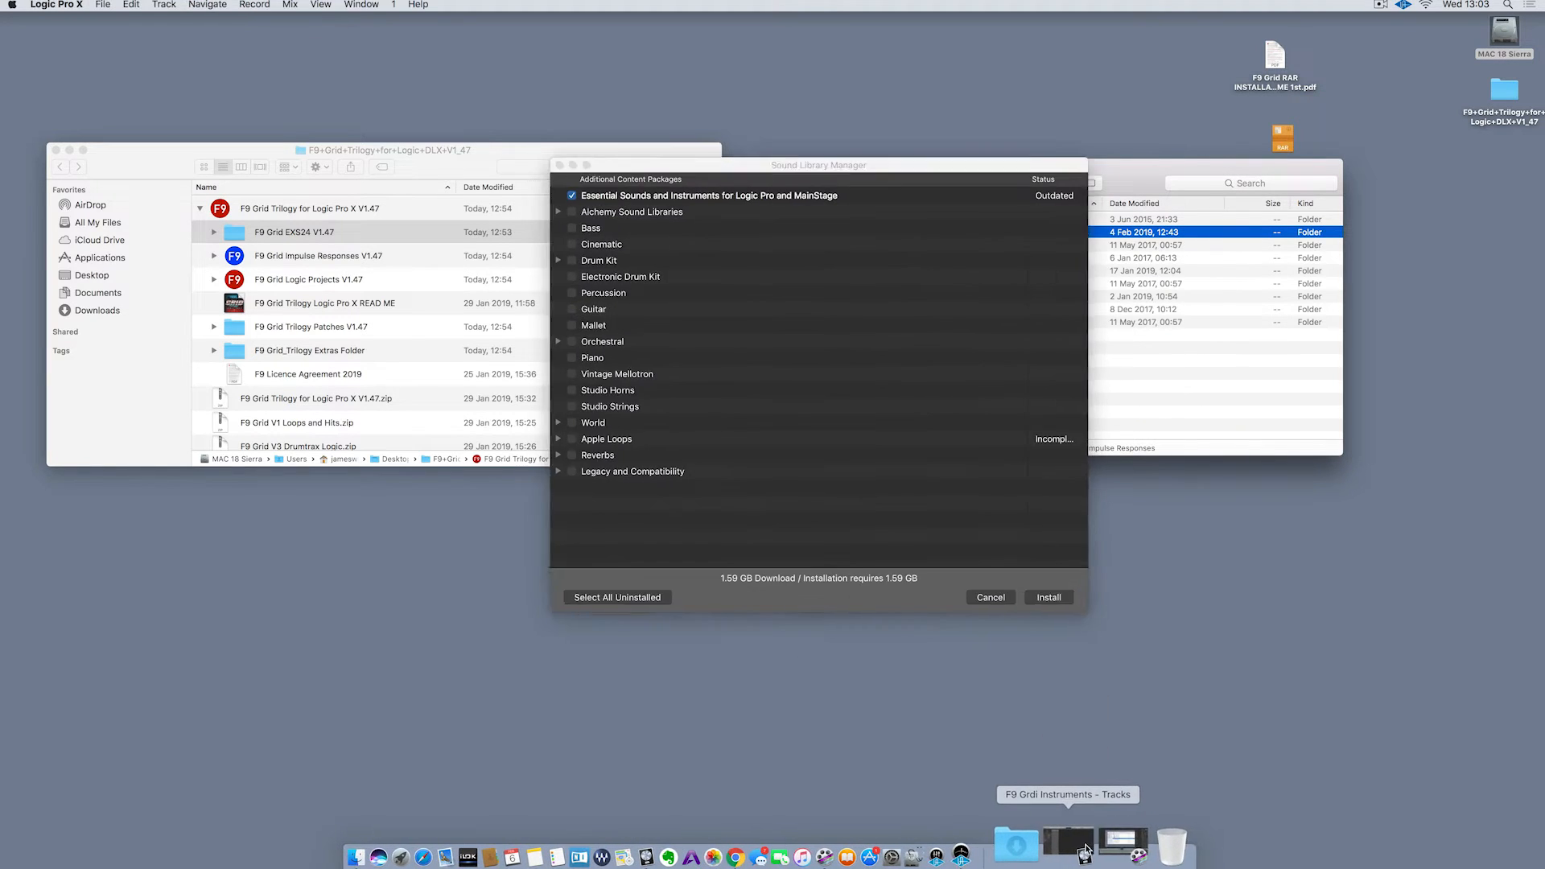
# Tick Reverbs in Logic's Sound Library Manager, raising the download to 2.76 GB.
pyautogui.click(1066, 843)
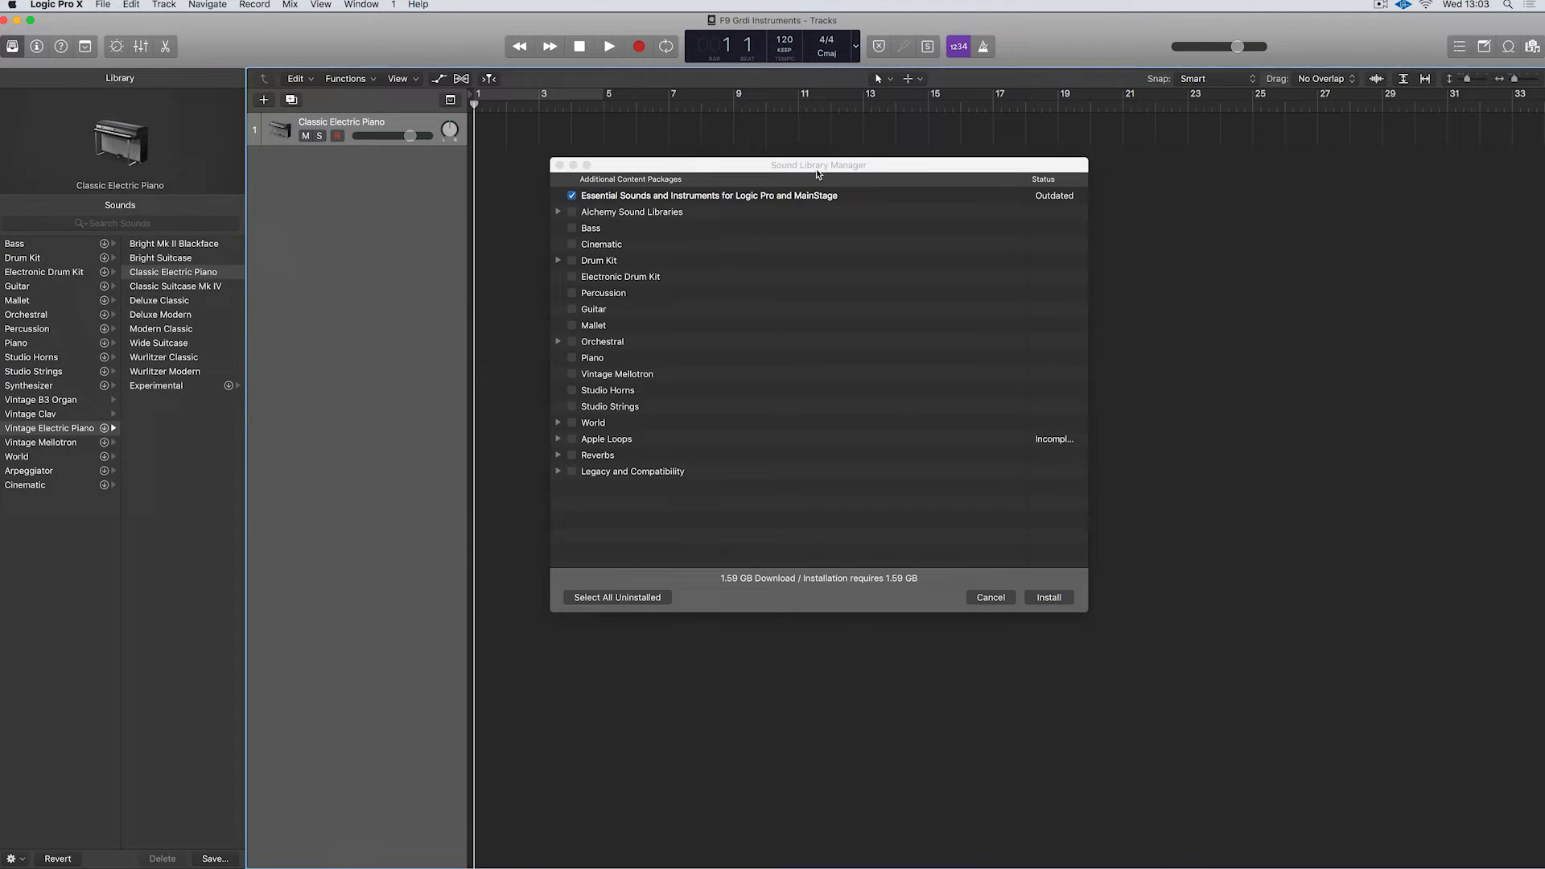
pyautogui.click(56, 5)
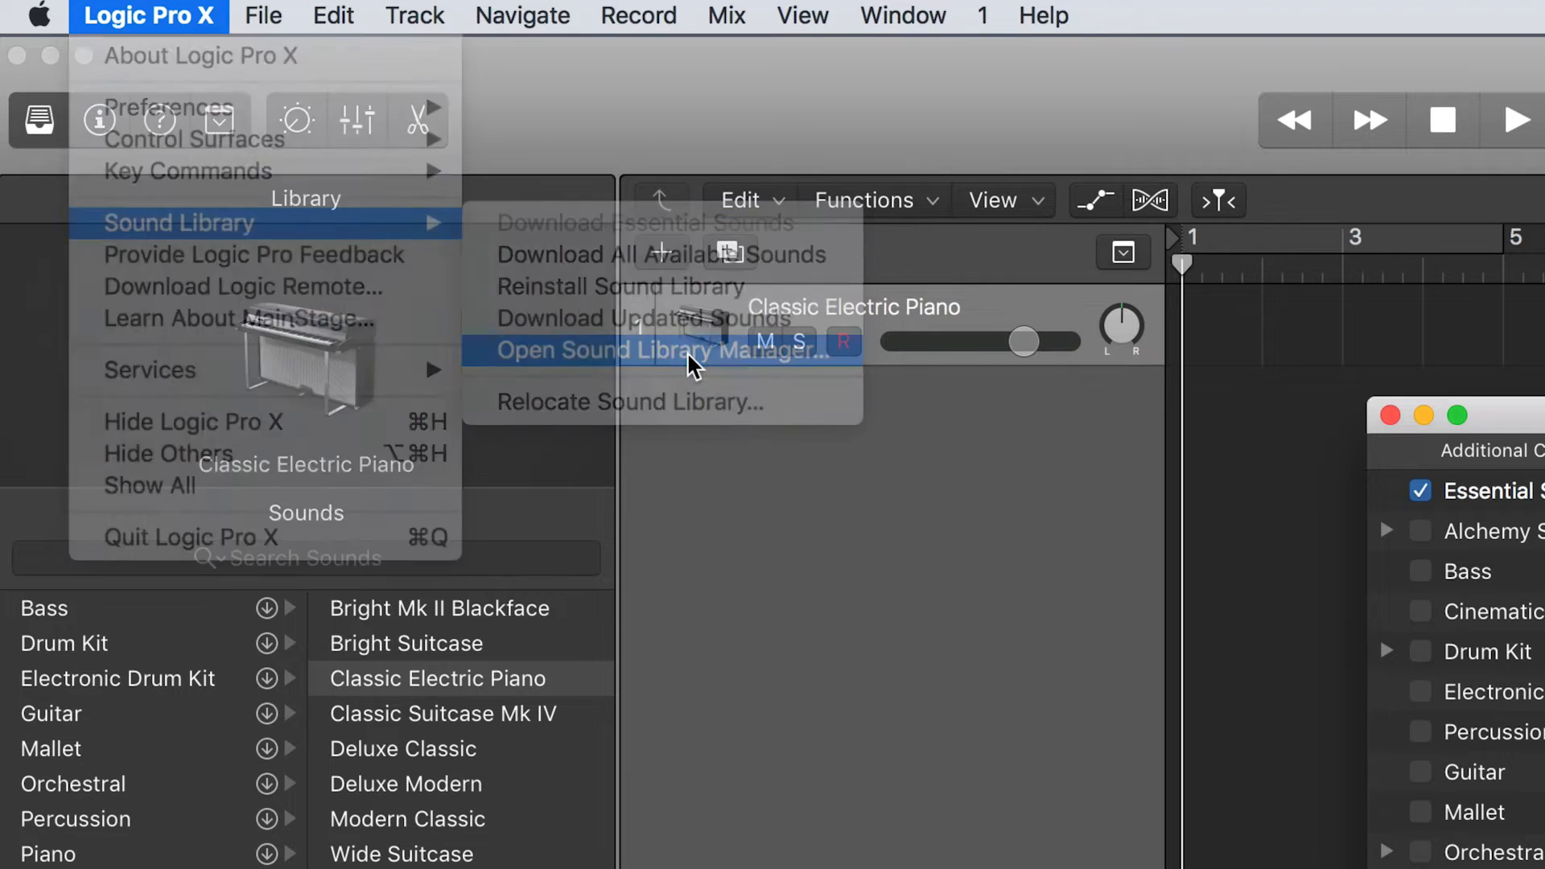
pyautogui.click(667, 349)
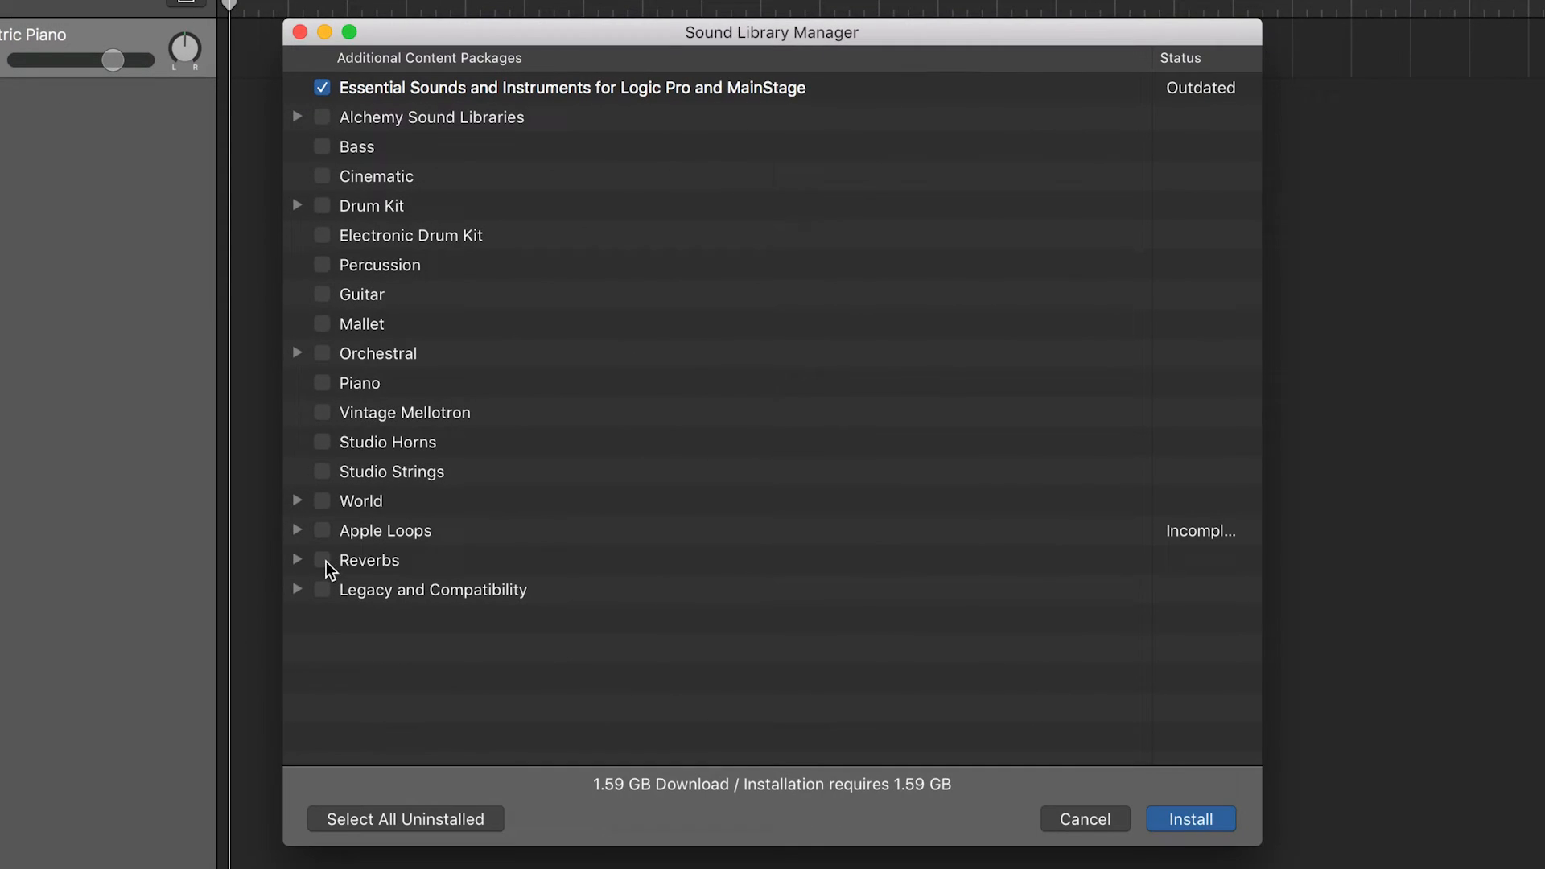
pyautogui.click(321, 560)
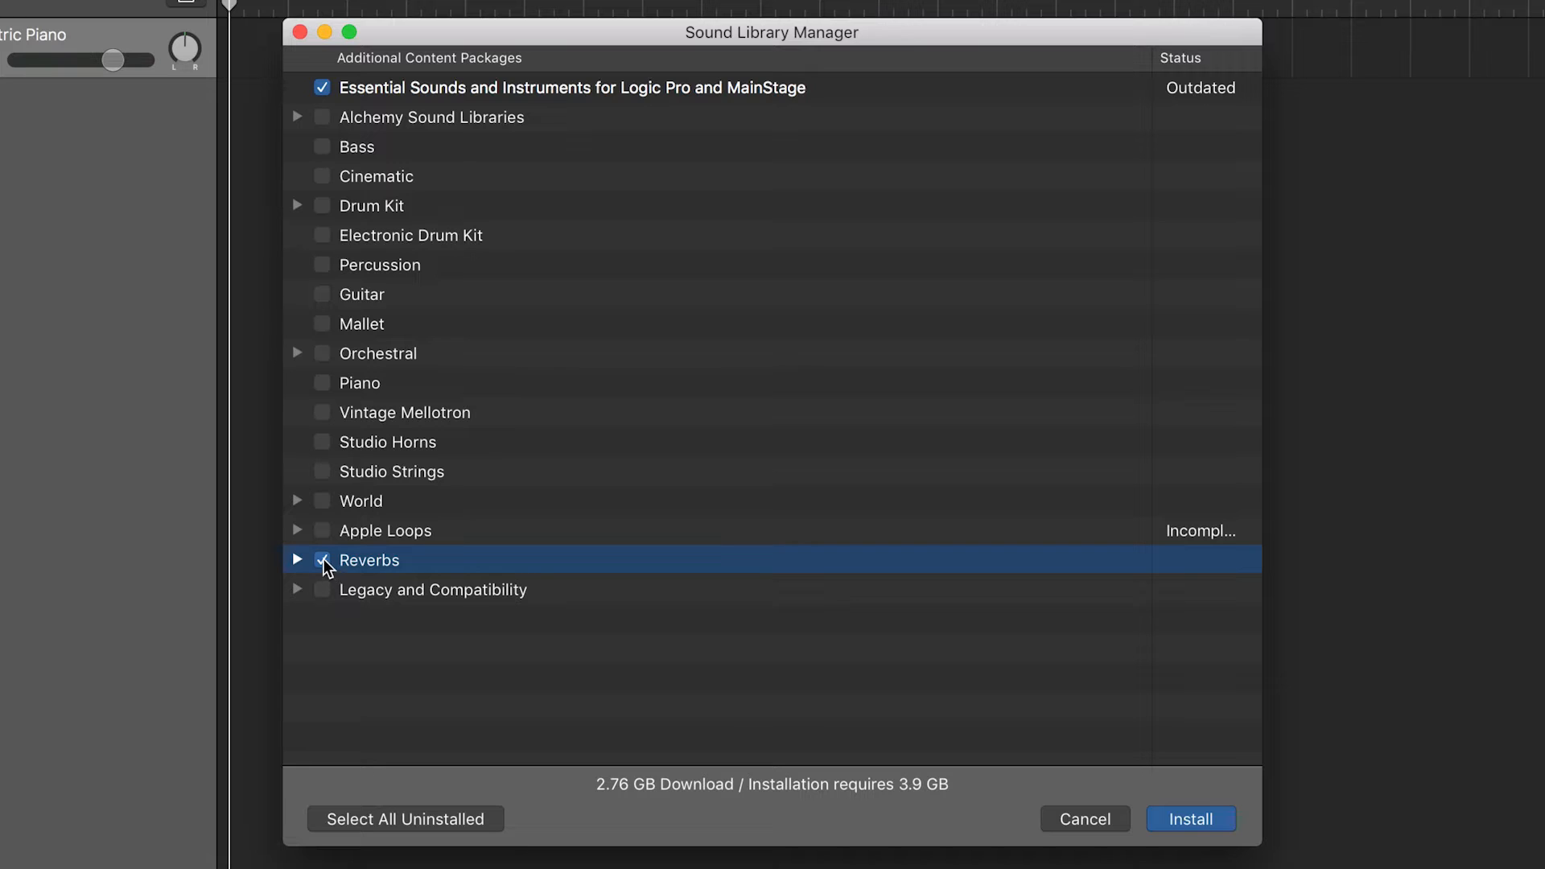
pyautogui.click(1189, 817)
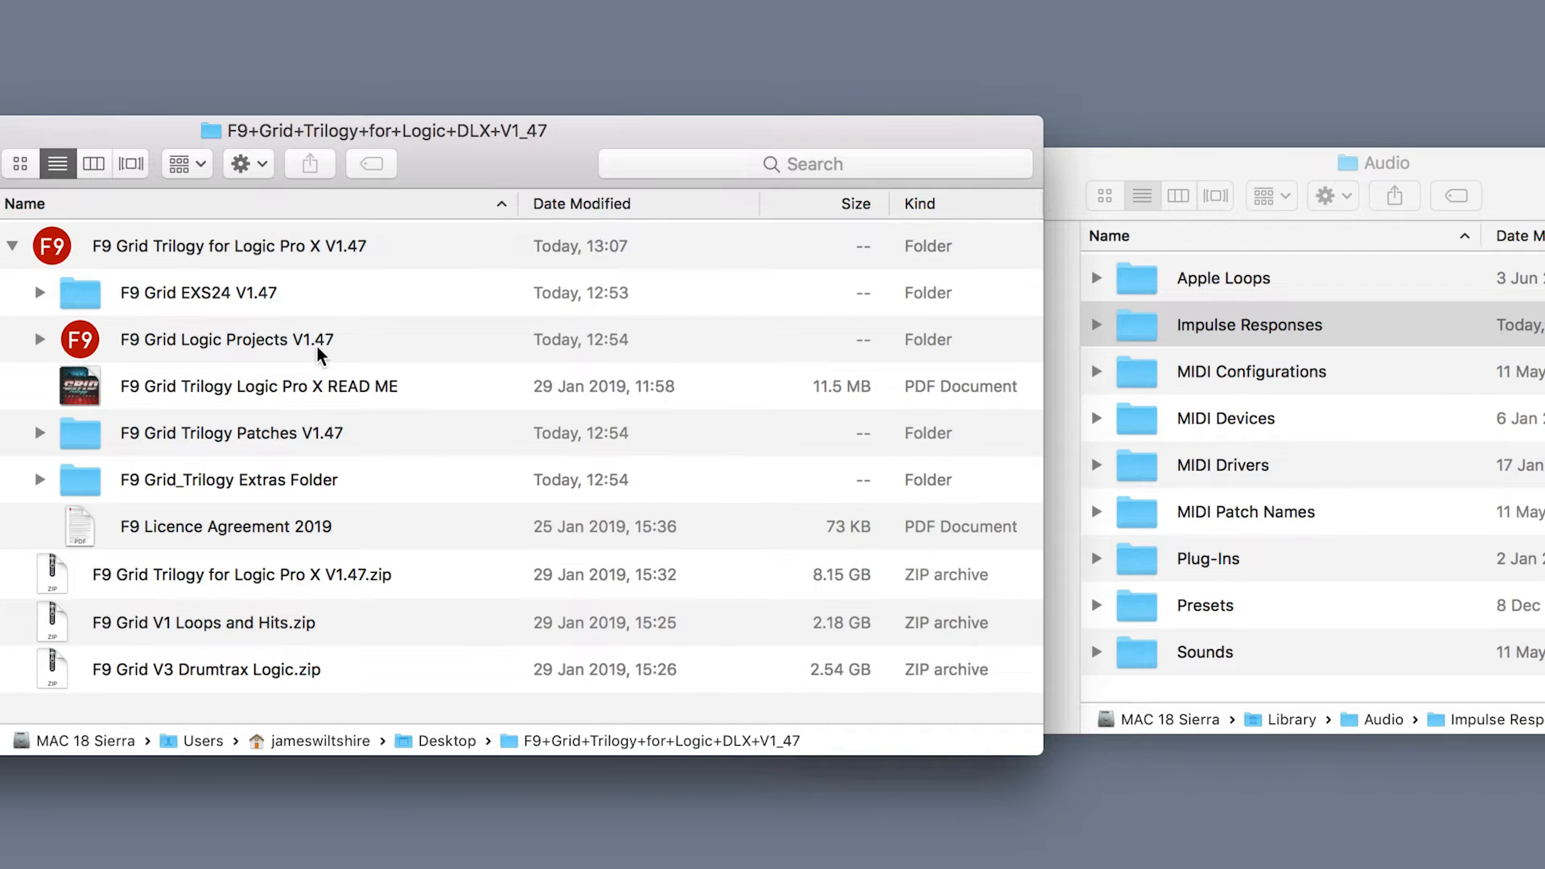
pyautogui.moveTo(227, 349)
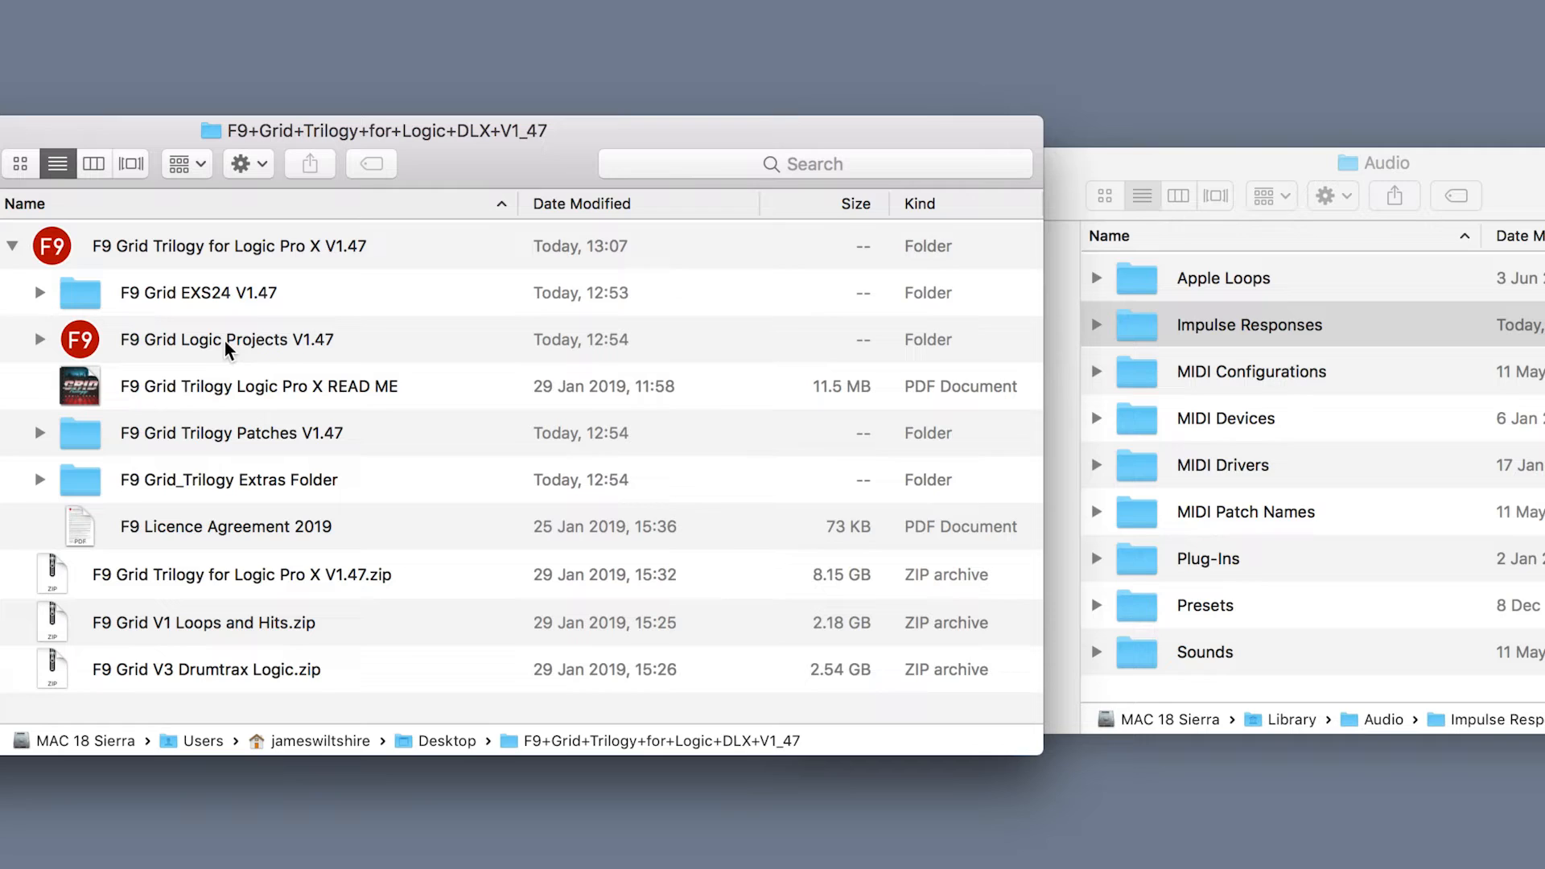
pyautogui.moveTo(219, 333)
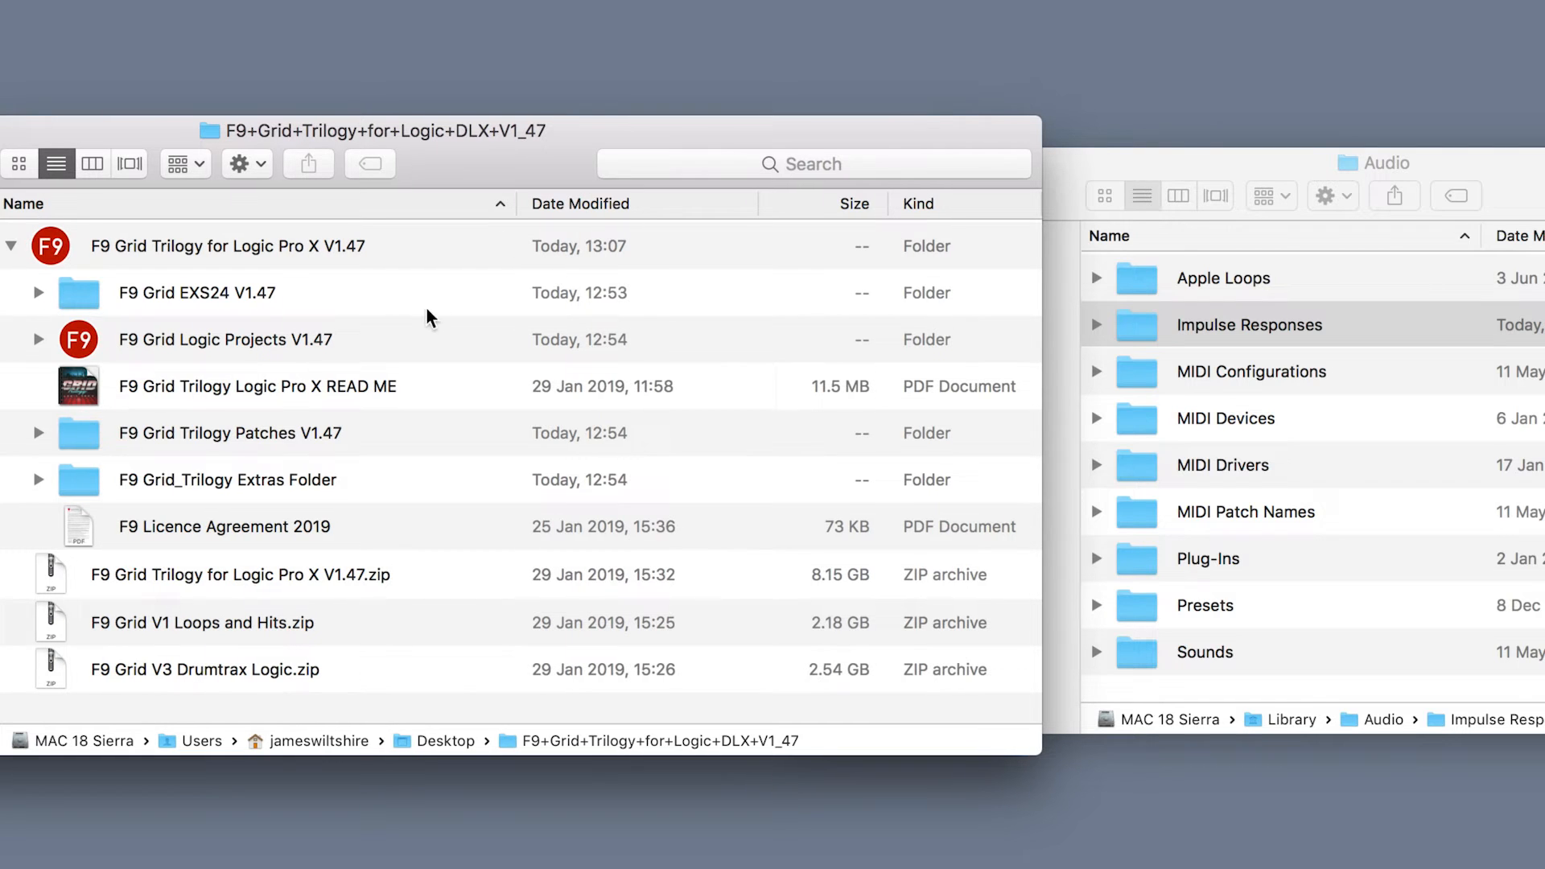
# Close the Audio window and select the F9 Grid EXS24 V1.47 folder.
pyautogui.click(1247, 324)
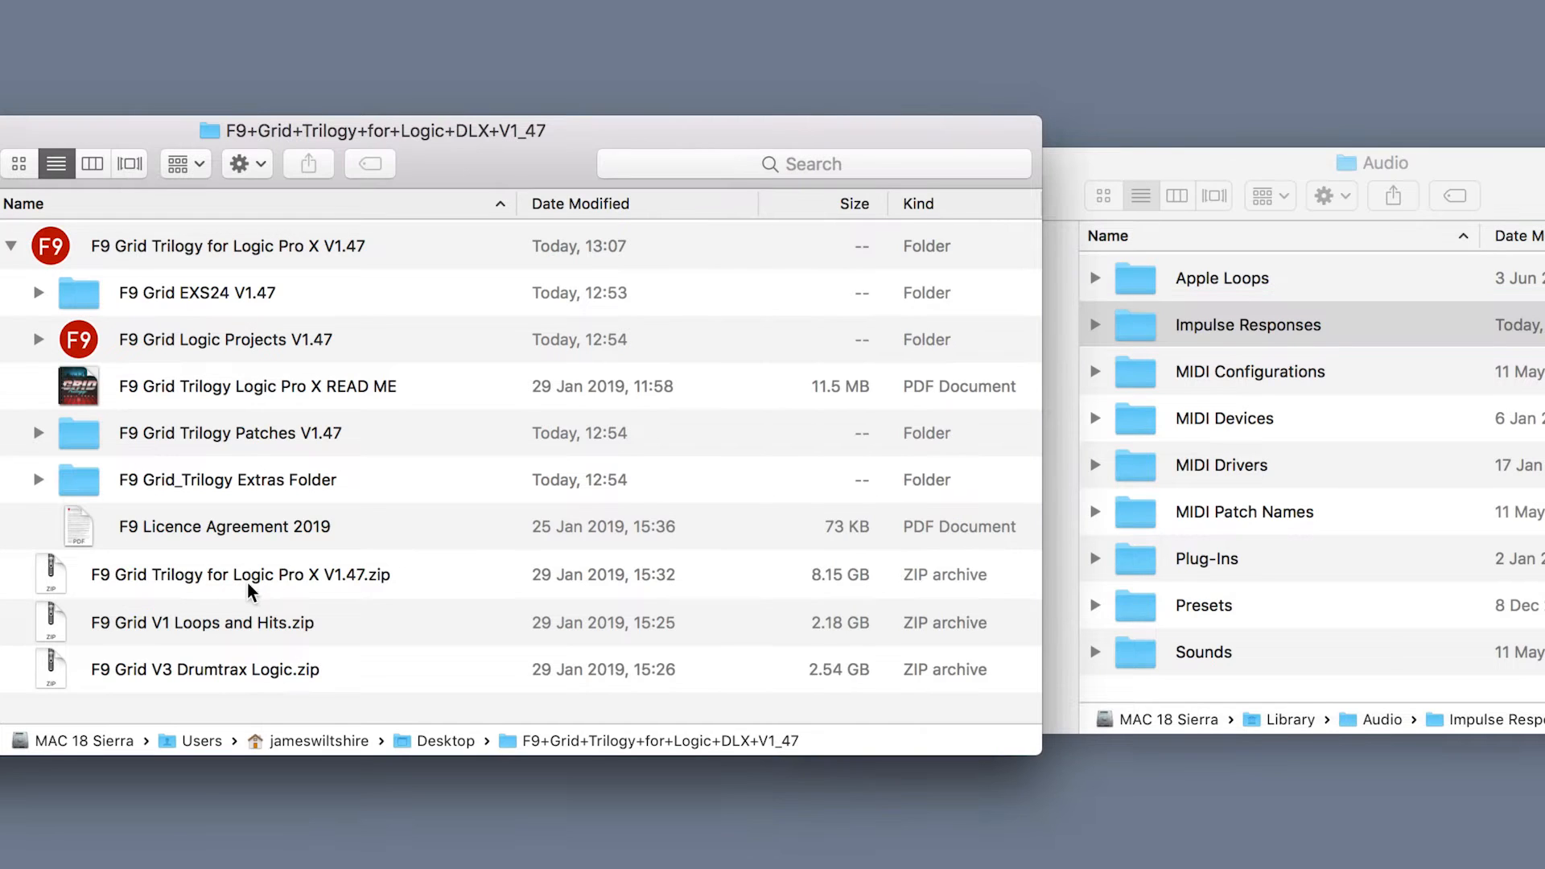
pyautogui.click(238, 574)
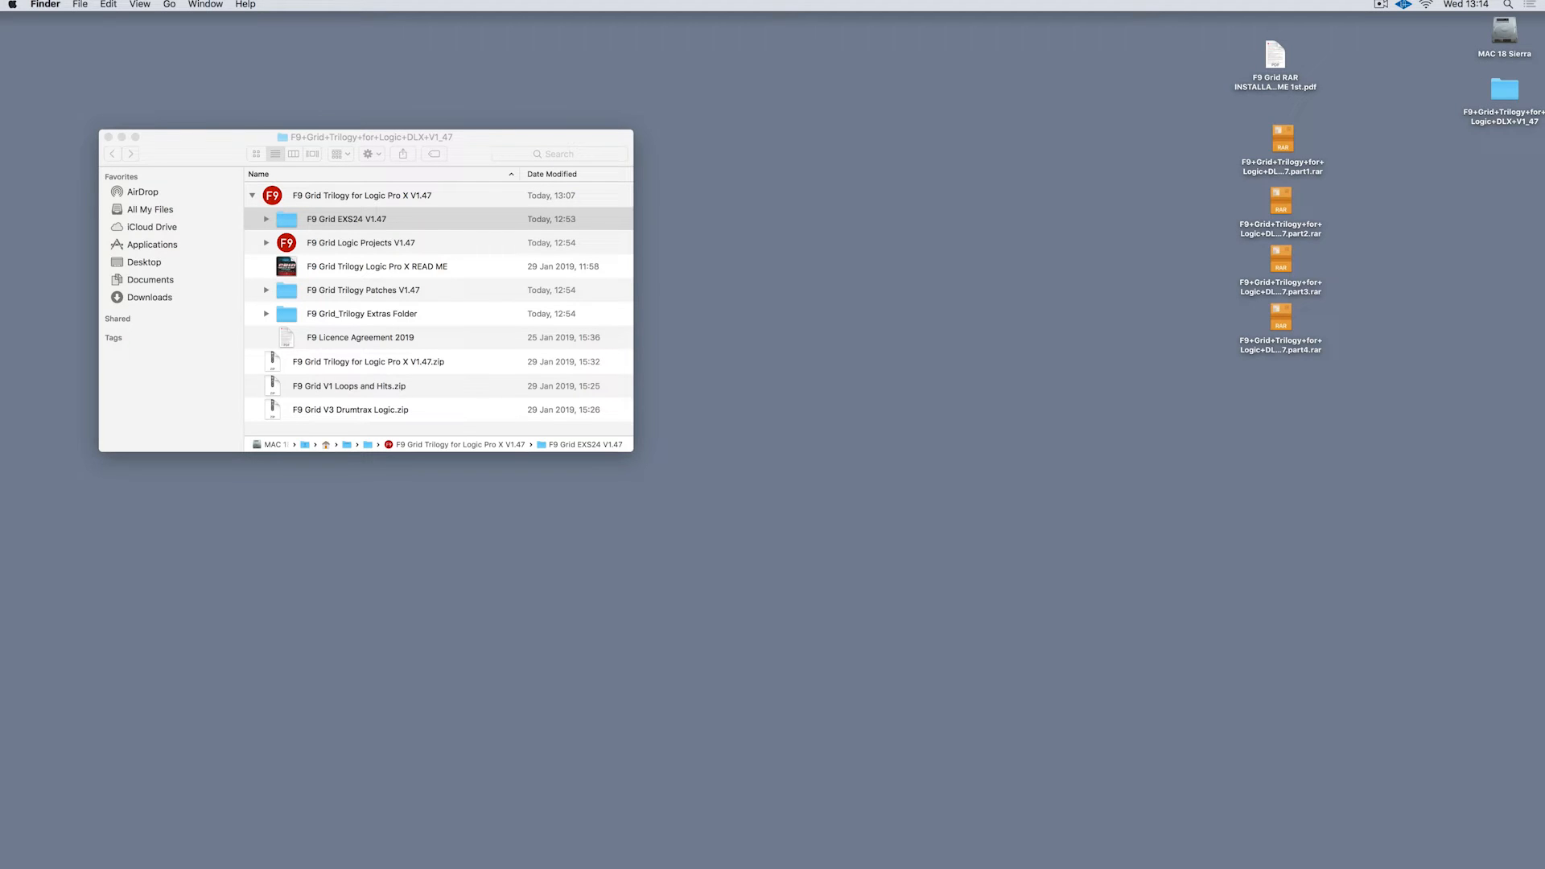
# Navigate Users > home > Music > Audio Music Apps and target Sampler Instruments for the EXS24 folder.
pyautogui.doubleClick(1504, 34)
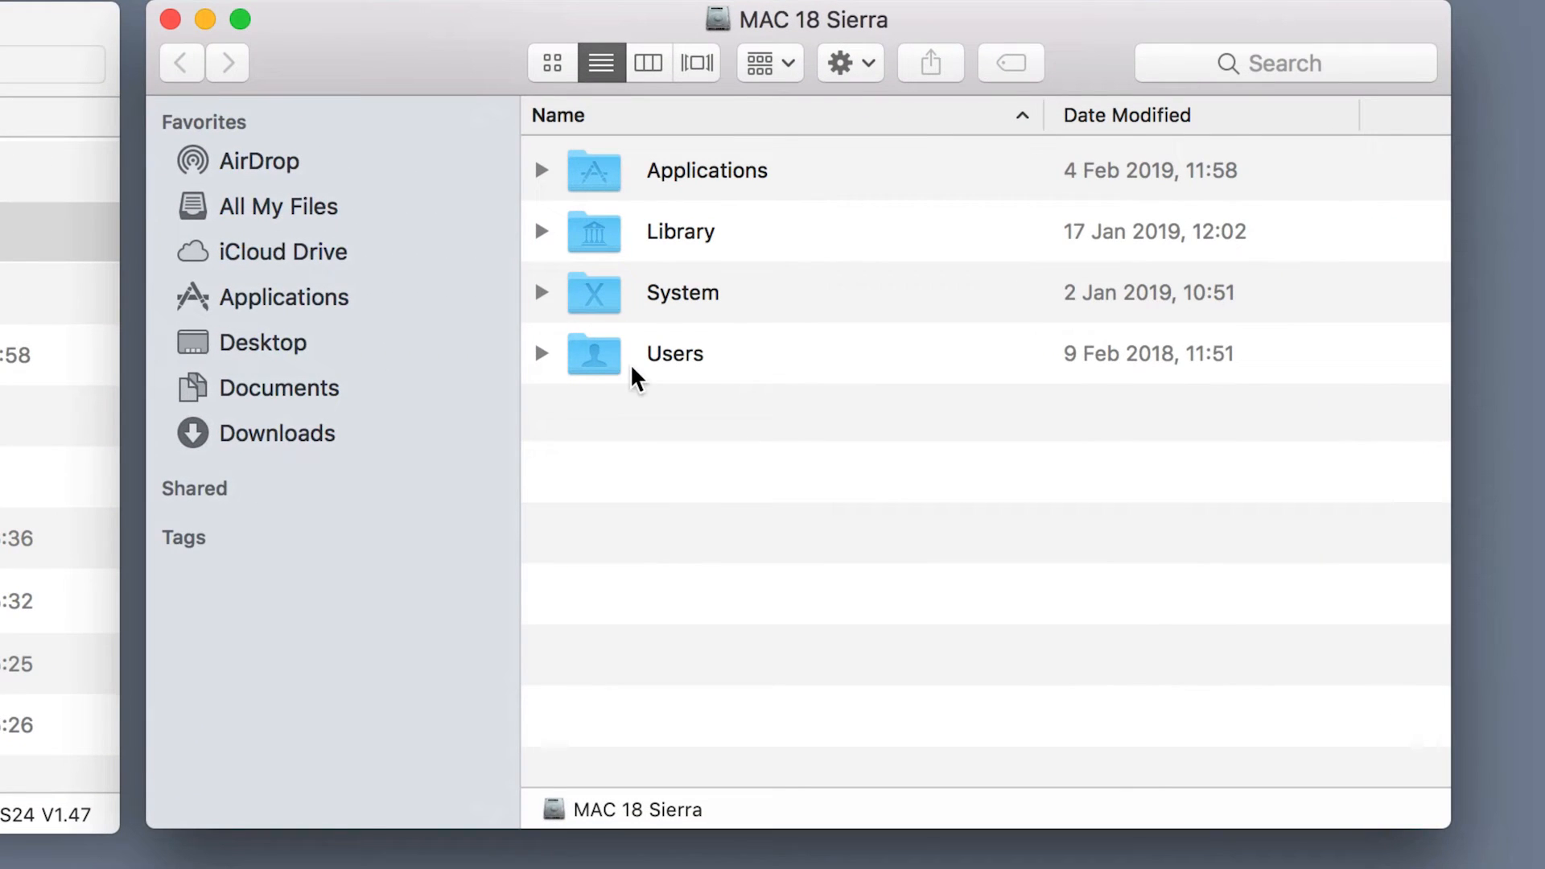
pyautogui.doubleClick(674, 353)
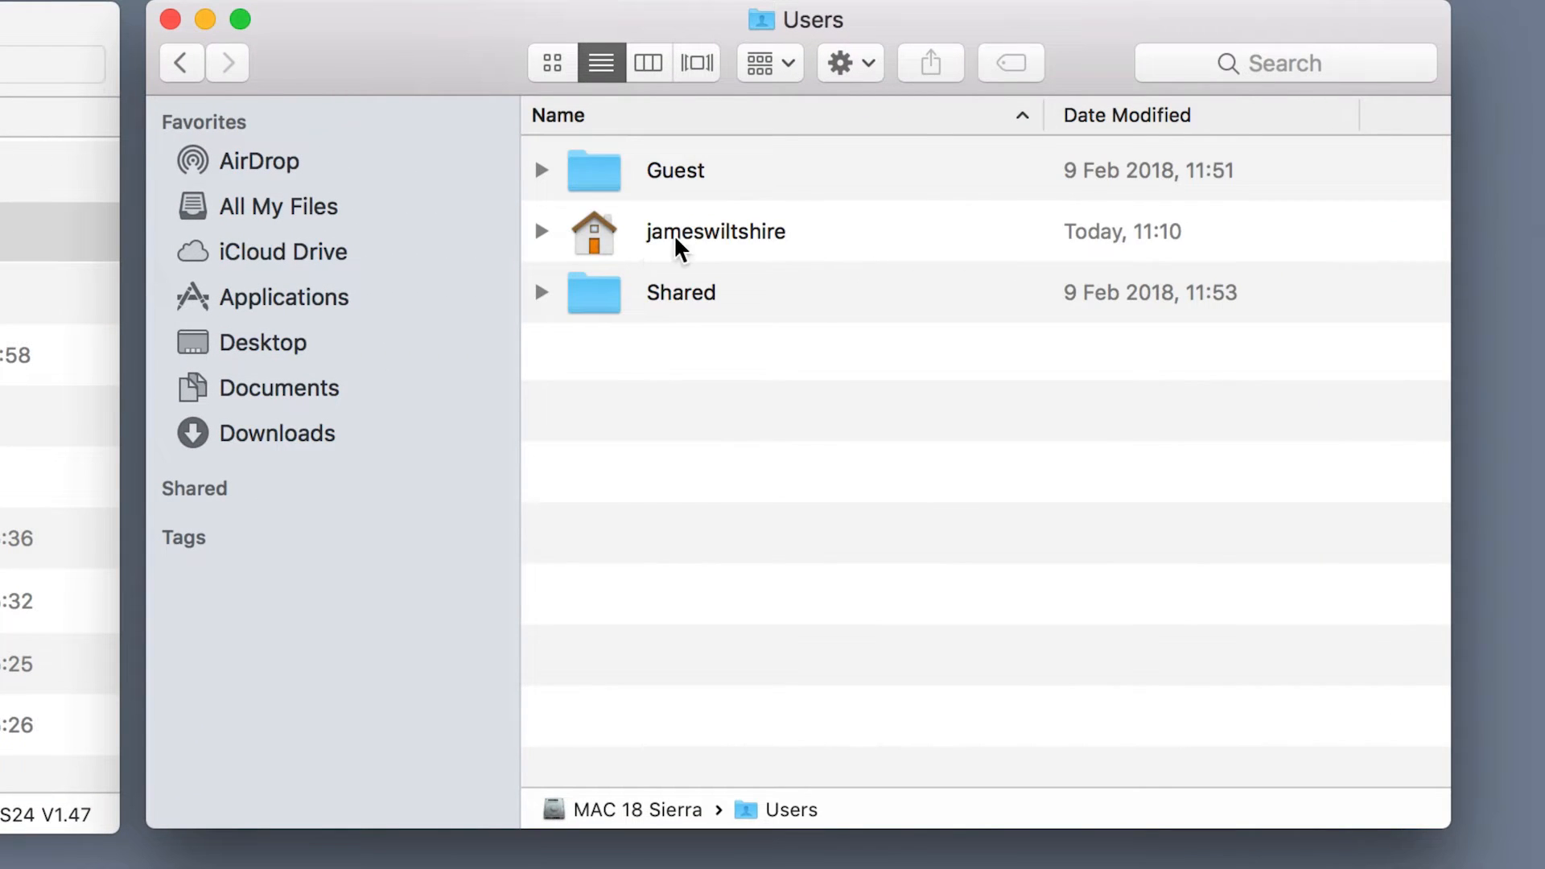
pyautogui.click(714, 230)
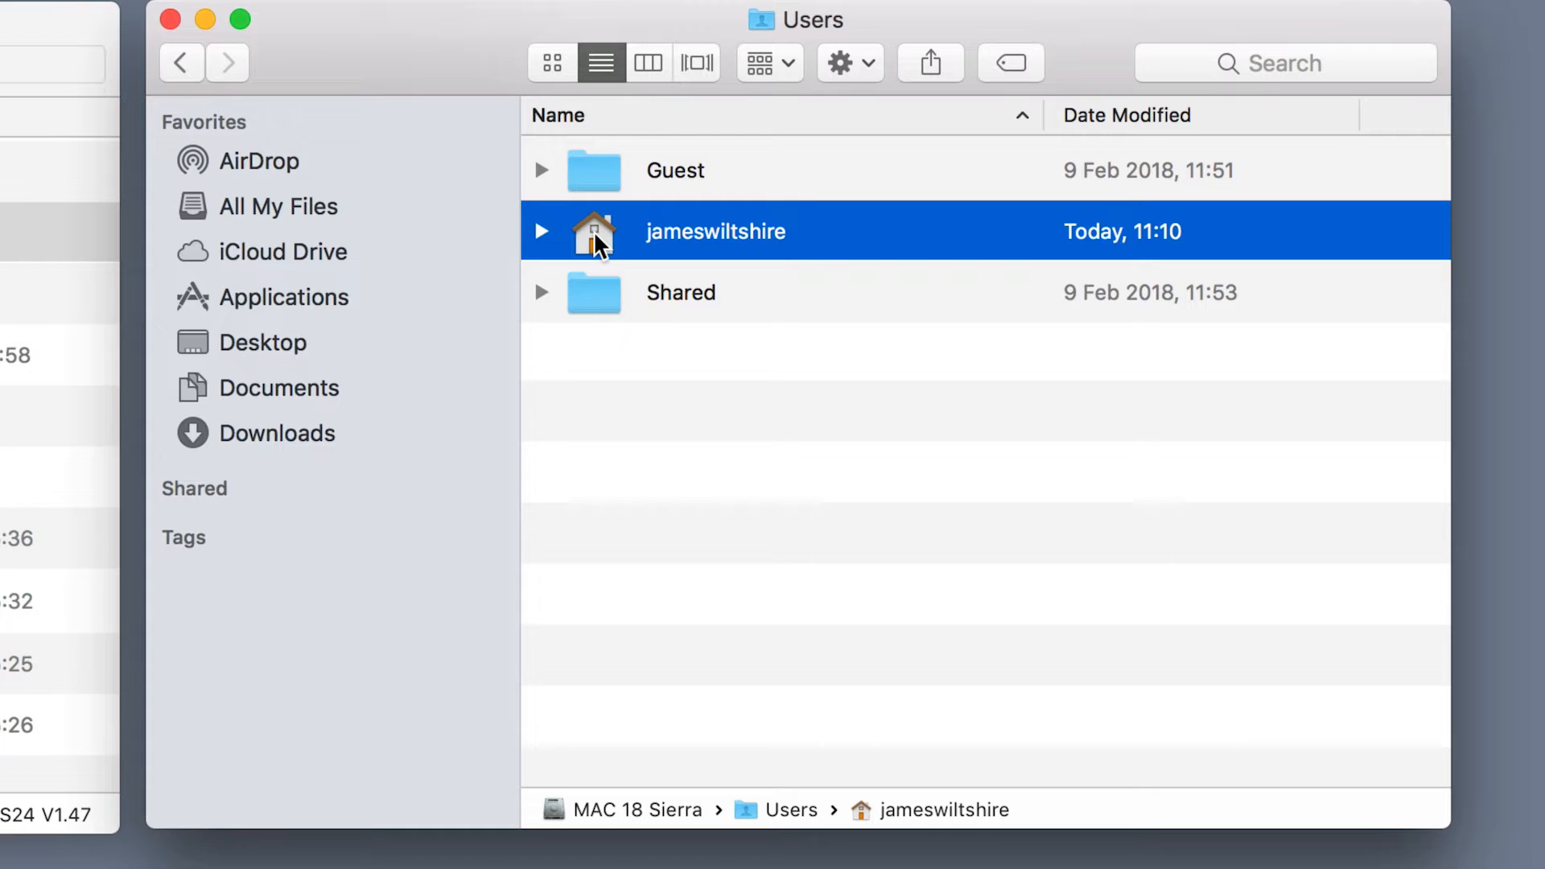
pyautogui.doubleClick(717, 230)
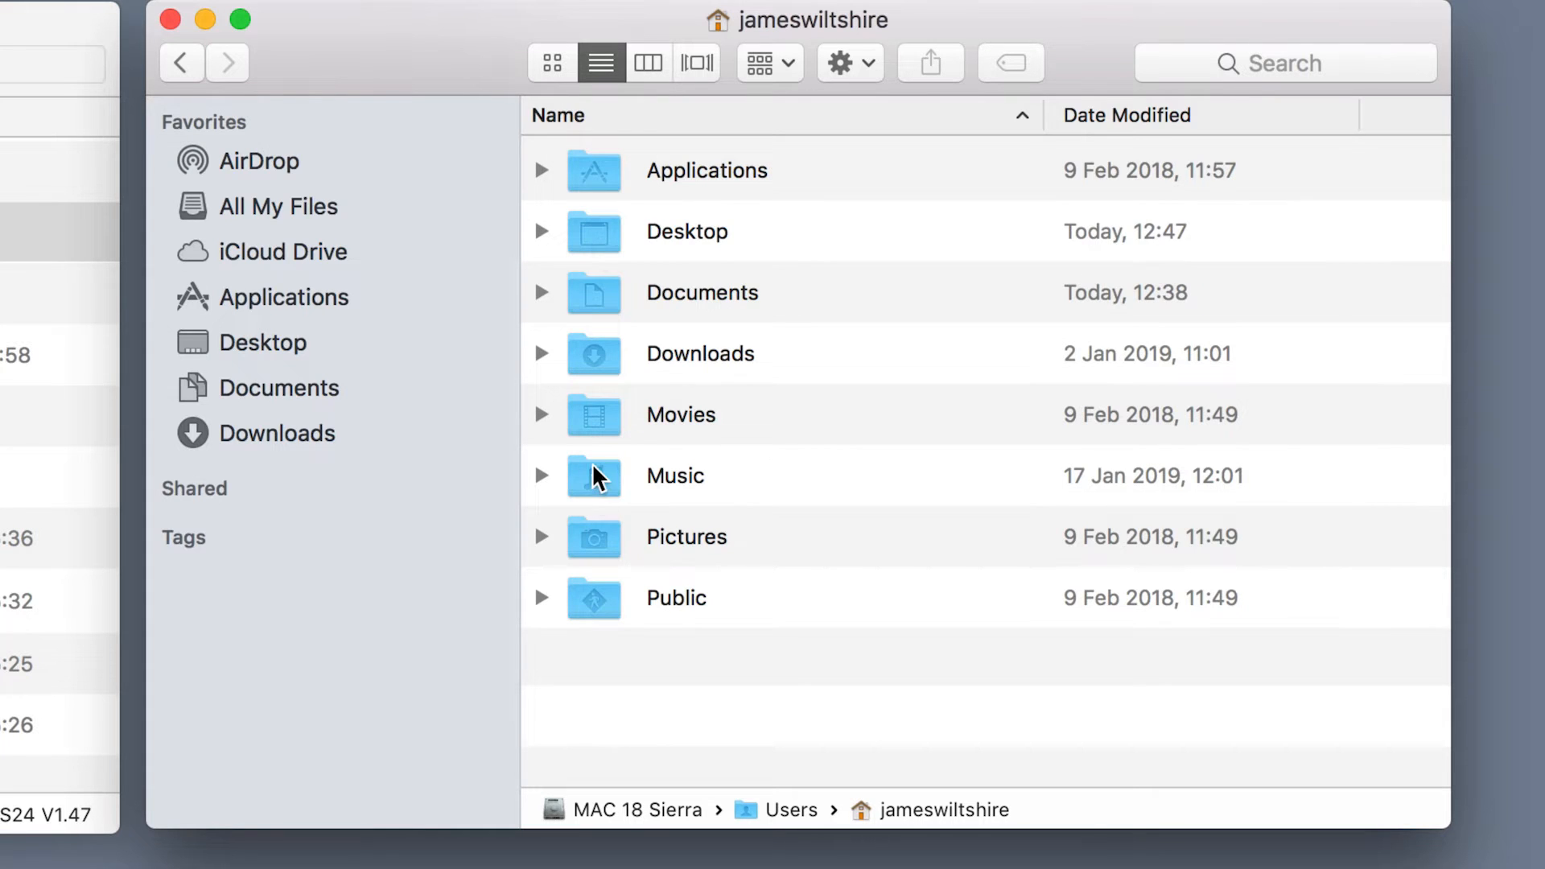
pyautogui.click(674, 476)
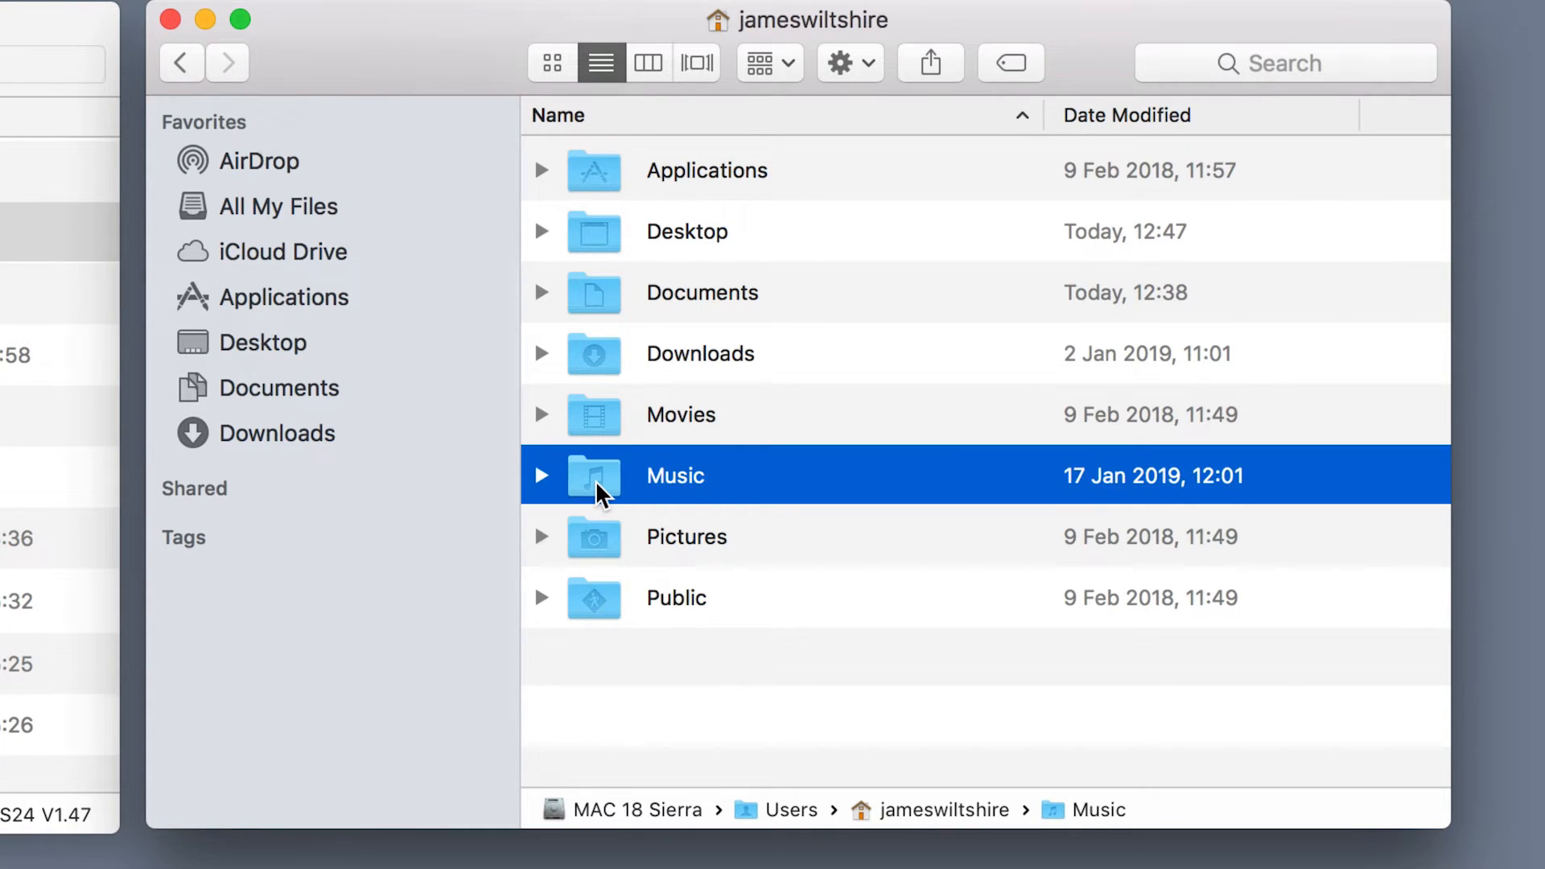
pyautogui.doubleClick(674, 475)
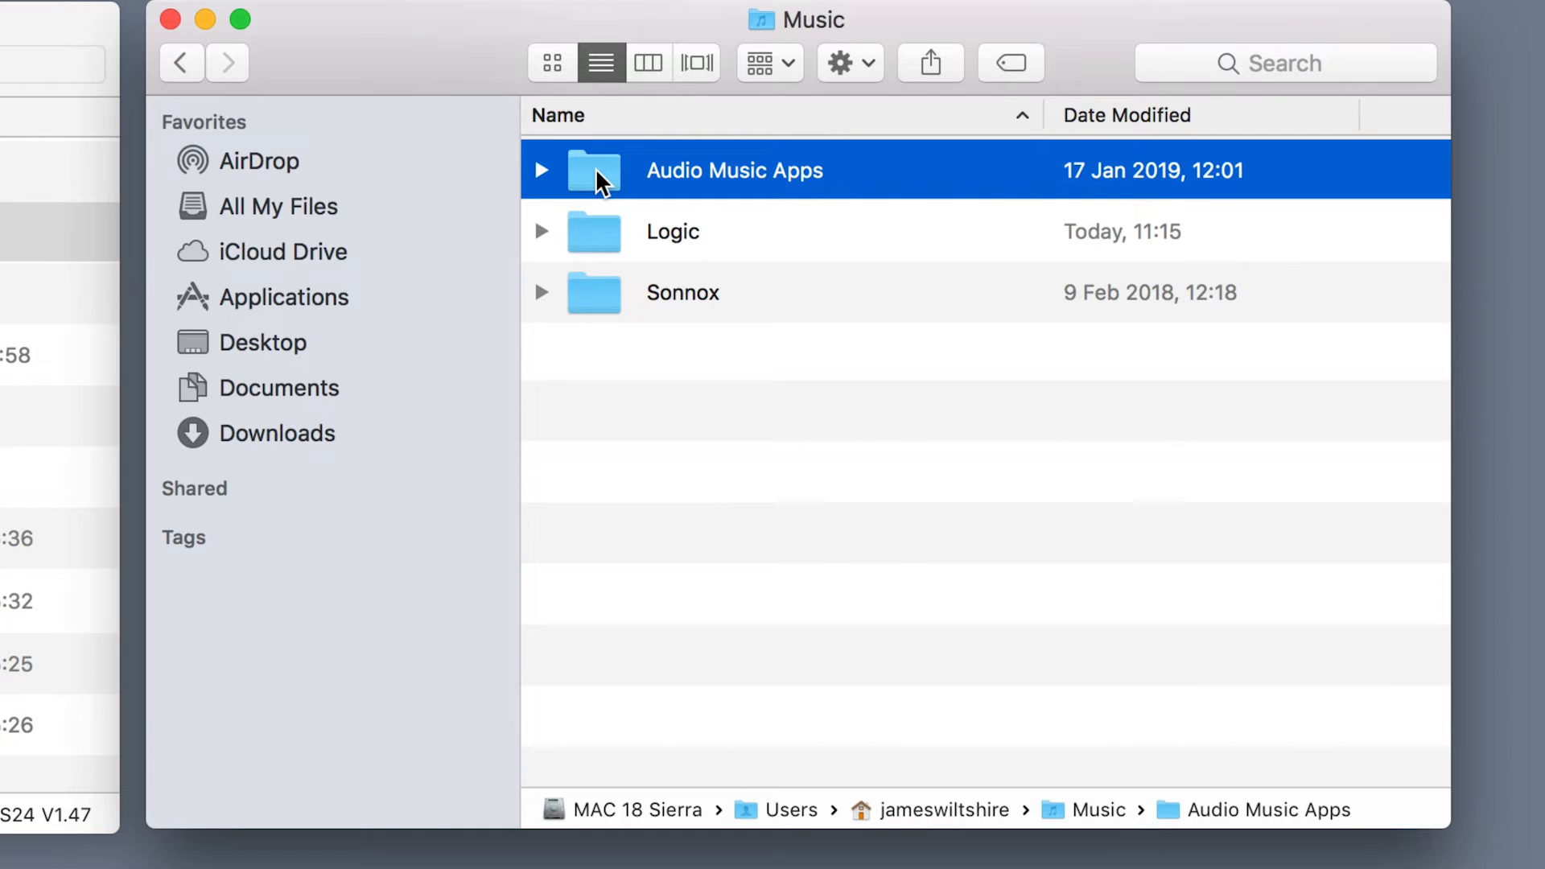
pyautogui.doubleClick(733, 169)
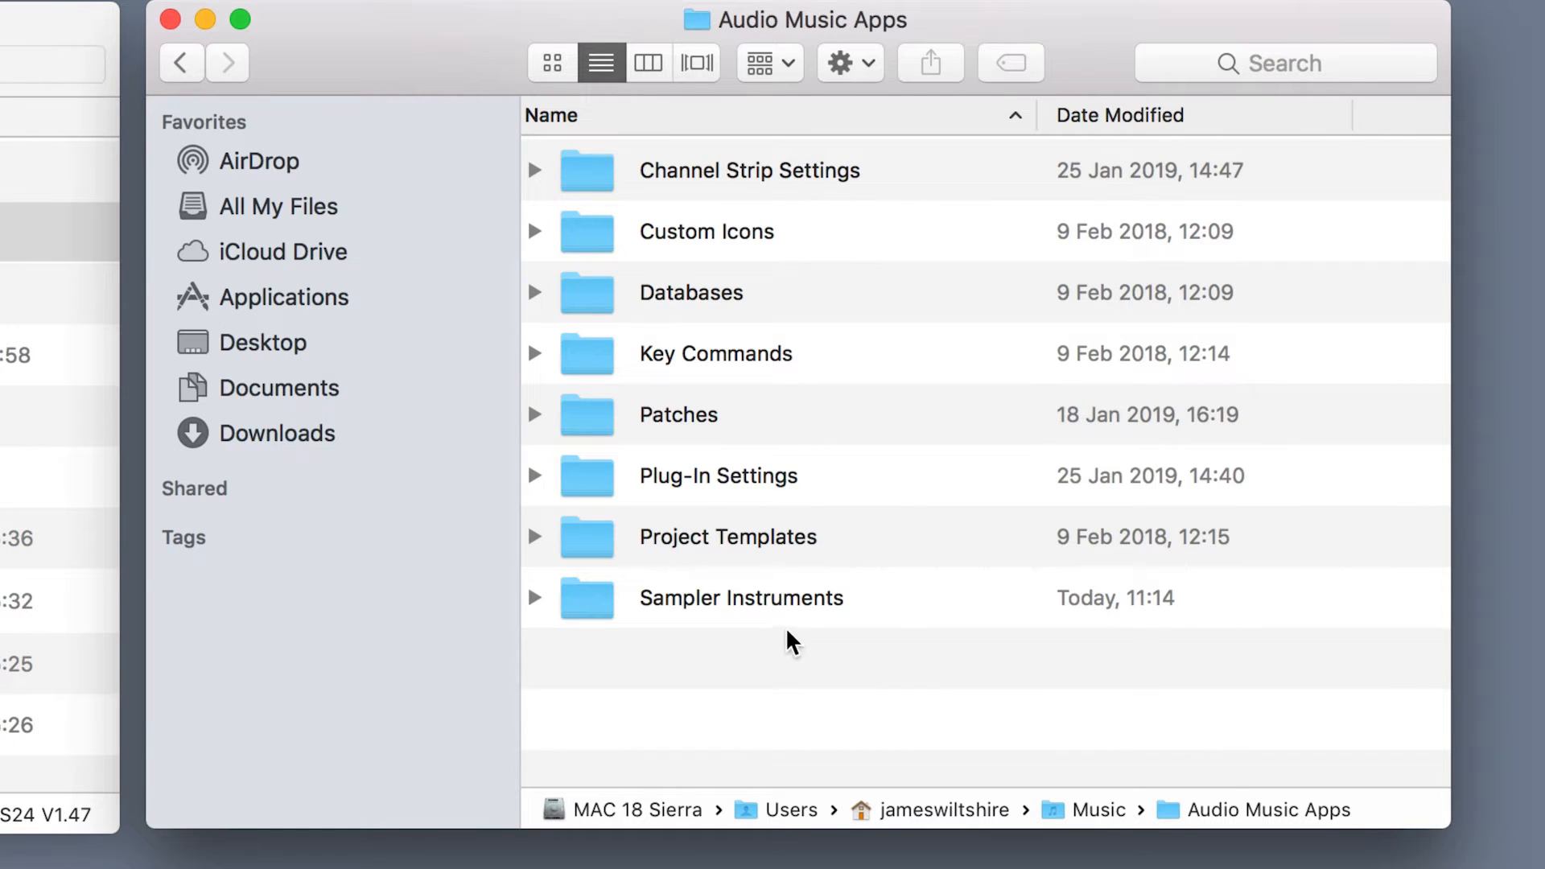
pyautogui.moveTo(696, 612)
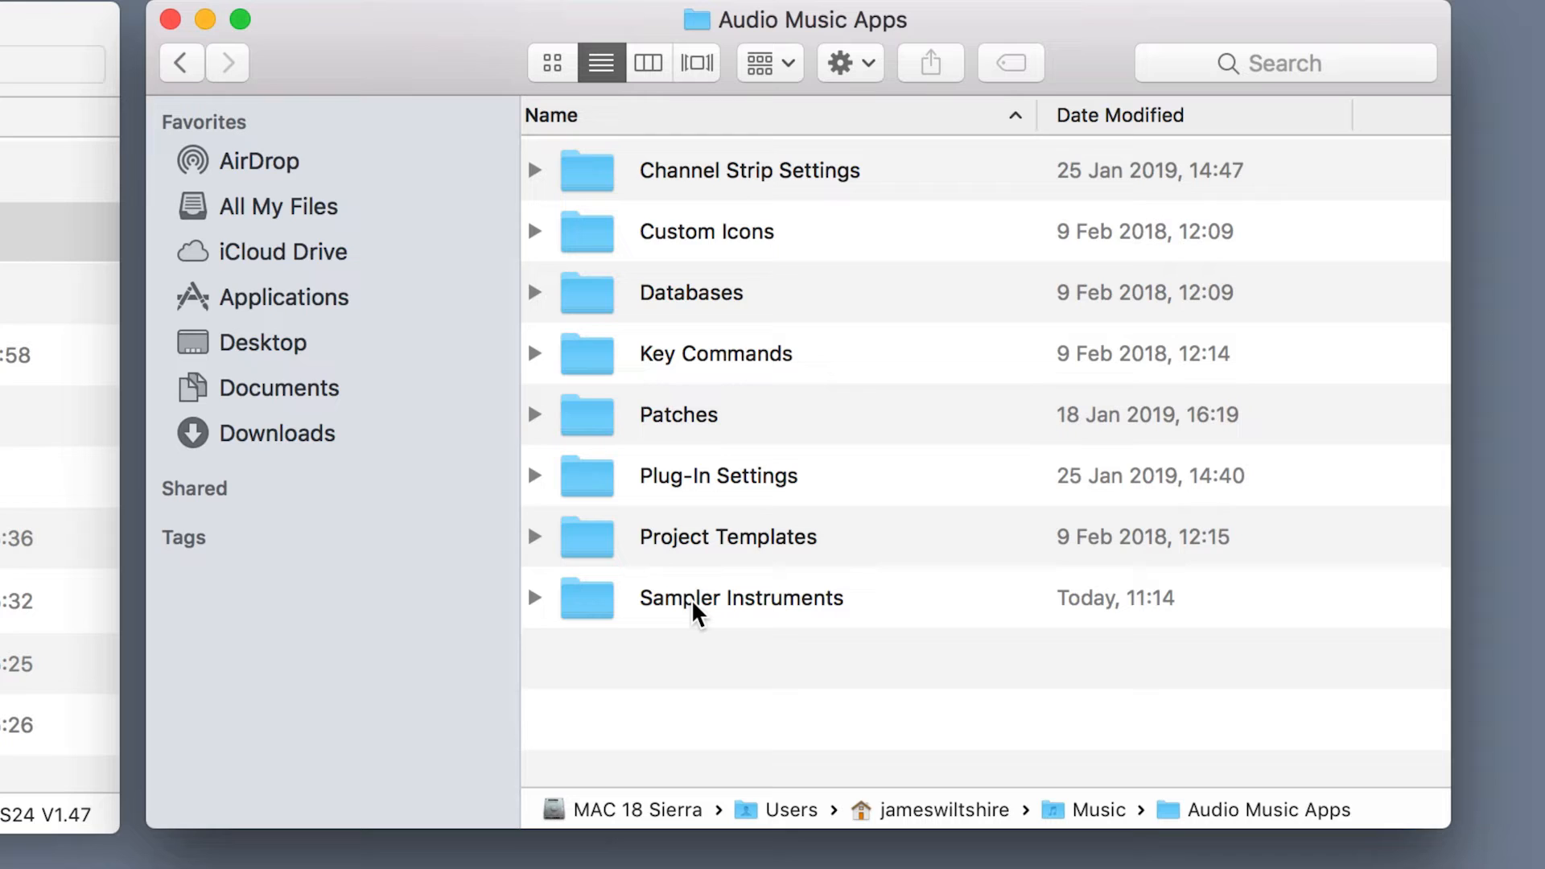
pyautogui.click(741, 597)
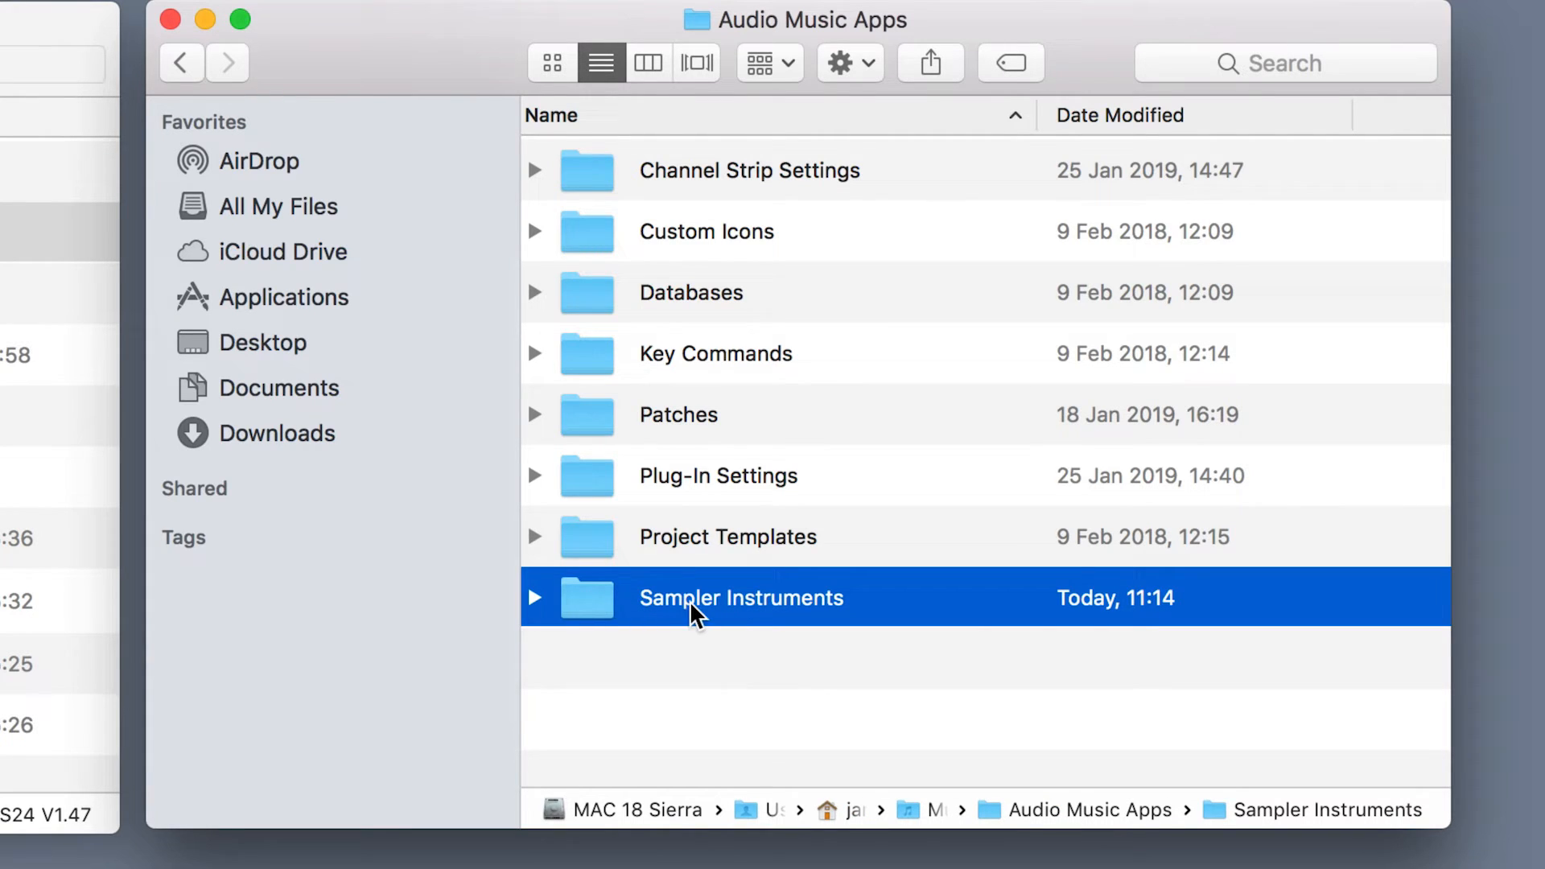
pyautogui.moveTo(724, 631)
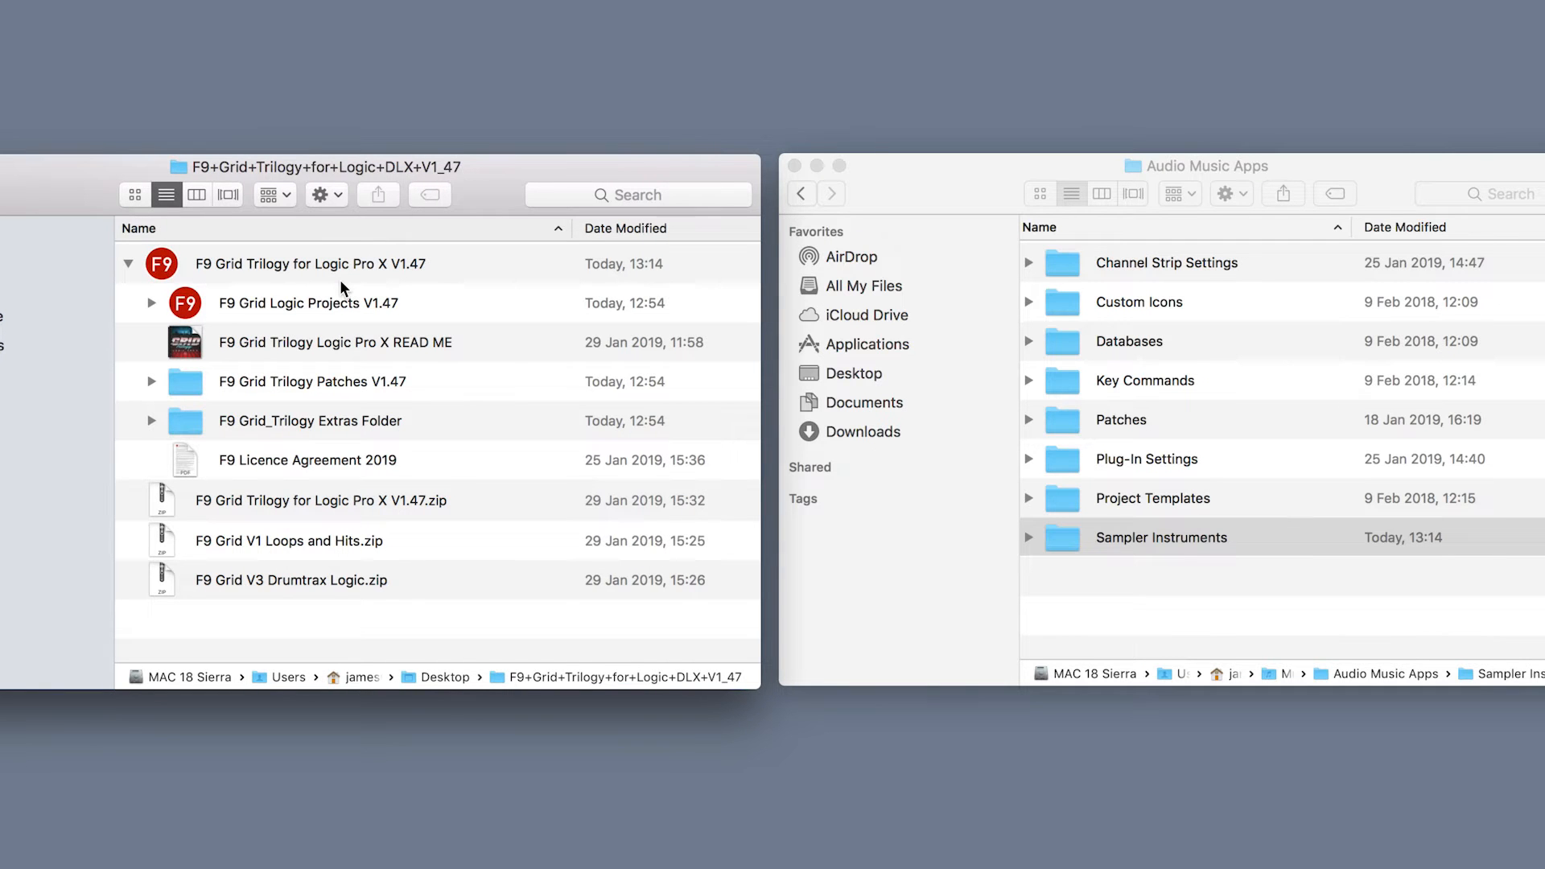
pyautogui.moveTo(1119, 432)
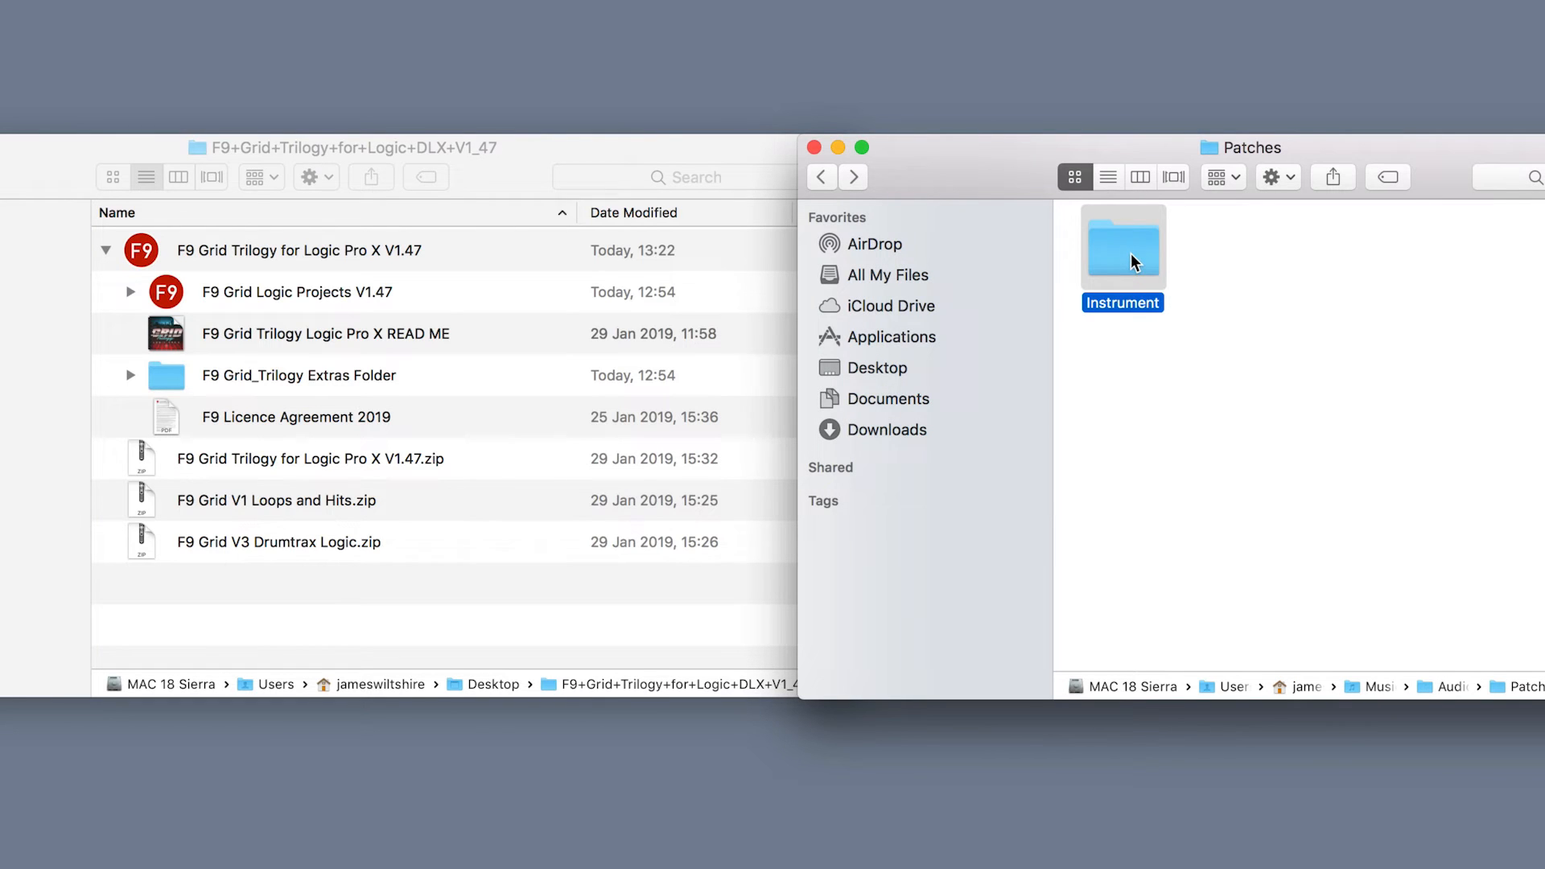
pyautogui.moveTo(1132, 258)
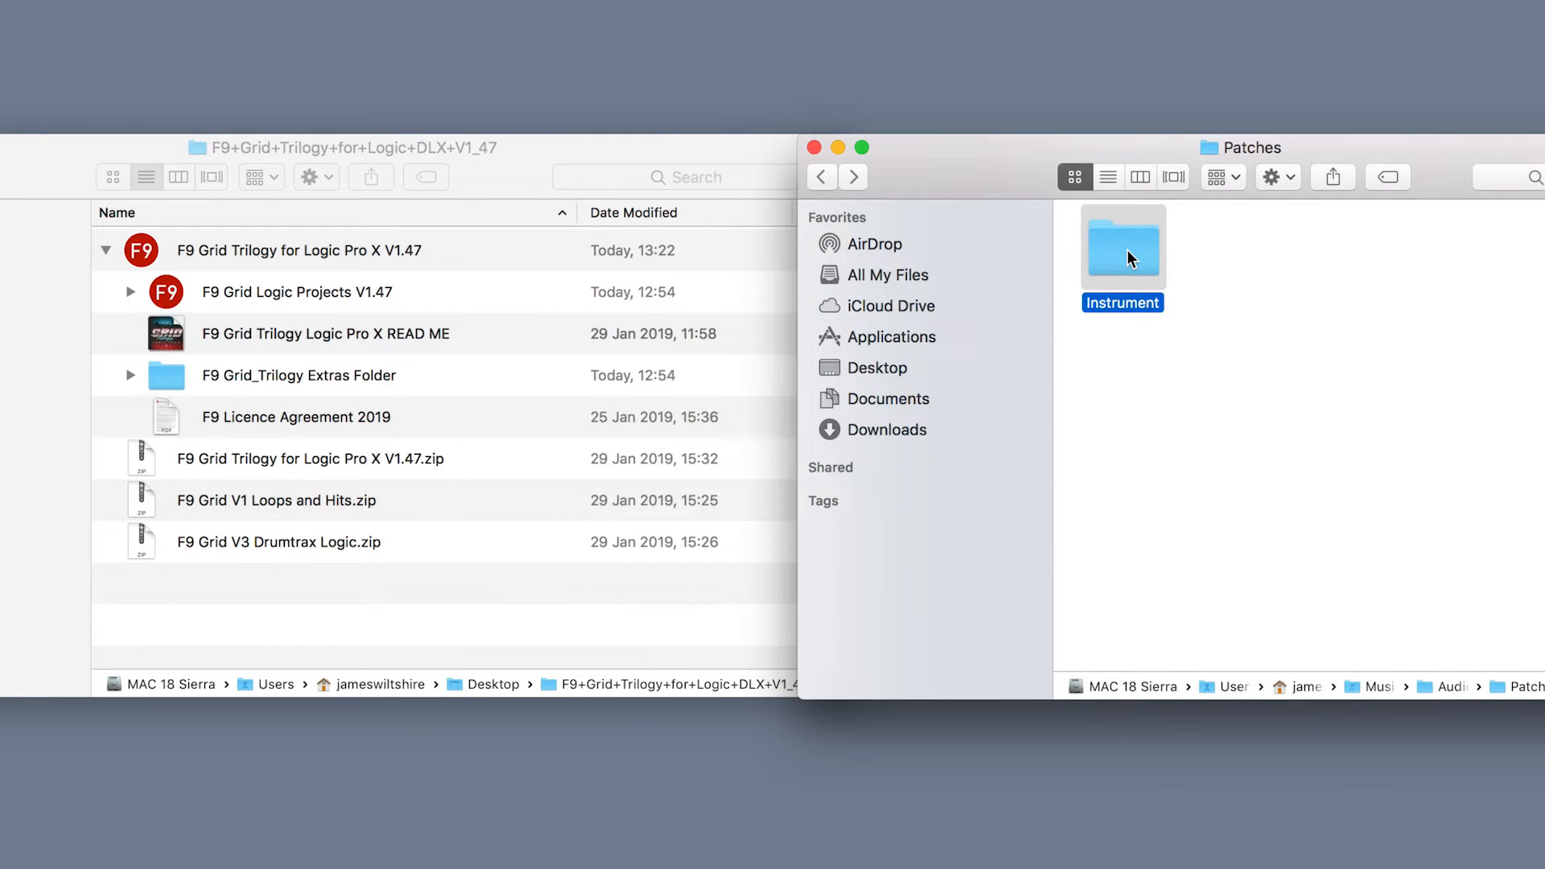
# Open the Instrument folder inside Audio Music Apps/Patches for the F9 Grid Trilogy Patches V1.47.
pyautogui.doubleClick(1122, 248)
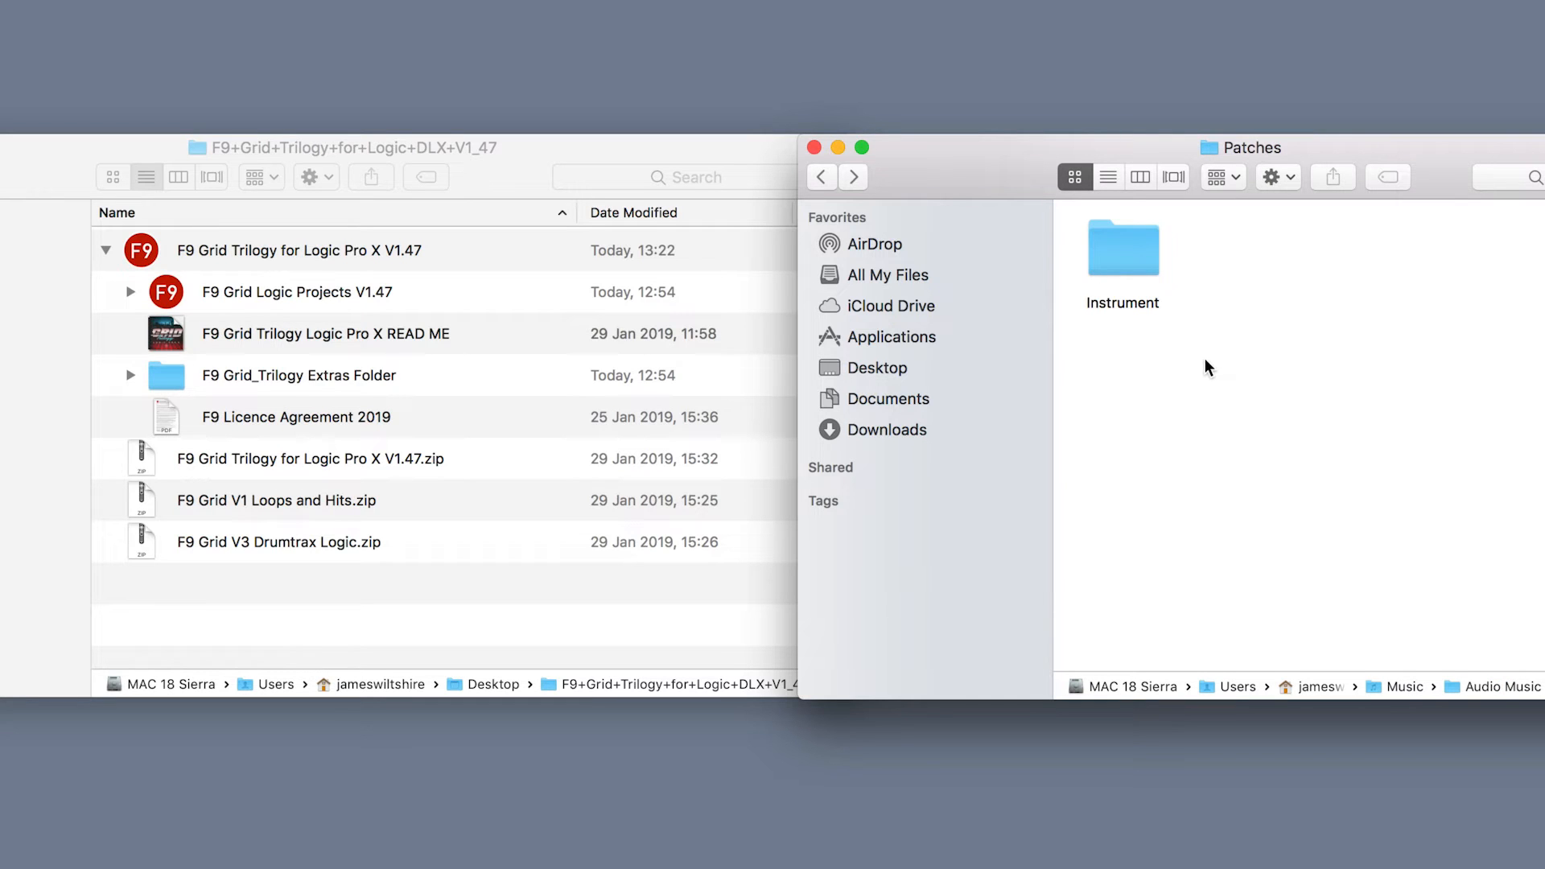
pyautogui.moveTo(1156, 372)
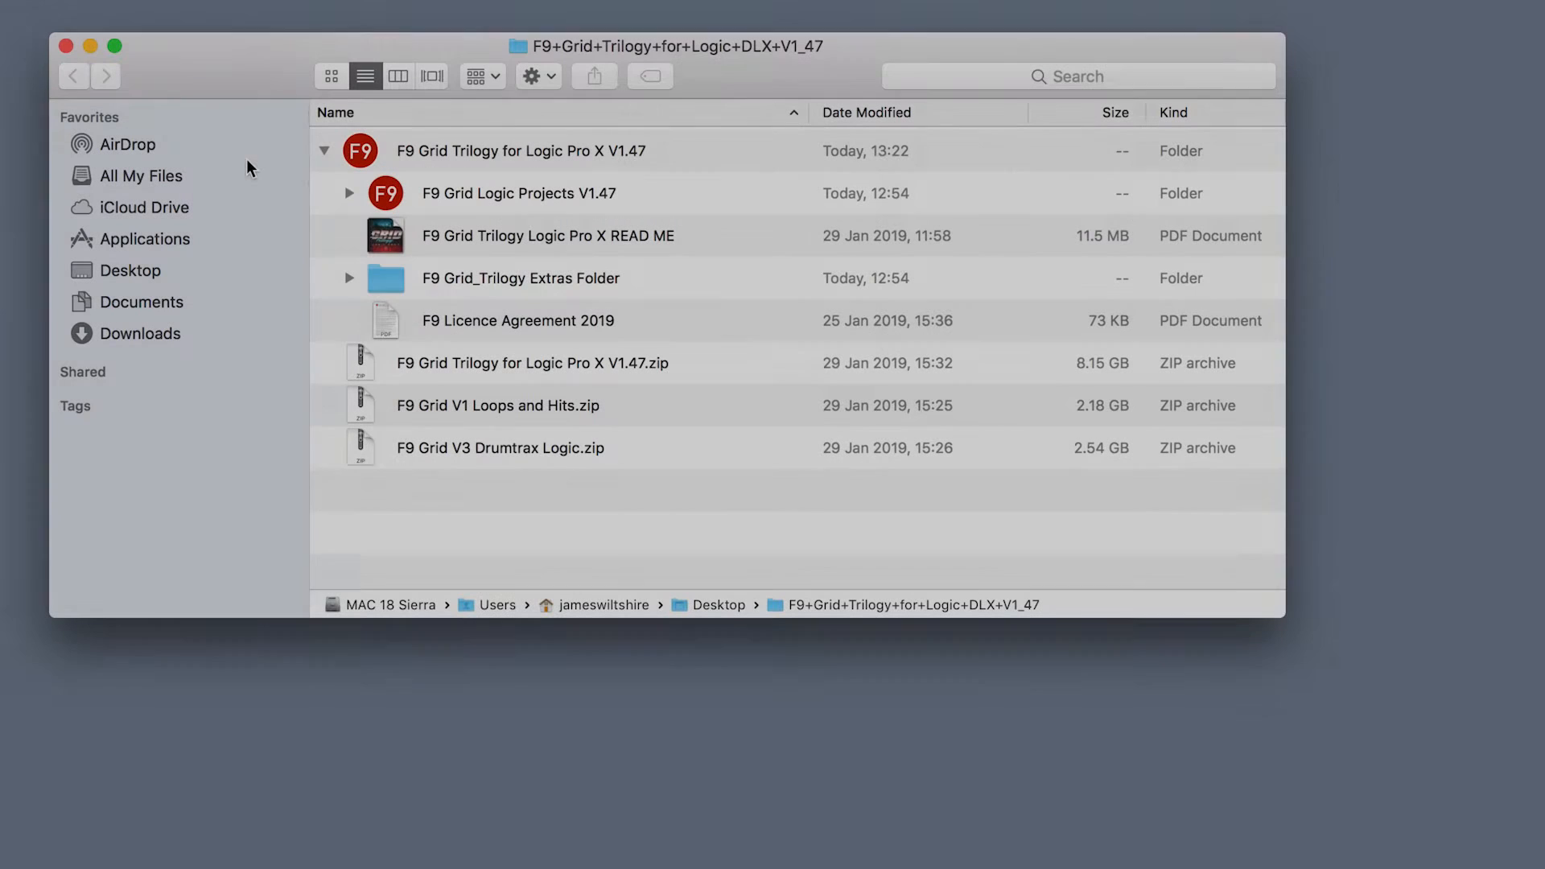
# Open F9 Grid Logic Projects V1.47 and launch the F9 Grid - Escape From Tokyo project.
pyautogui.click(517, 151)
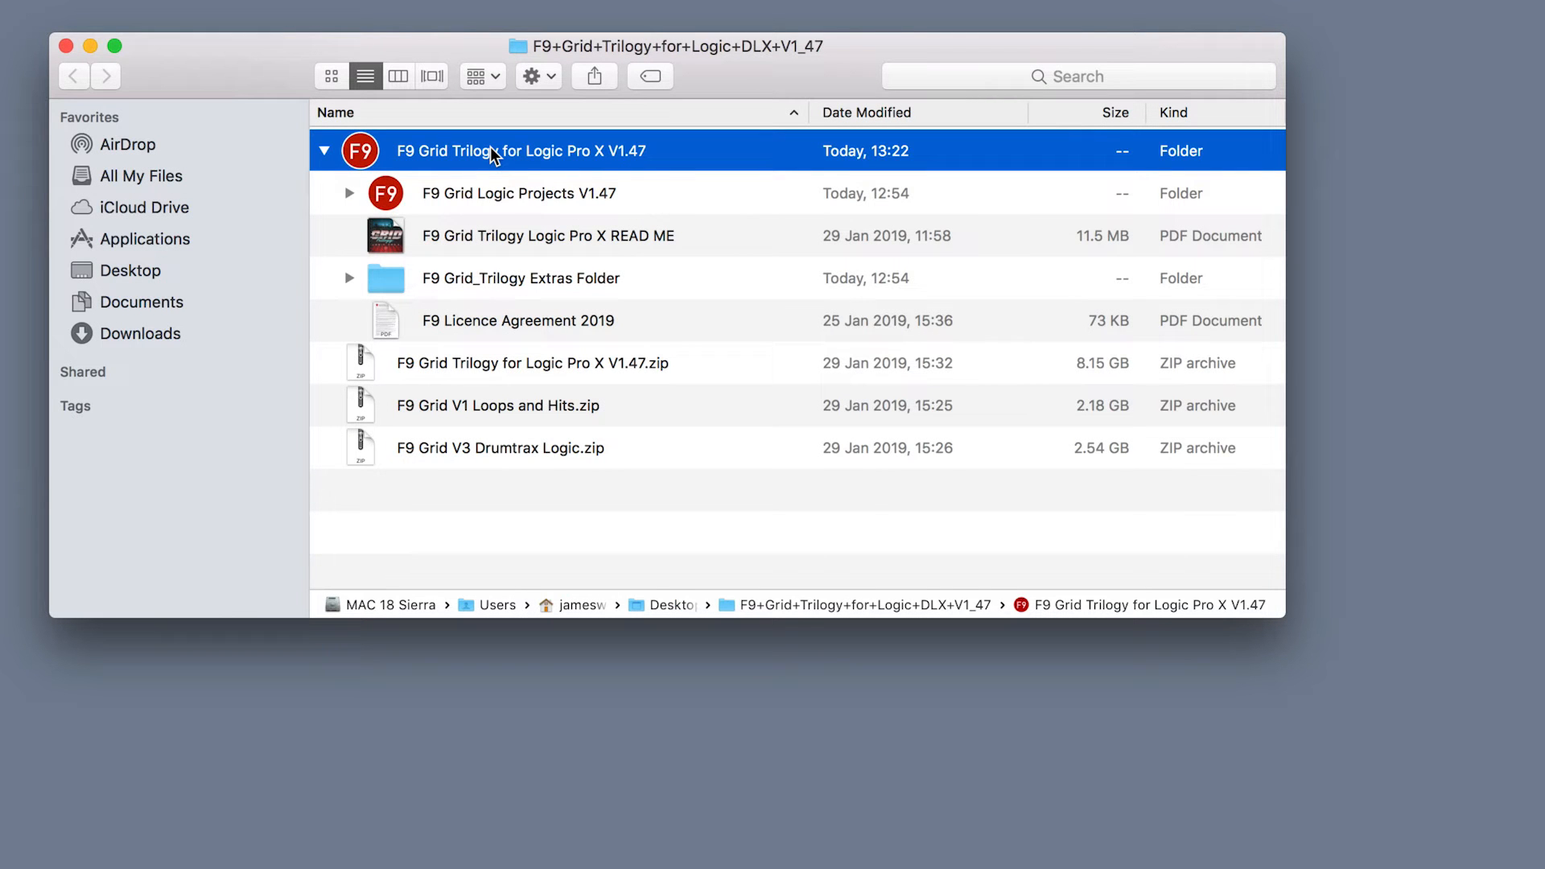
pyautogui.doubleClick(517, 192)
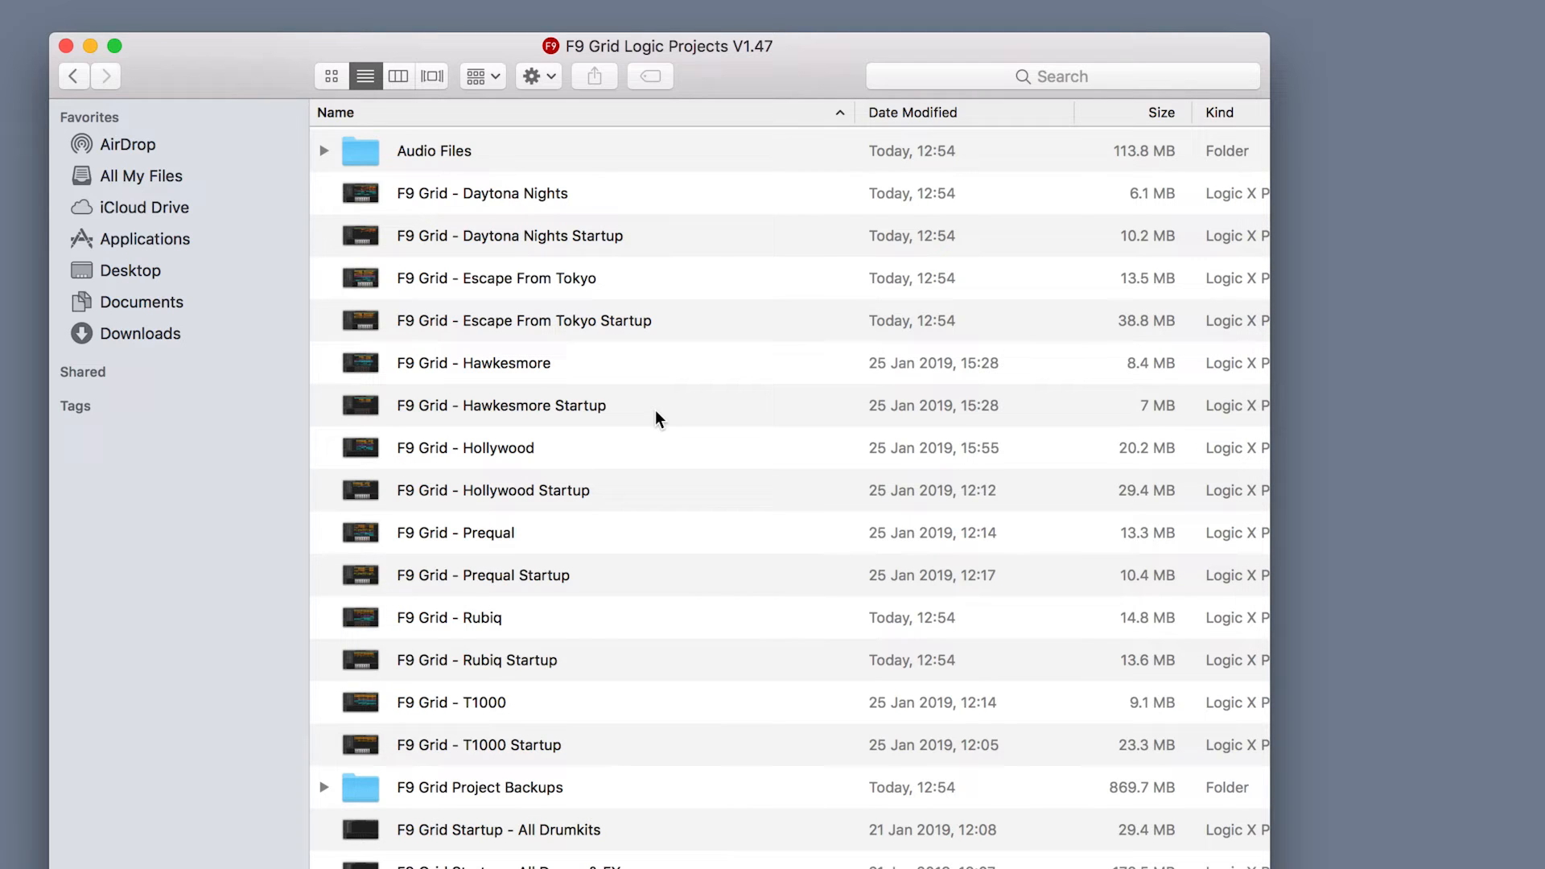
pyautogui.click(495, 279)
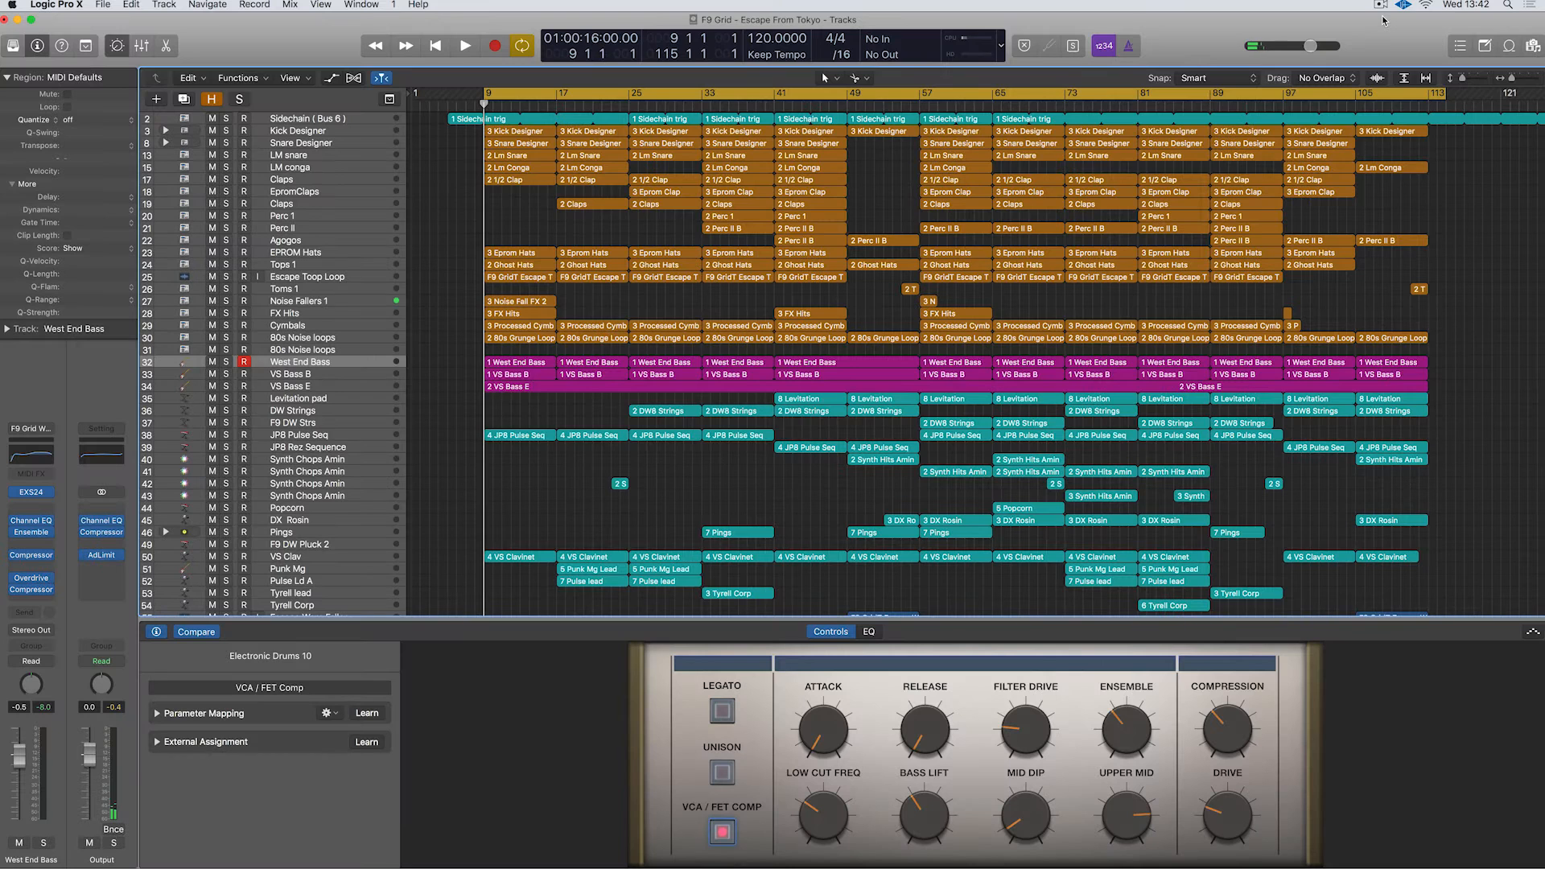
# Close the Escape From Tokyo demo and start a new untitled Logic Pro X project.
pyautogui.click(463, 45)
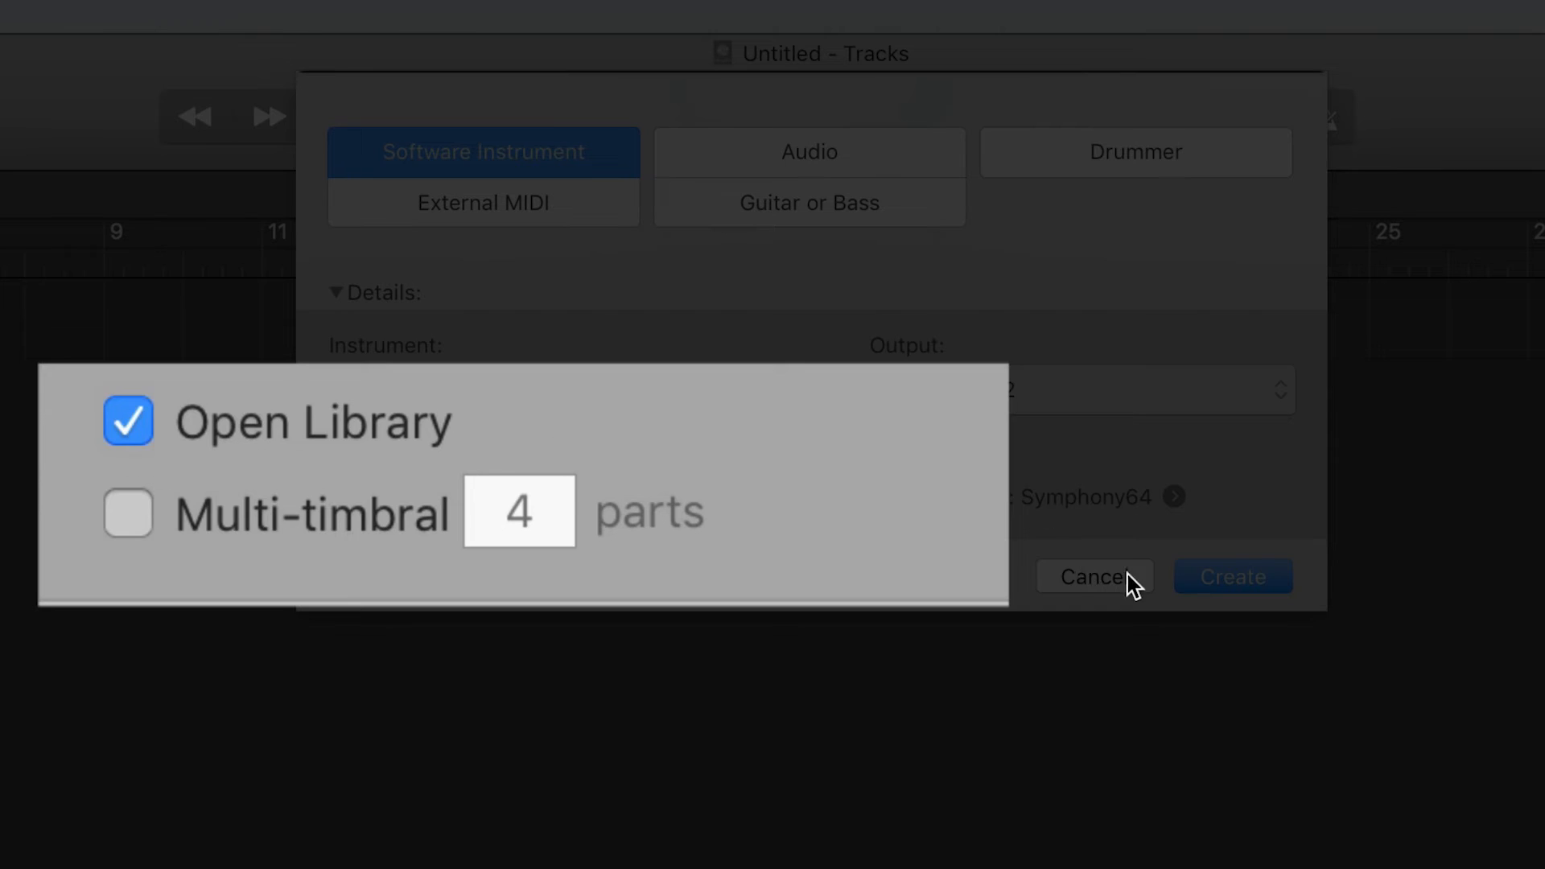
# Create a software instrument track and load the F9 Grid JX Critical Bass patch onto track 2.
pyautogui.click(1233, 576)
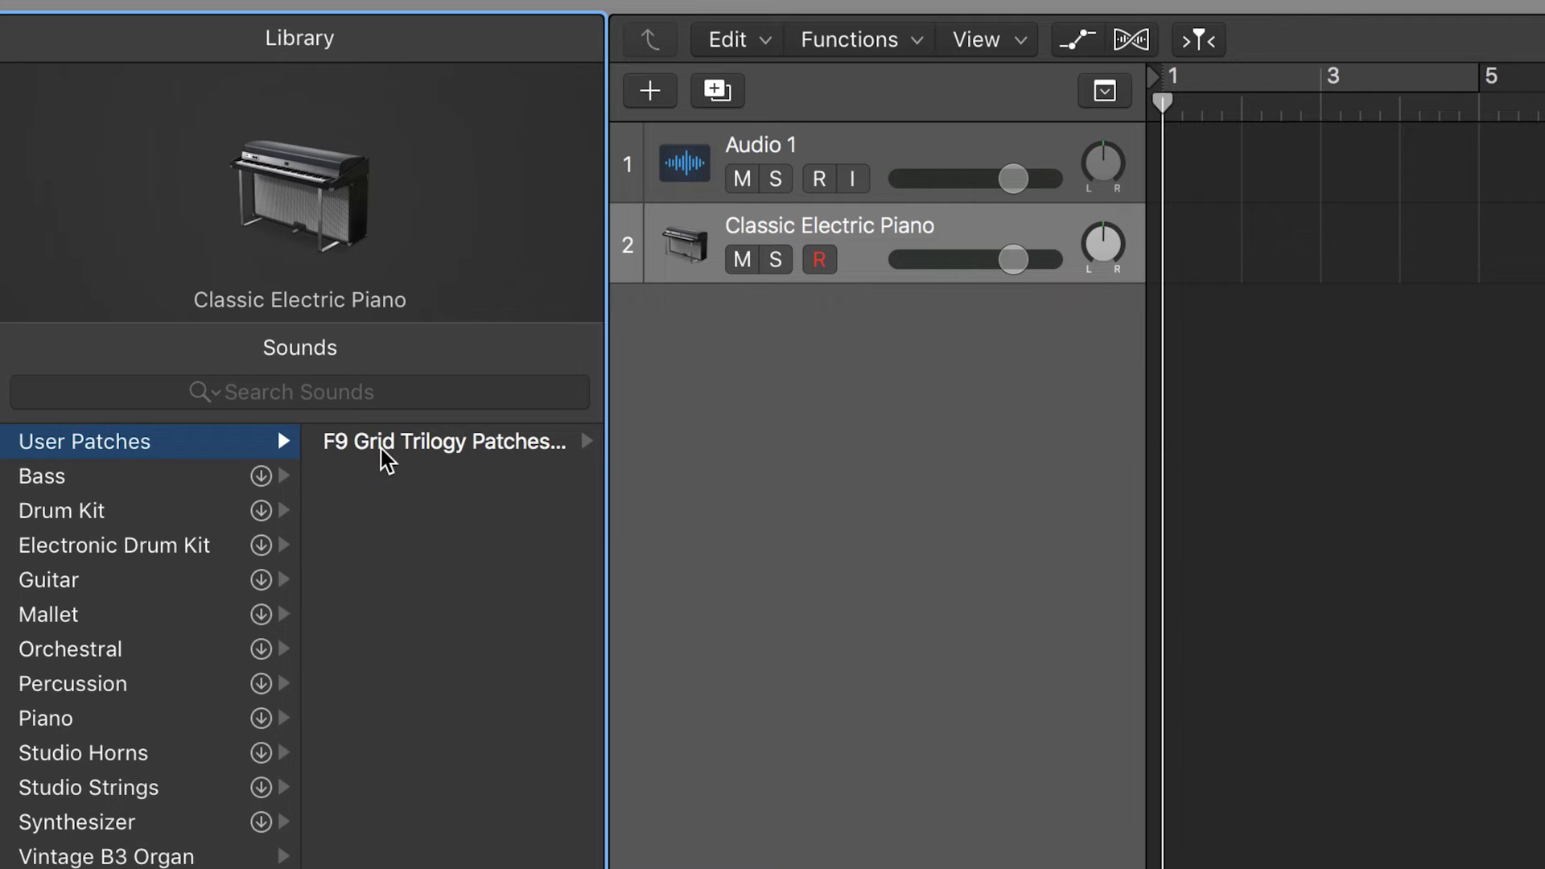
pyautogui.click(441, 441)
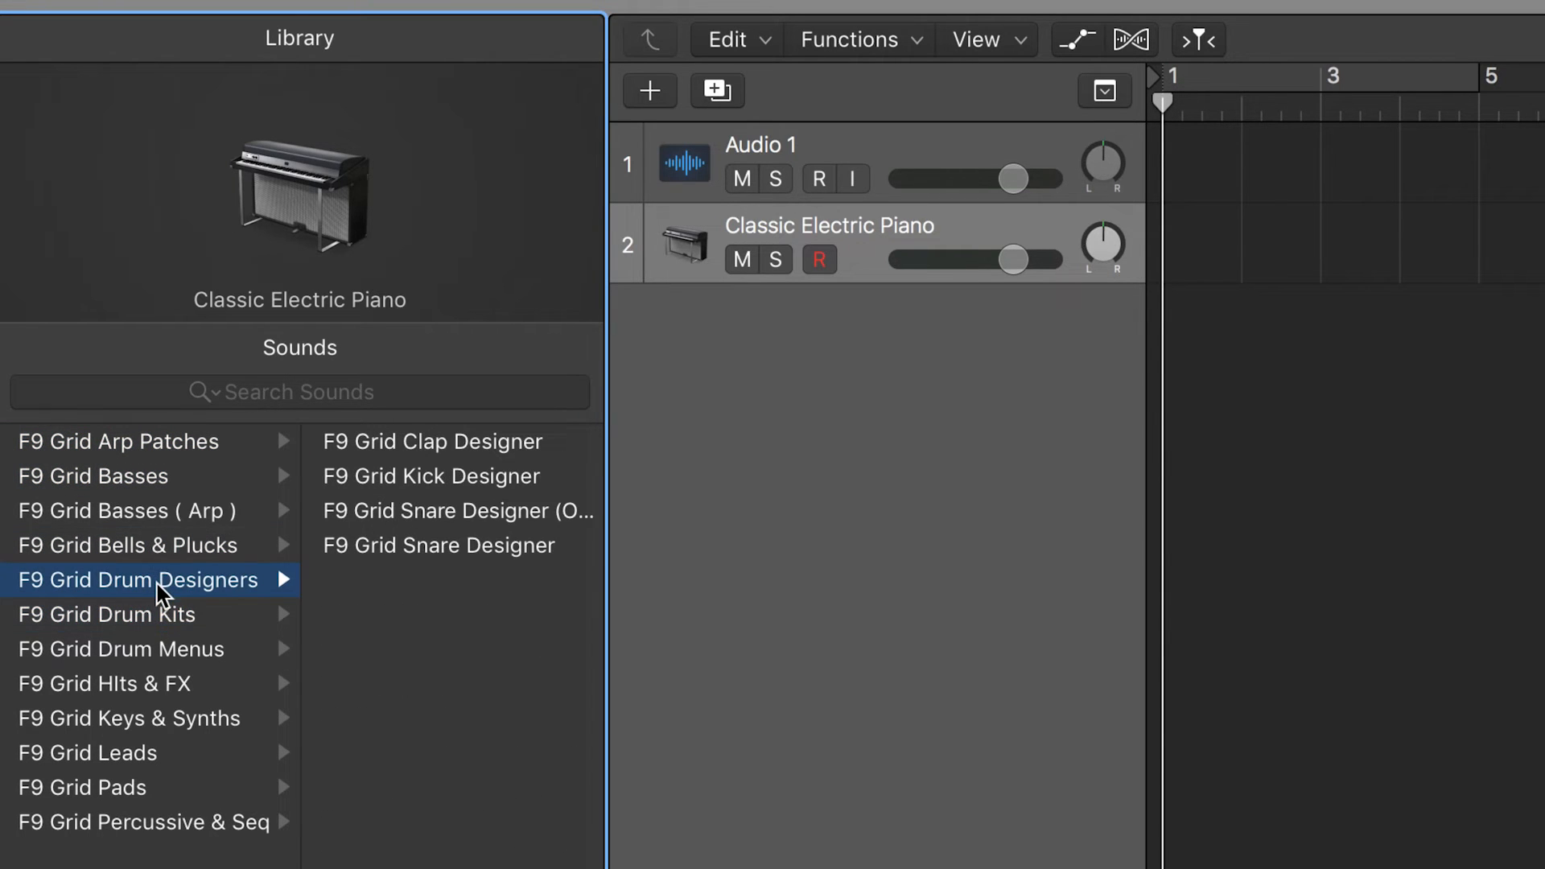
pyautogui.click(121, 649)
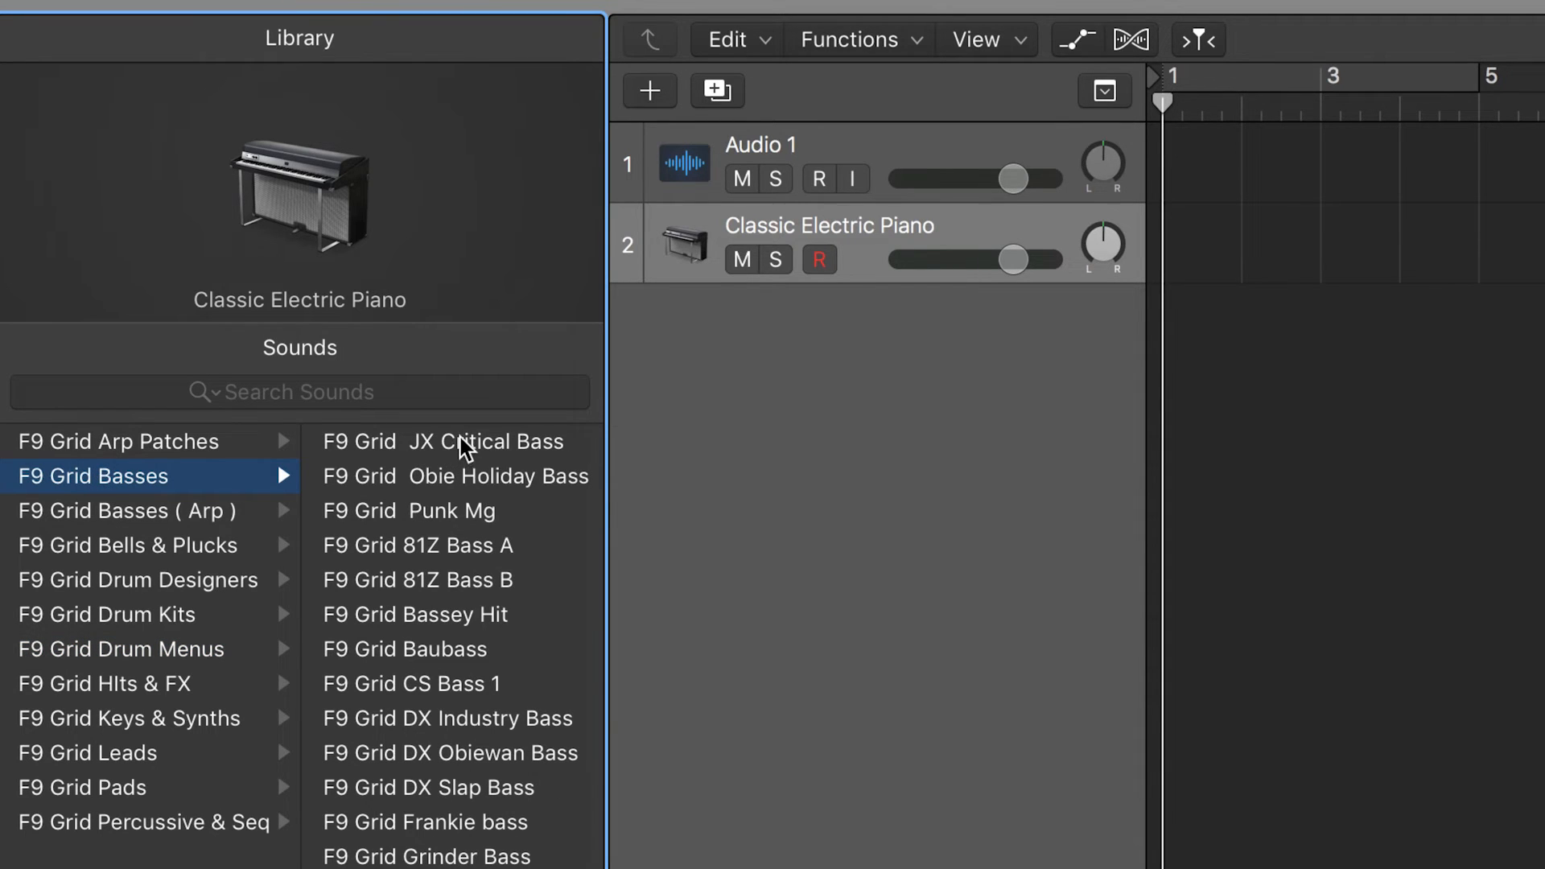
pyautogui.moveTo(471, 446)
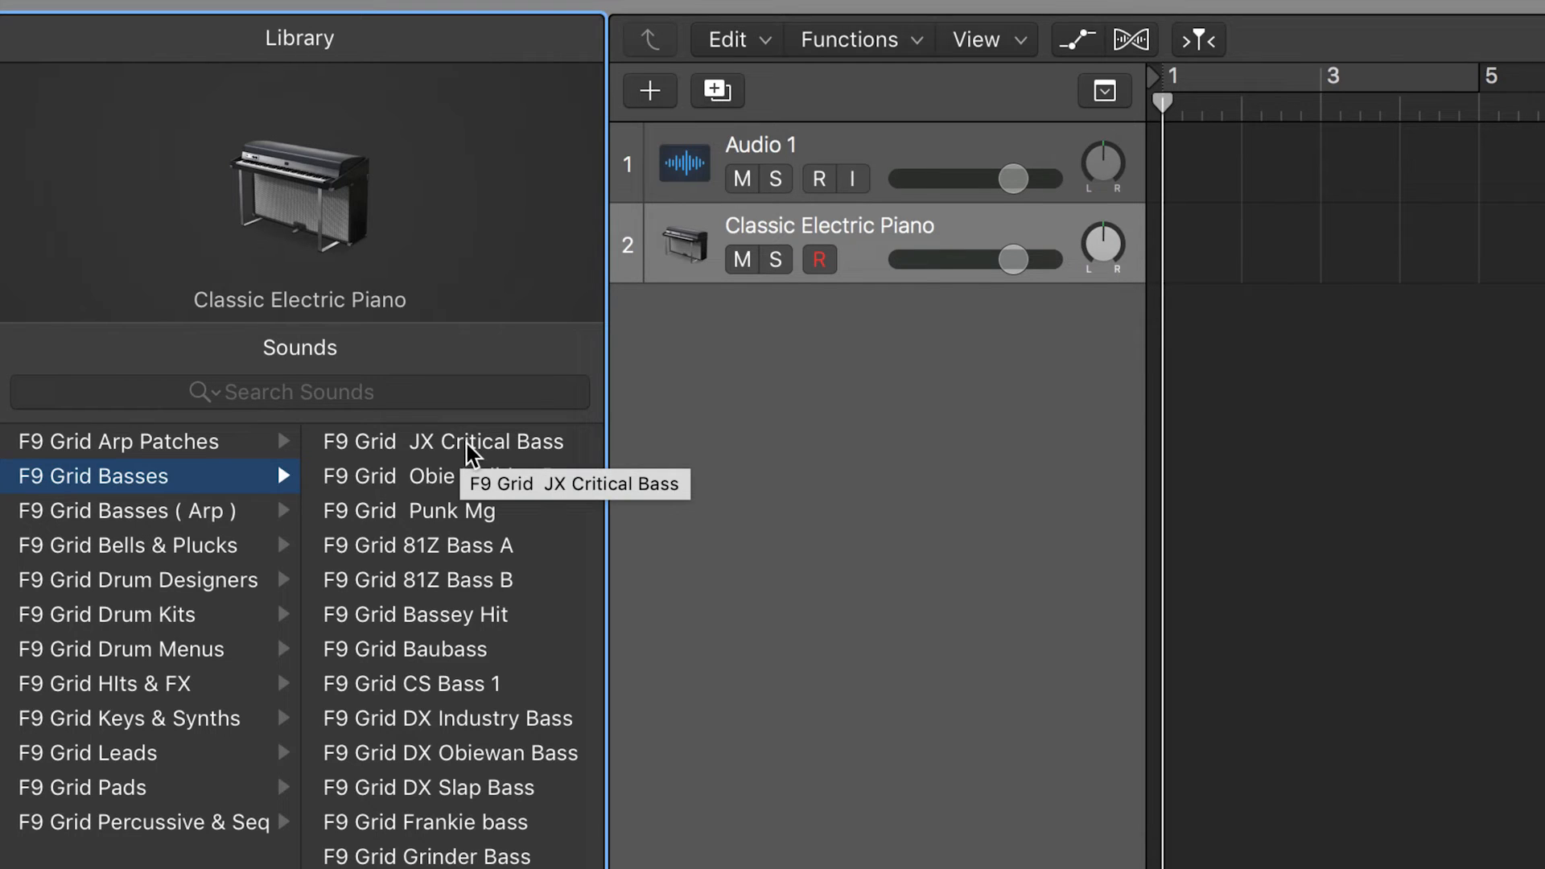
pyautogui.click(442, 441)
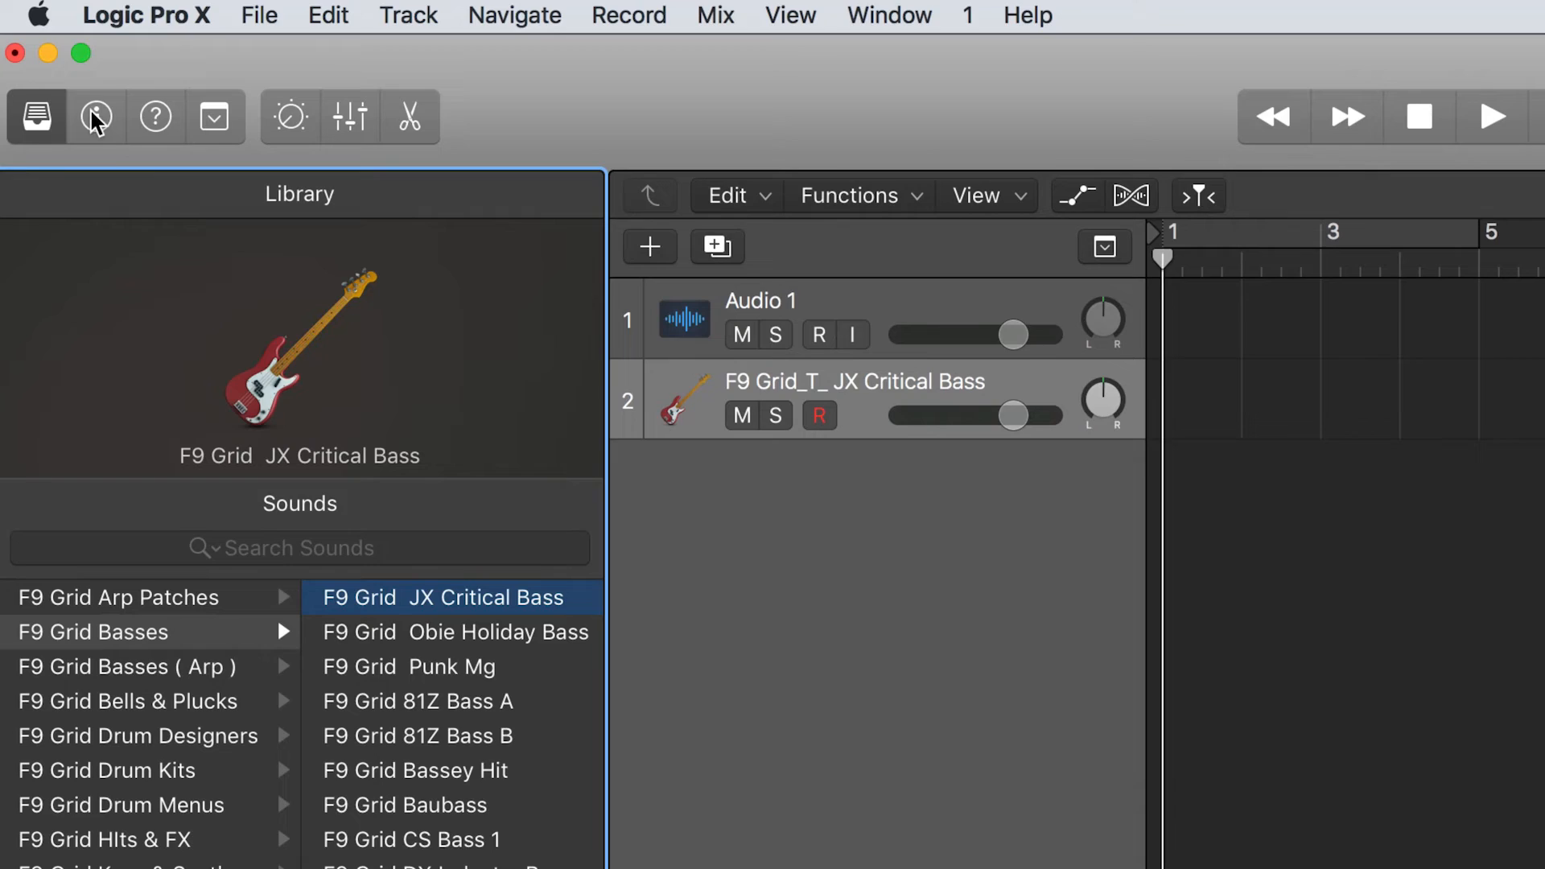
# Show the inspector with the EXS24 channel strip and arm the JX Critical Bass track for recording.
pyautogui.click(95, 115)
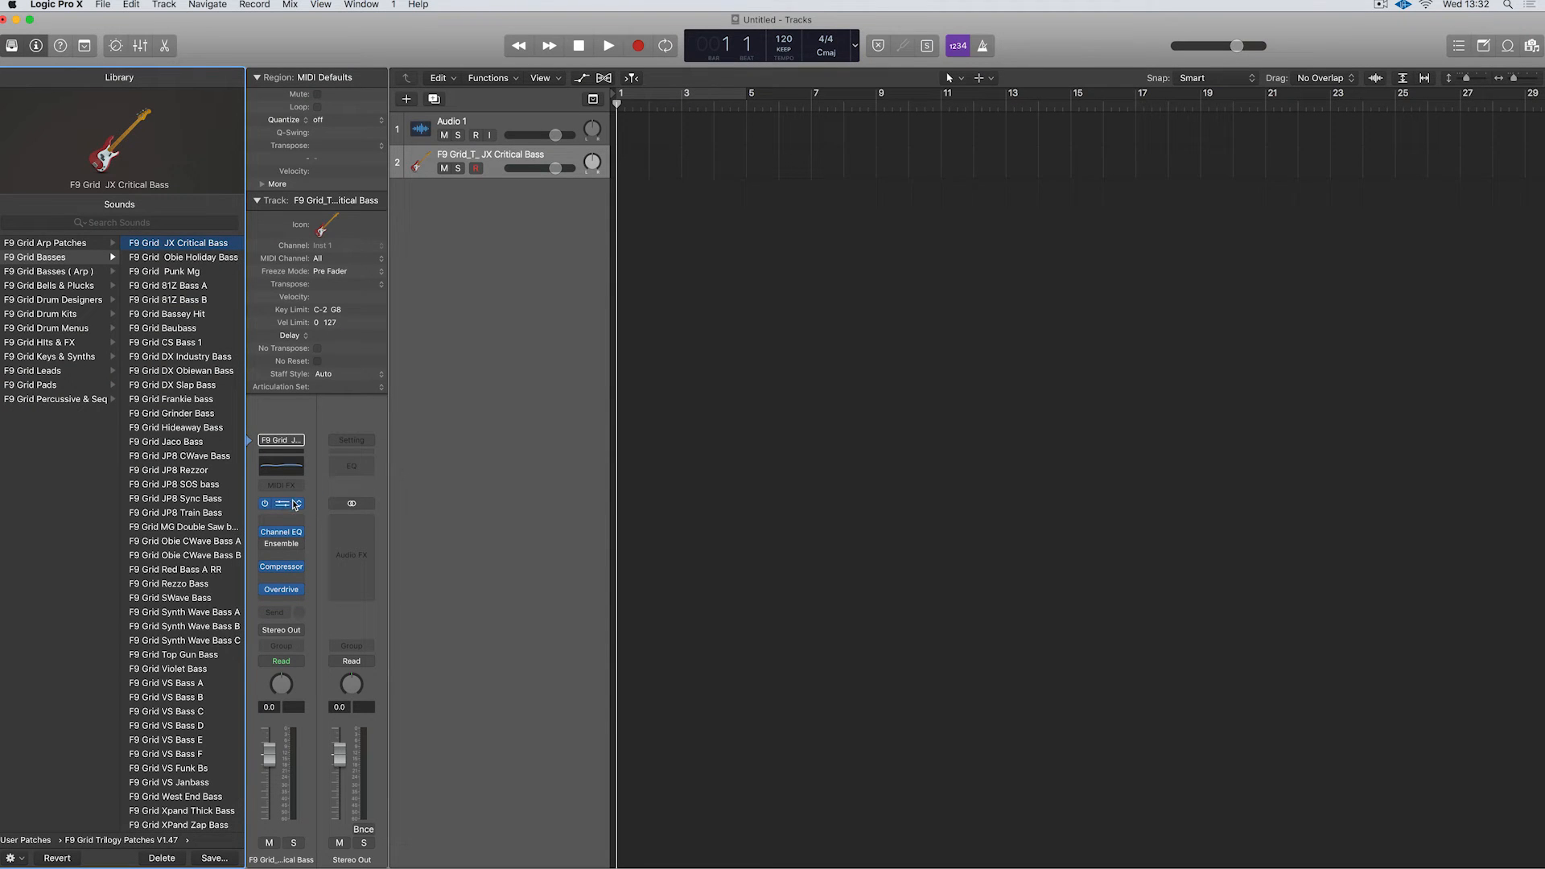
pyautogui.click(280, 503)
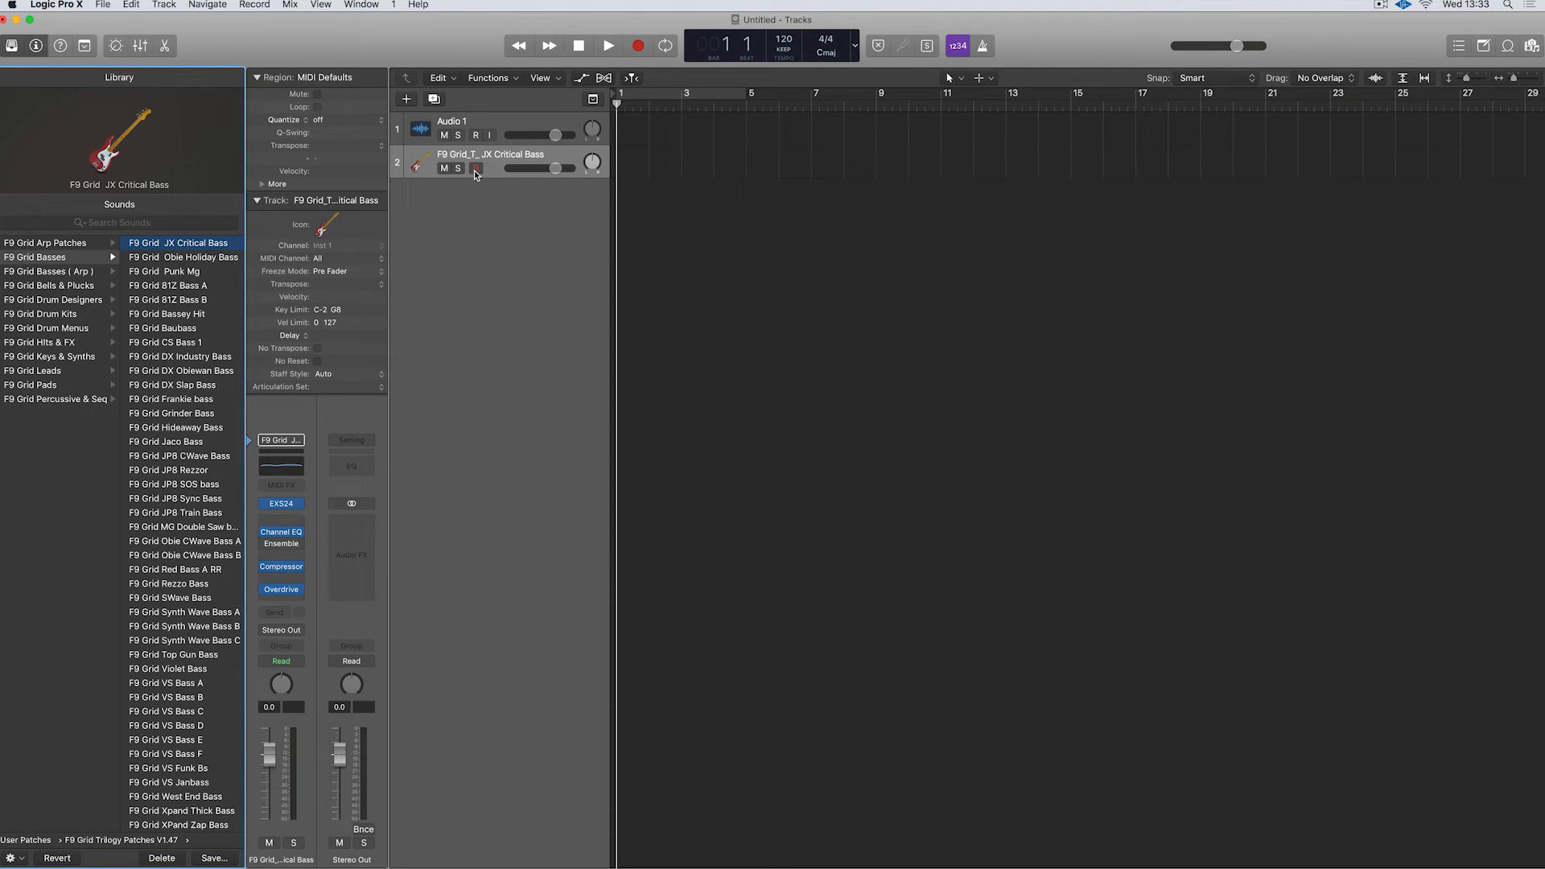
pyautogui.click(476, 168)
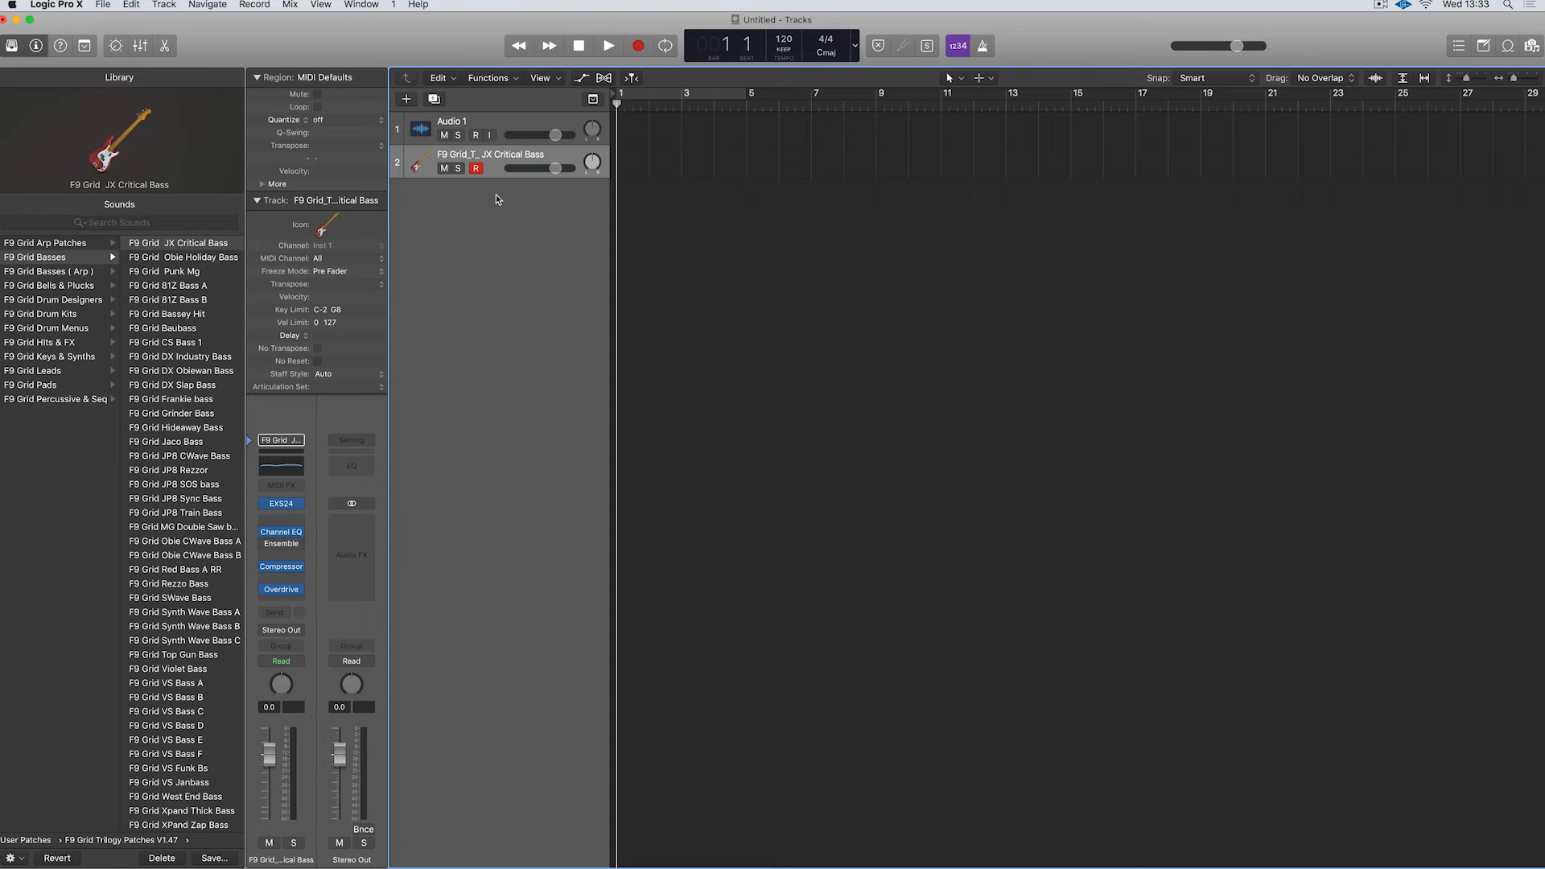
pyautogui.moveTo(437, 214)
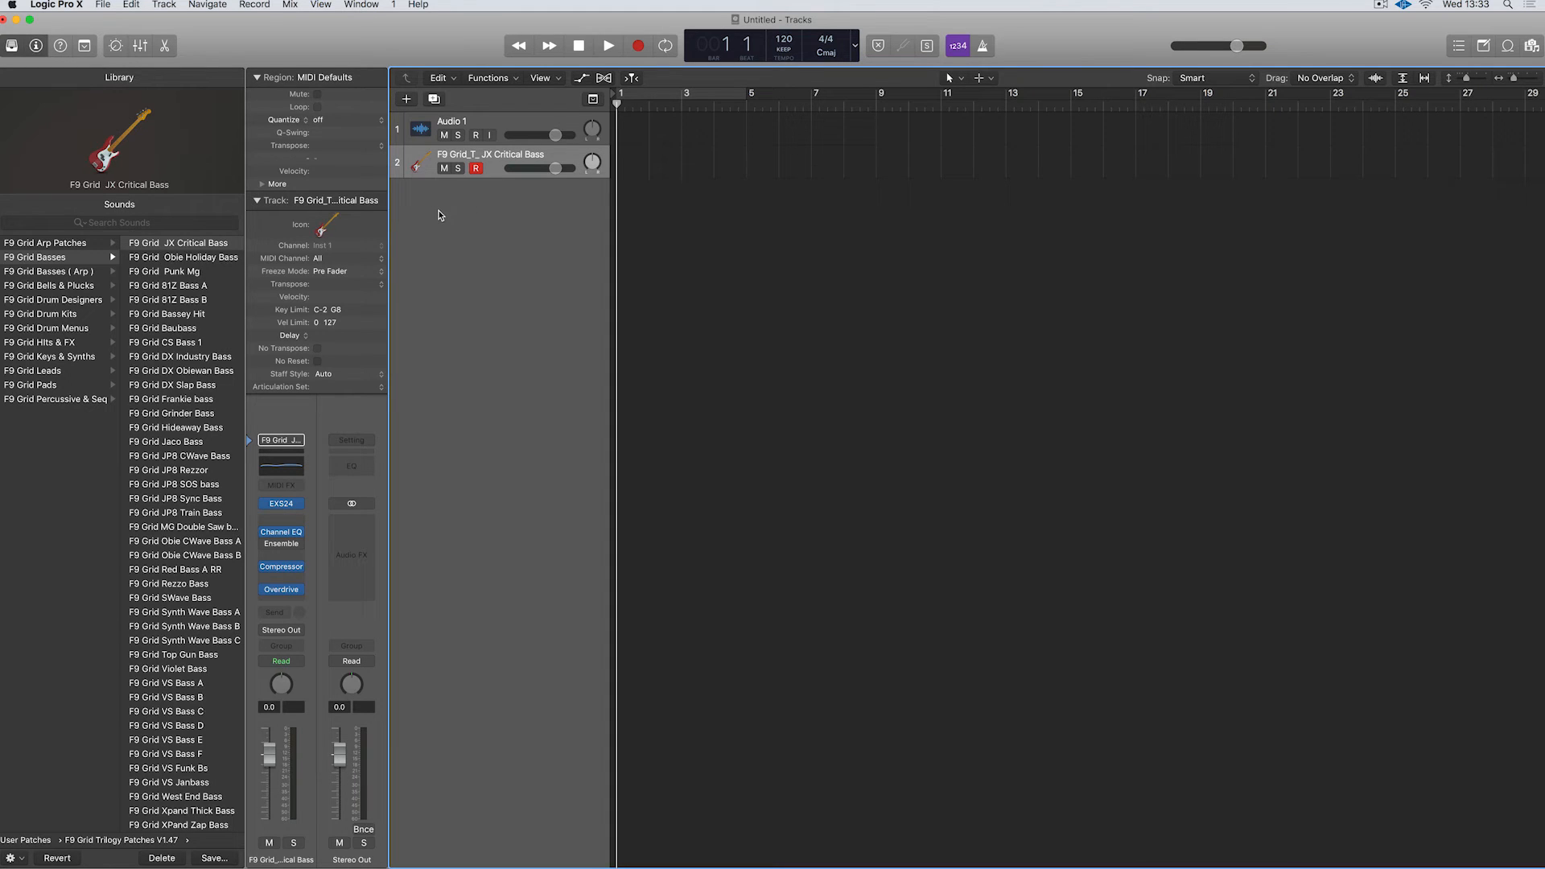
pyautogui.moveTo(205, 55)
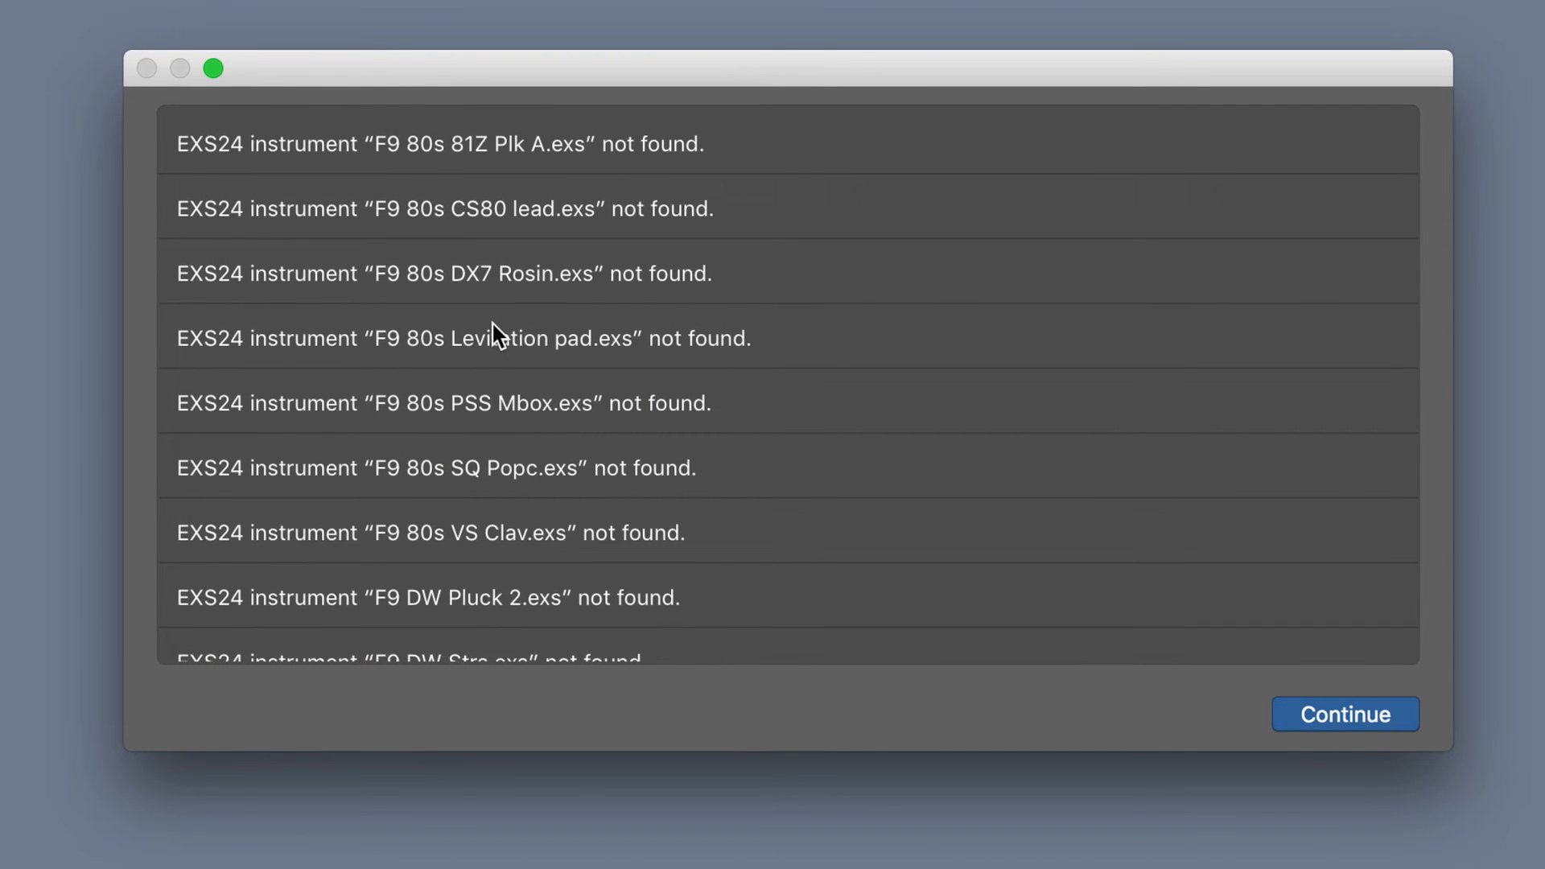
pyautogui.moveTo(449, 135)
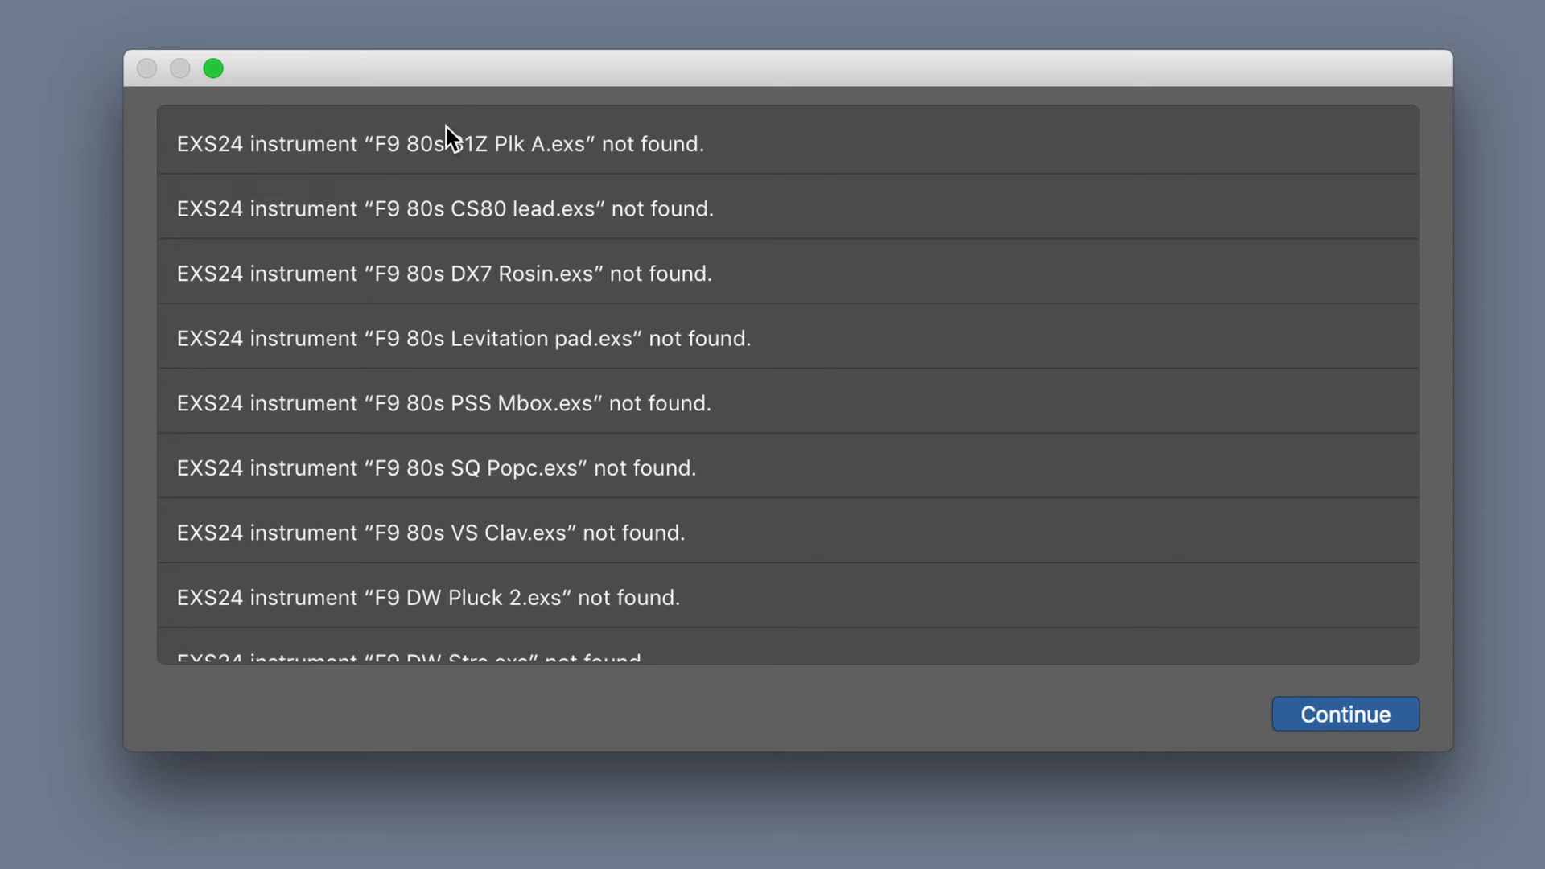
# Dismiss the EXS24 'instruments not found' warning with Continue.
pyautogui.click(1344, 713)
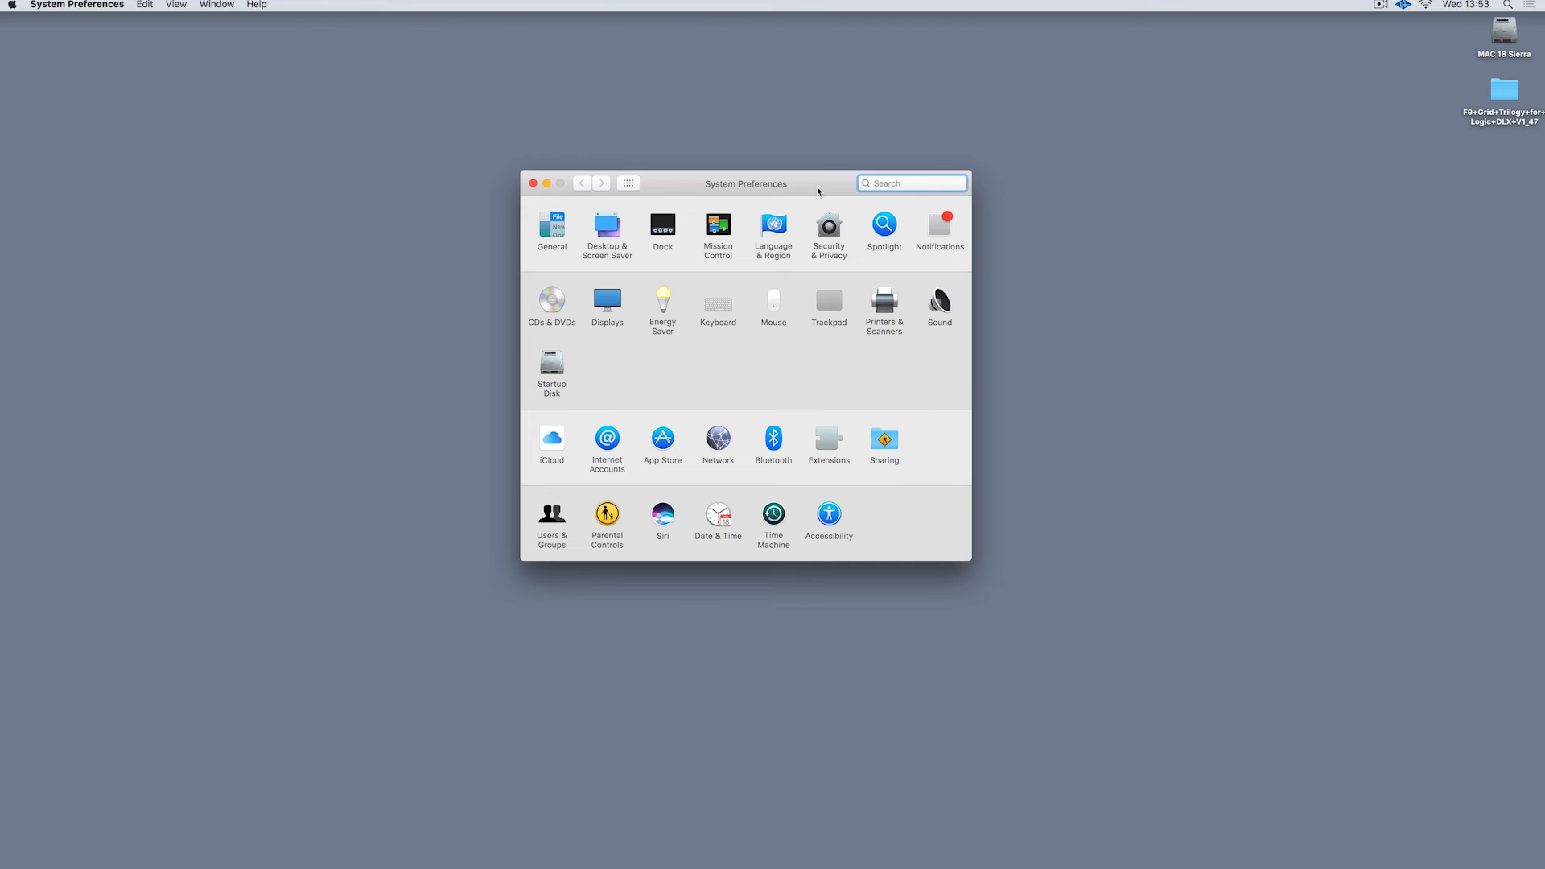
# Go to the Spotlight pane's Privacy list of excluded search locations.
pyautogui.click(910, 183)
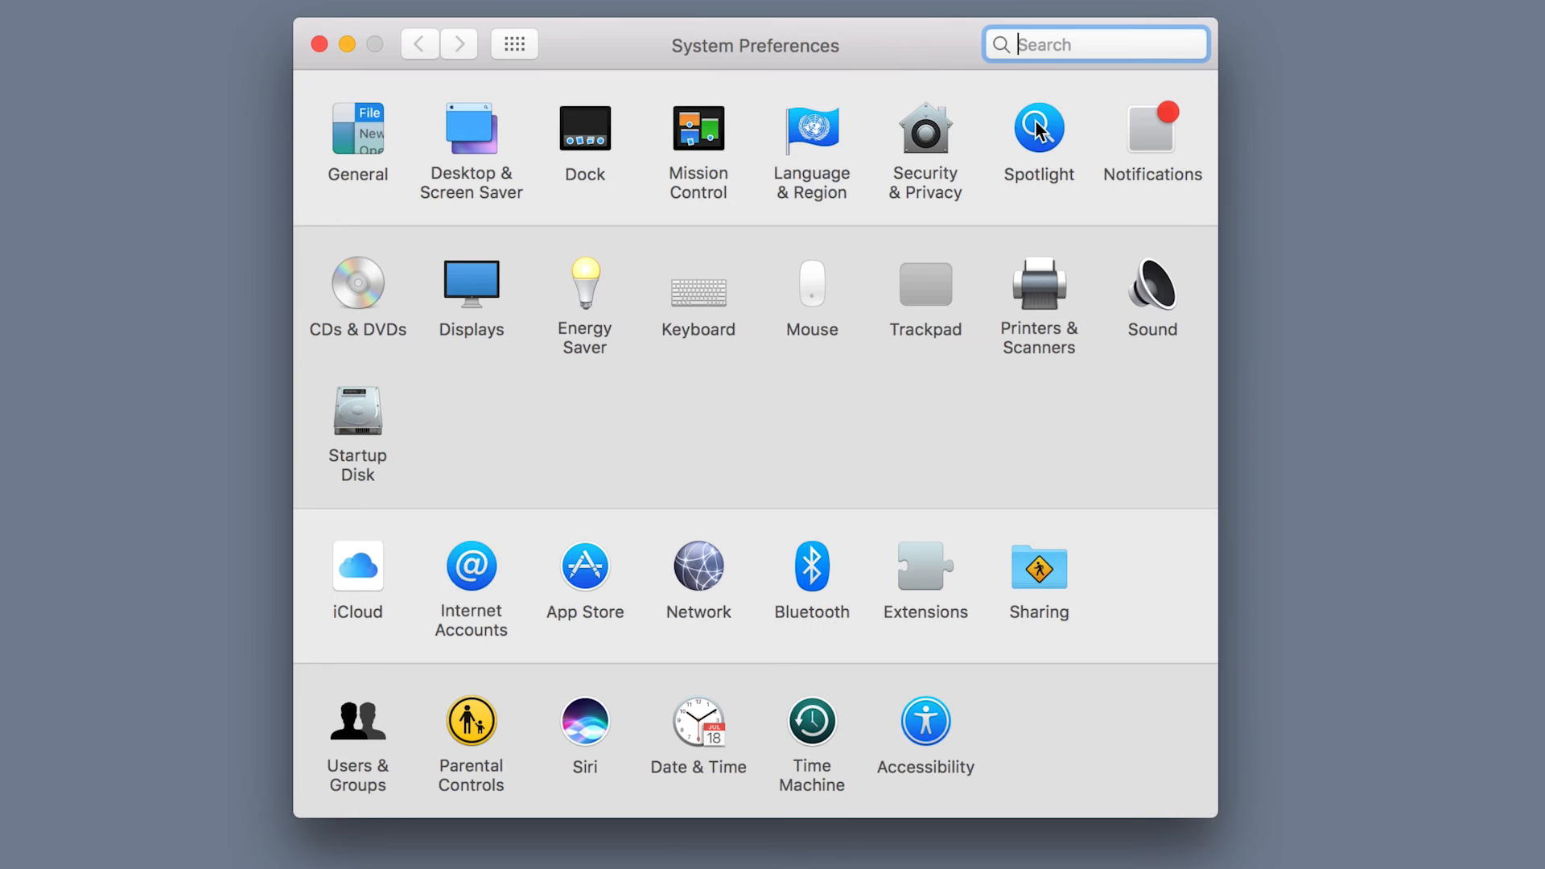
pyautogui.moveTo(919, 87)
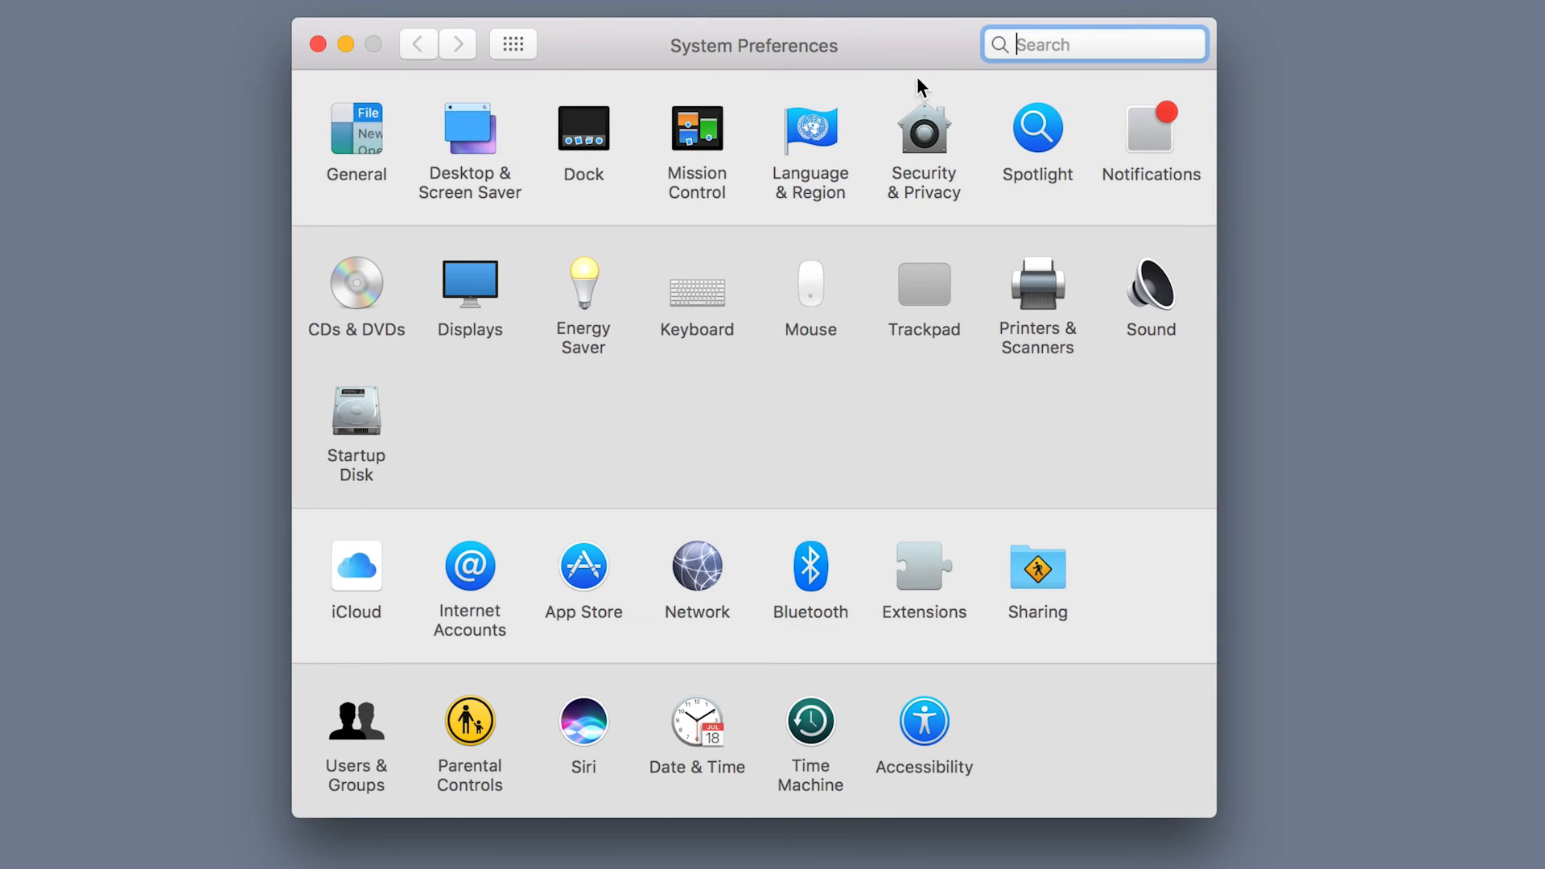
pyautogui.click(1037, 126)
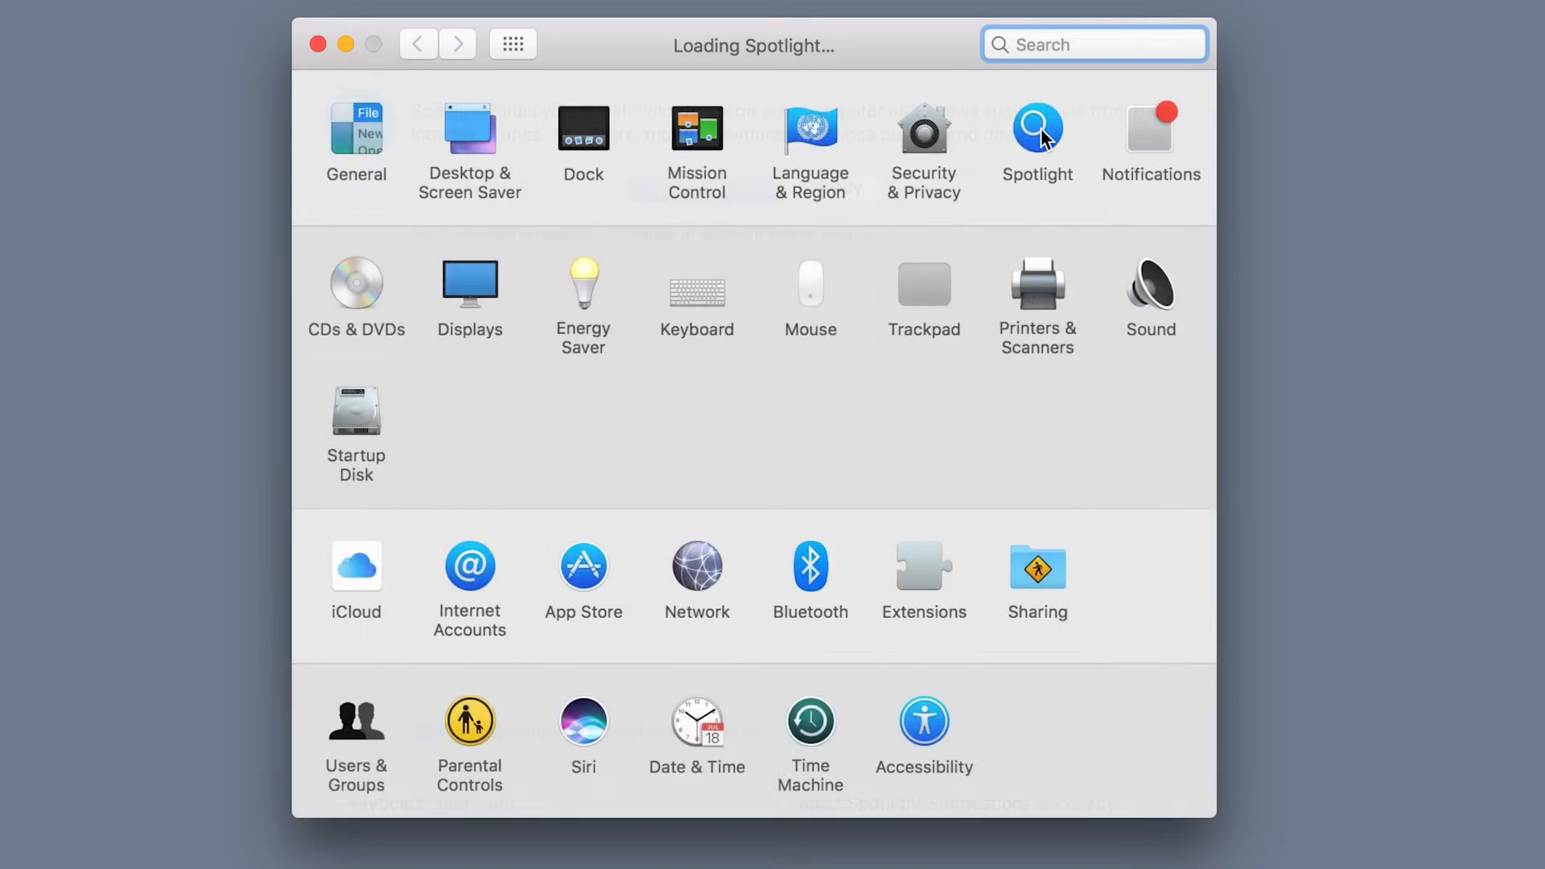
pyautogui.click(1036, 129)
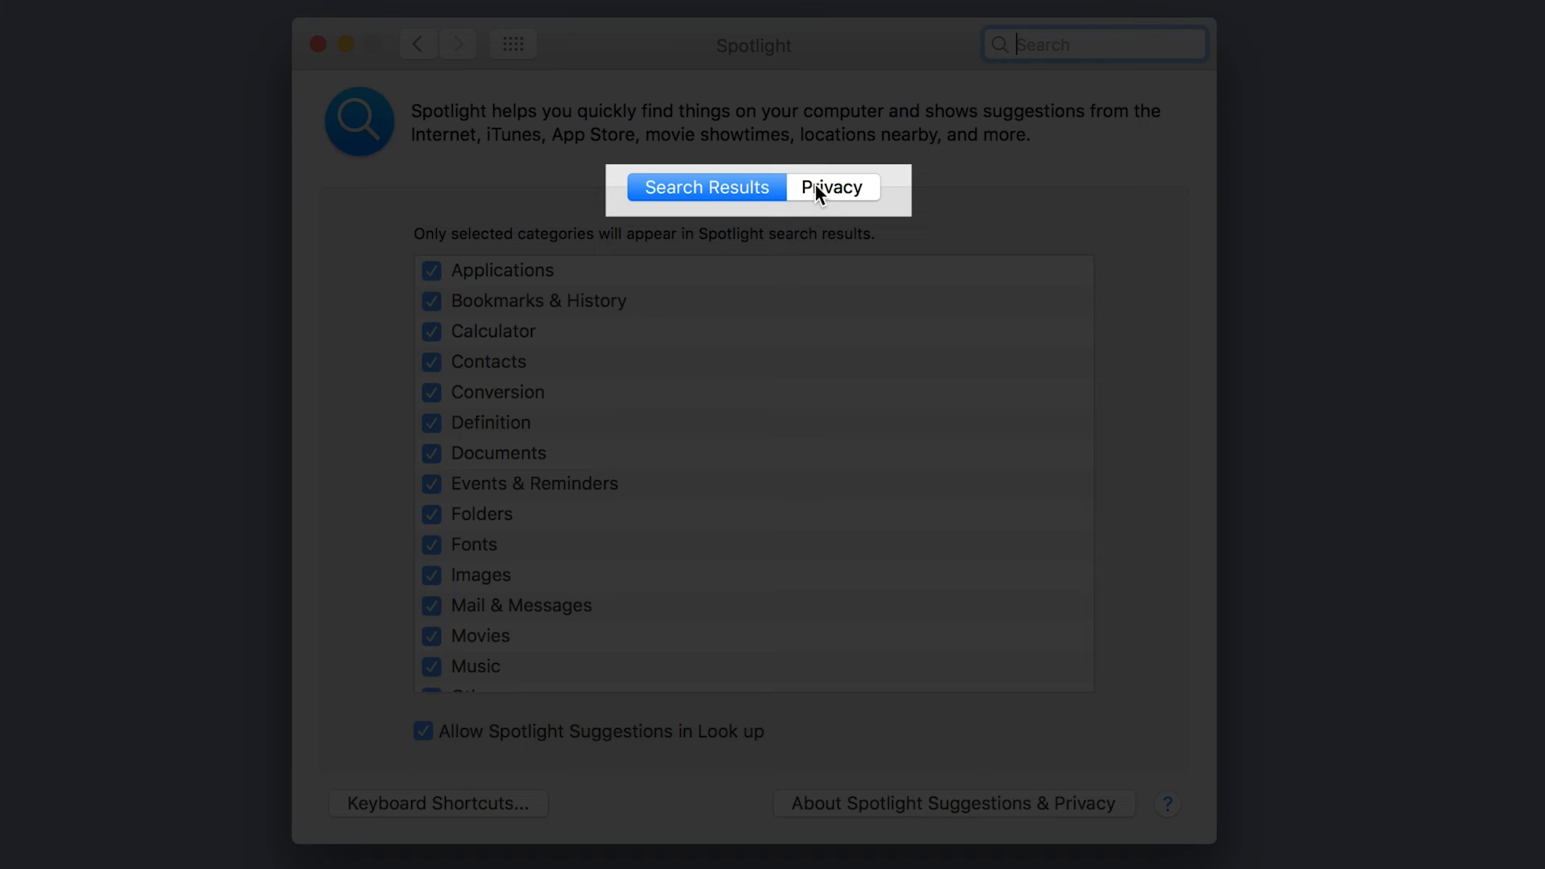
pyautogui.click(832, 187)
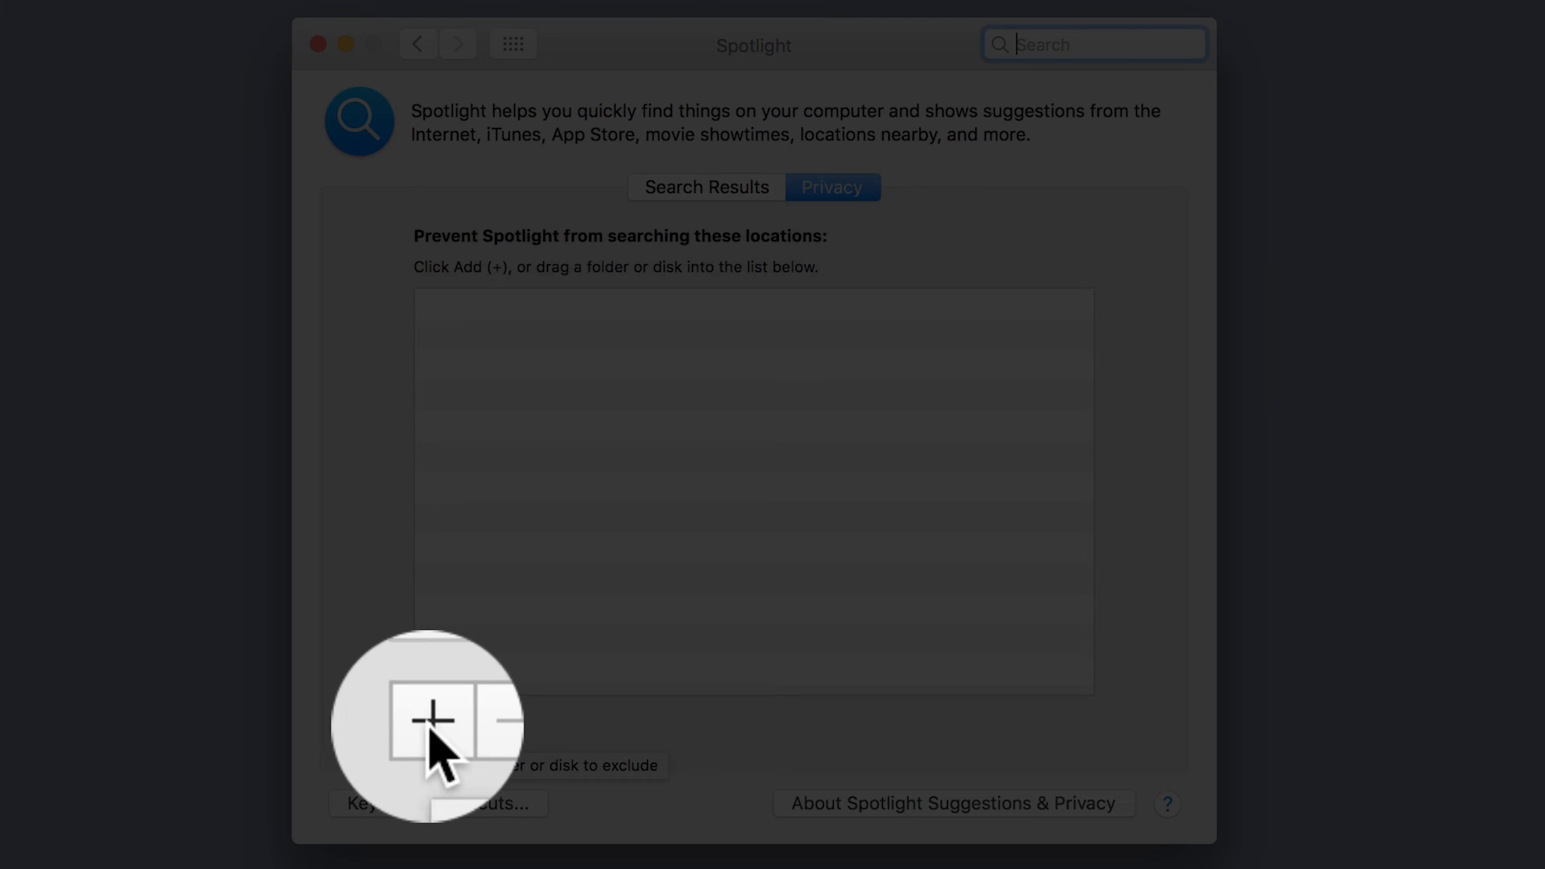
# Add a location and choose the MAC 18 Sierra disk as the place Spotlight should stop searching.
pyautogui.click(428, 724)
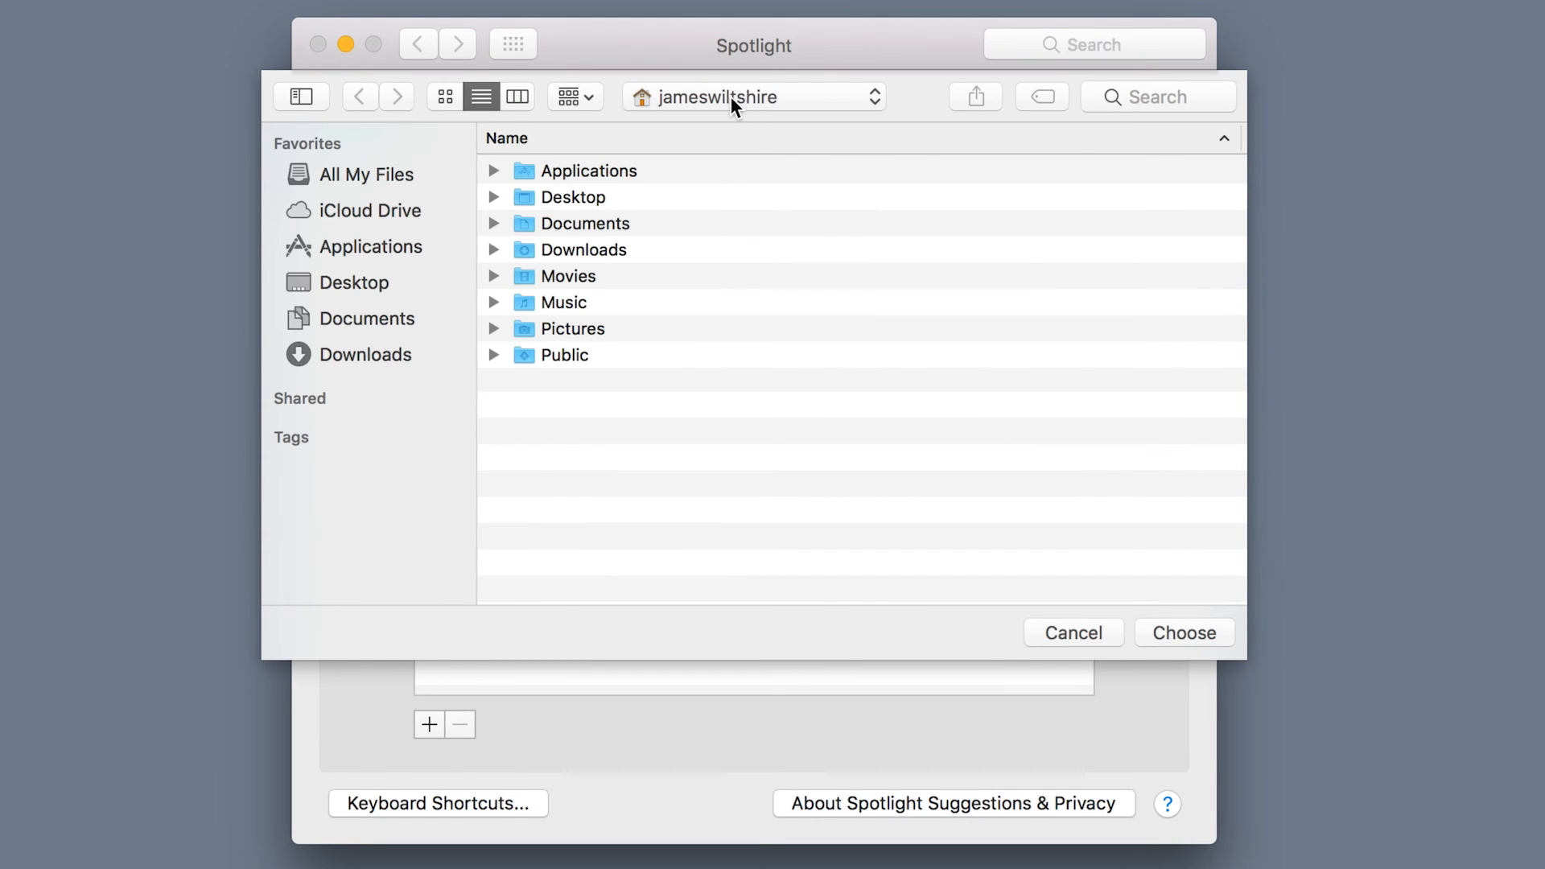
pyautogui.click(753, 97)
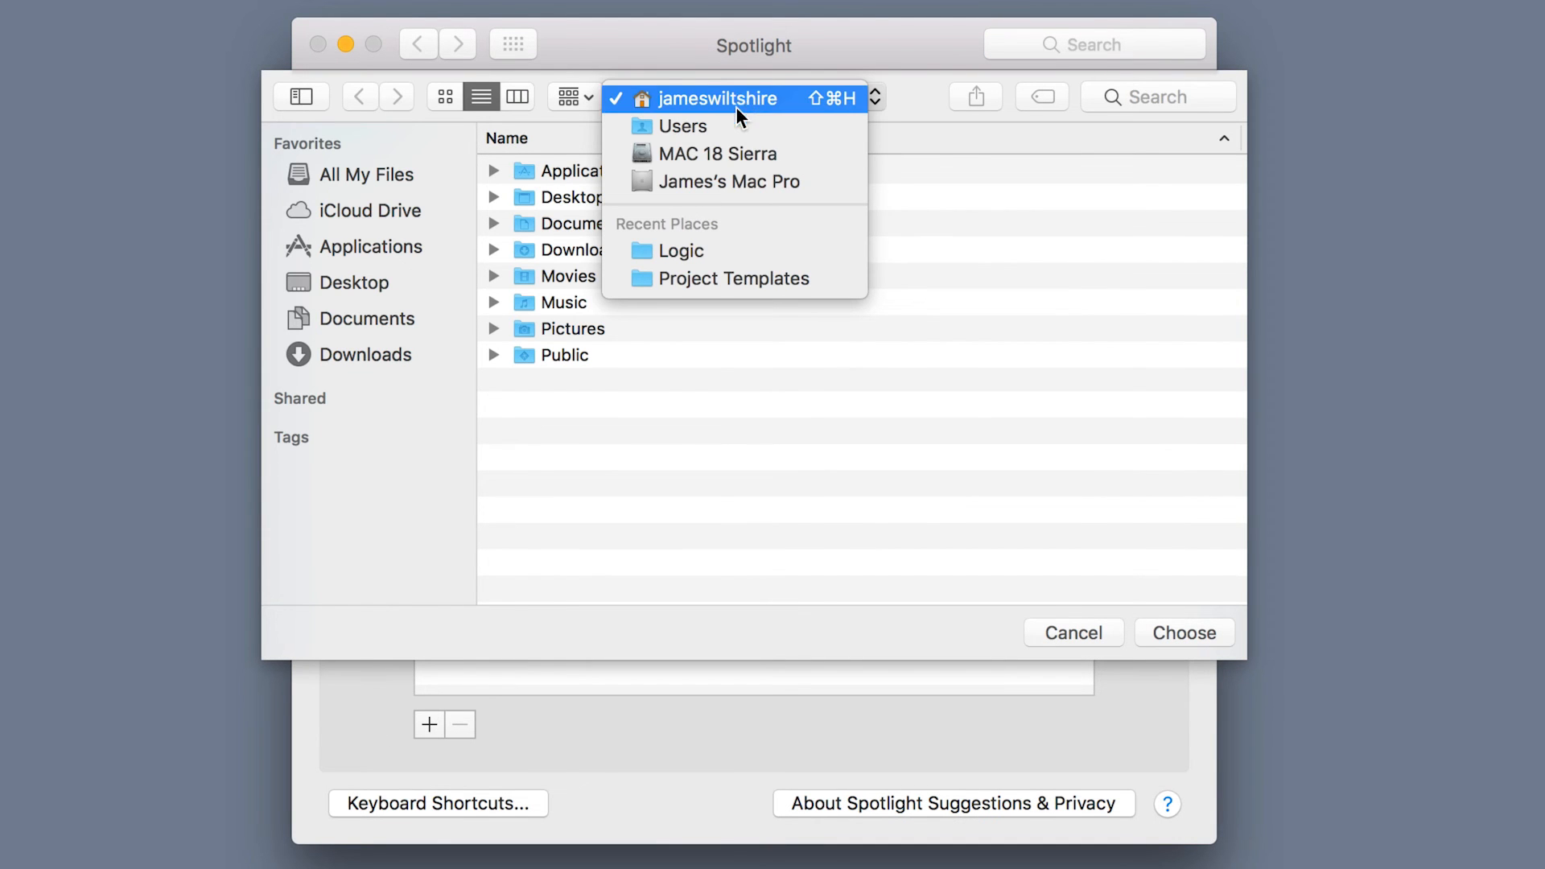
pyautogui.moveTo(718, 154)
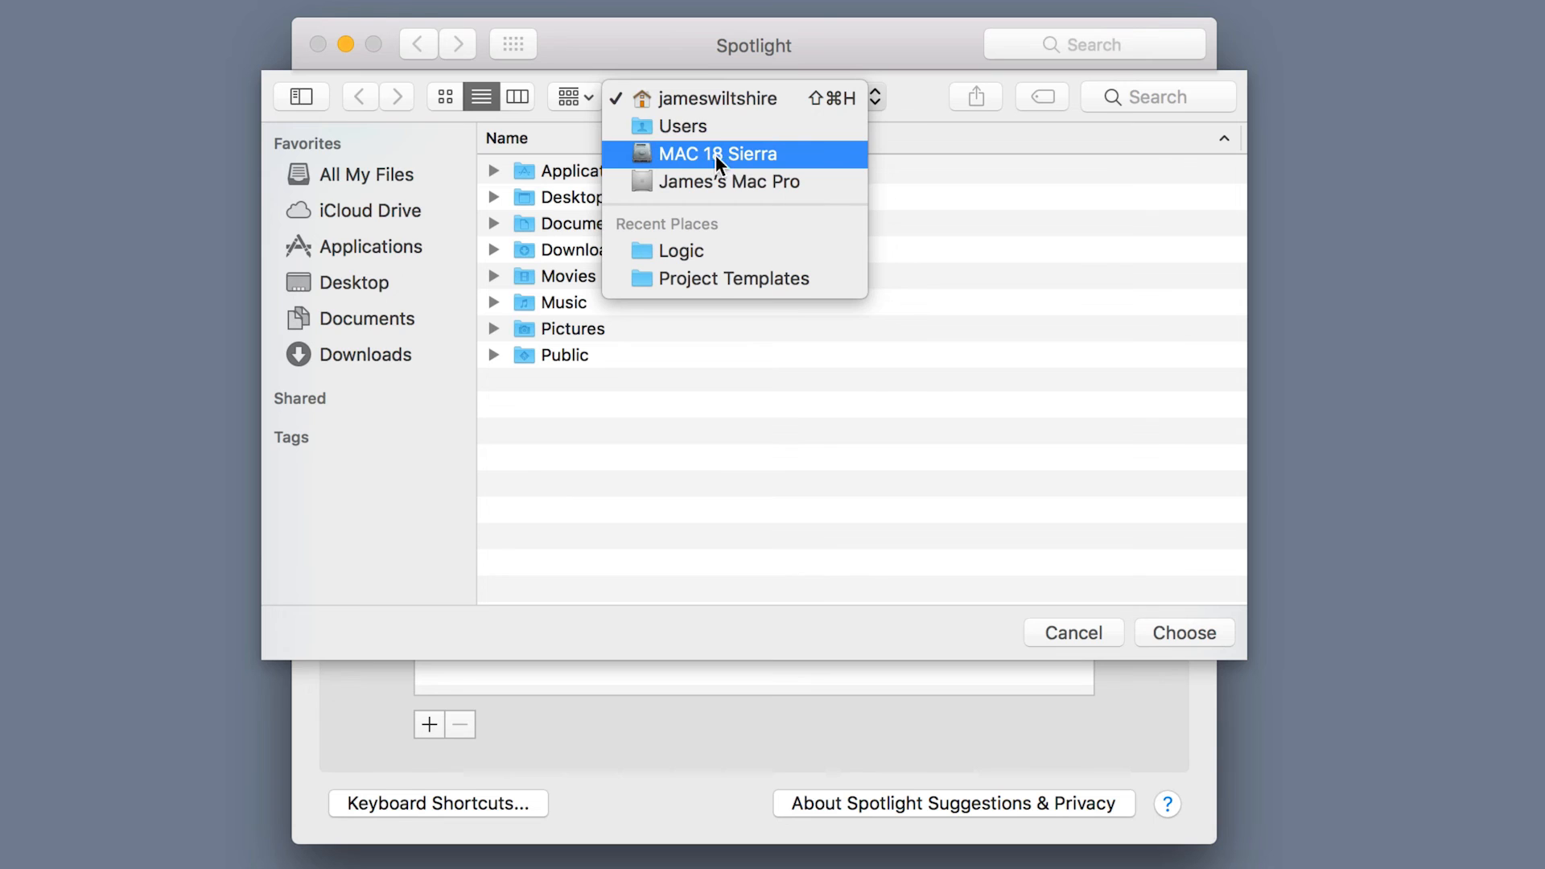
pyautogui.moveTo(705, 182)
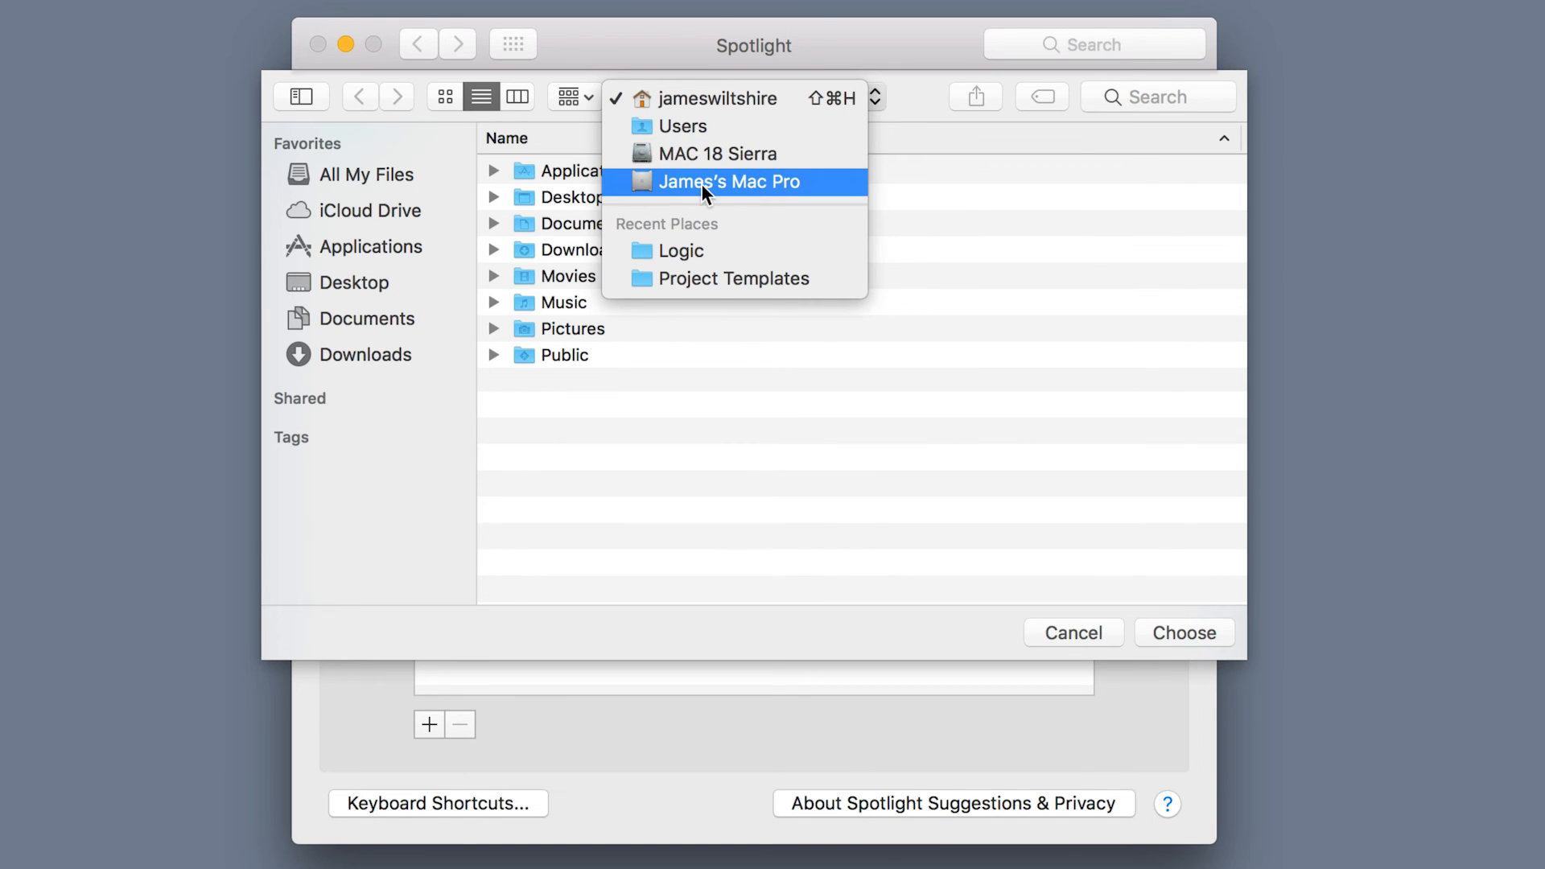
pyautogui.click(729, 182)
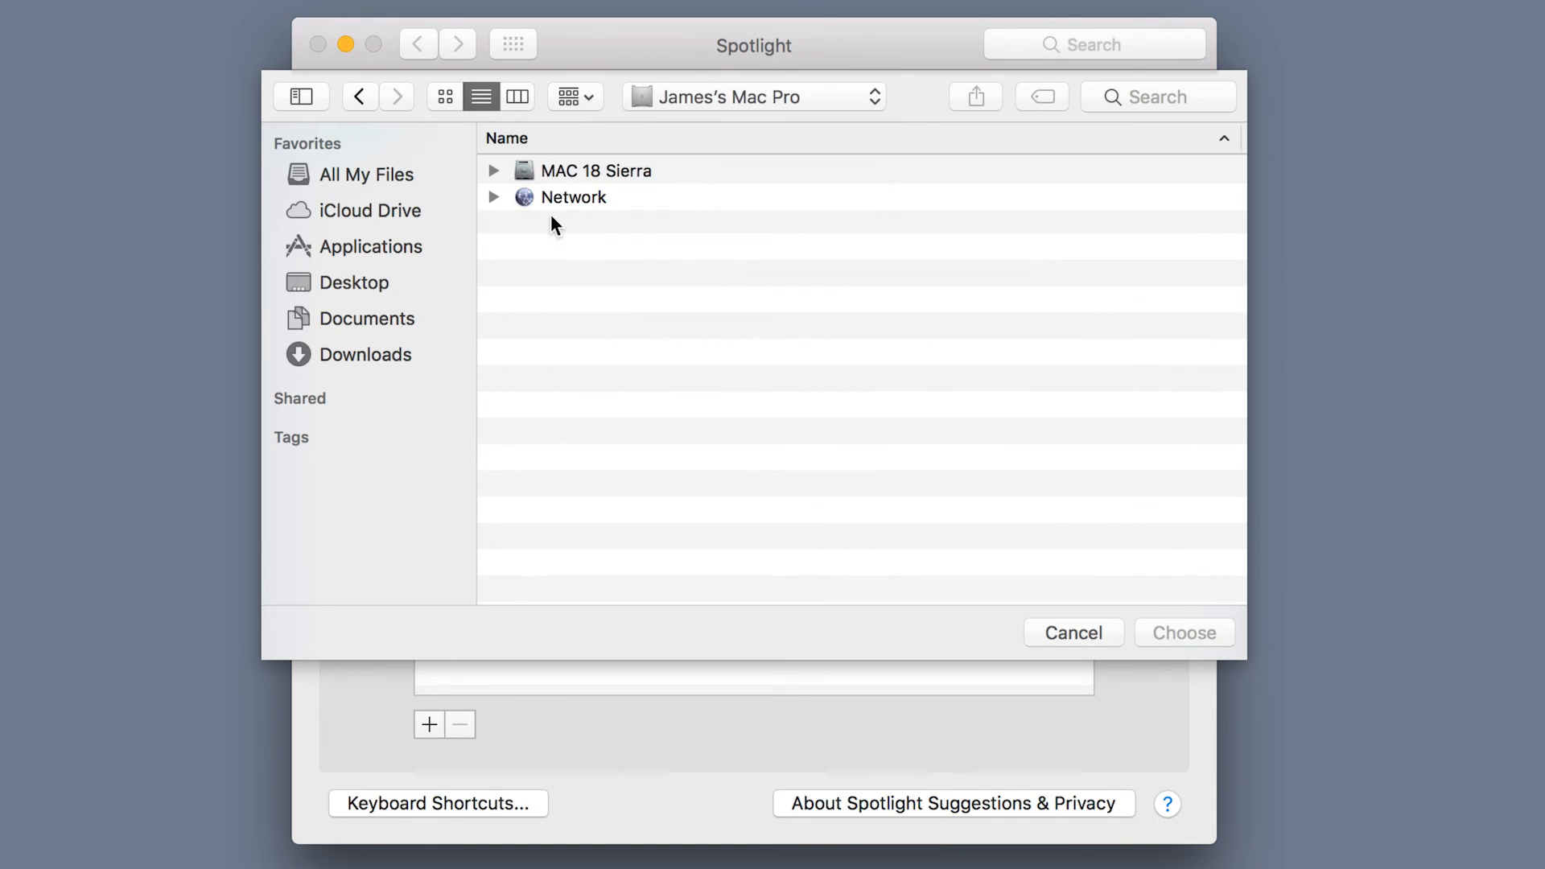
pyautogui.click(583, 169)
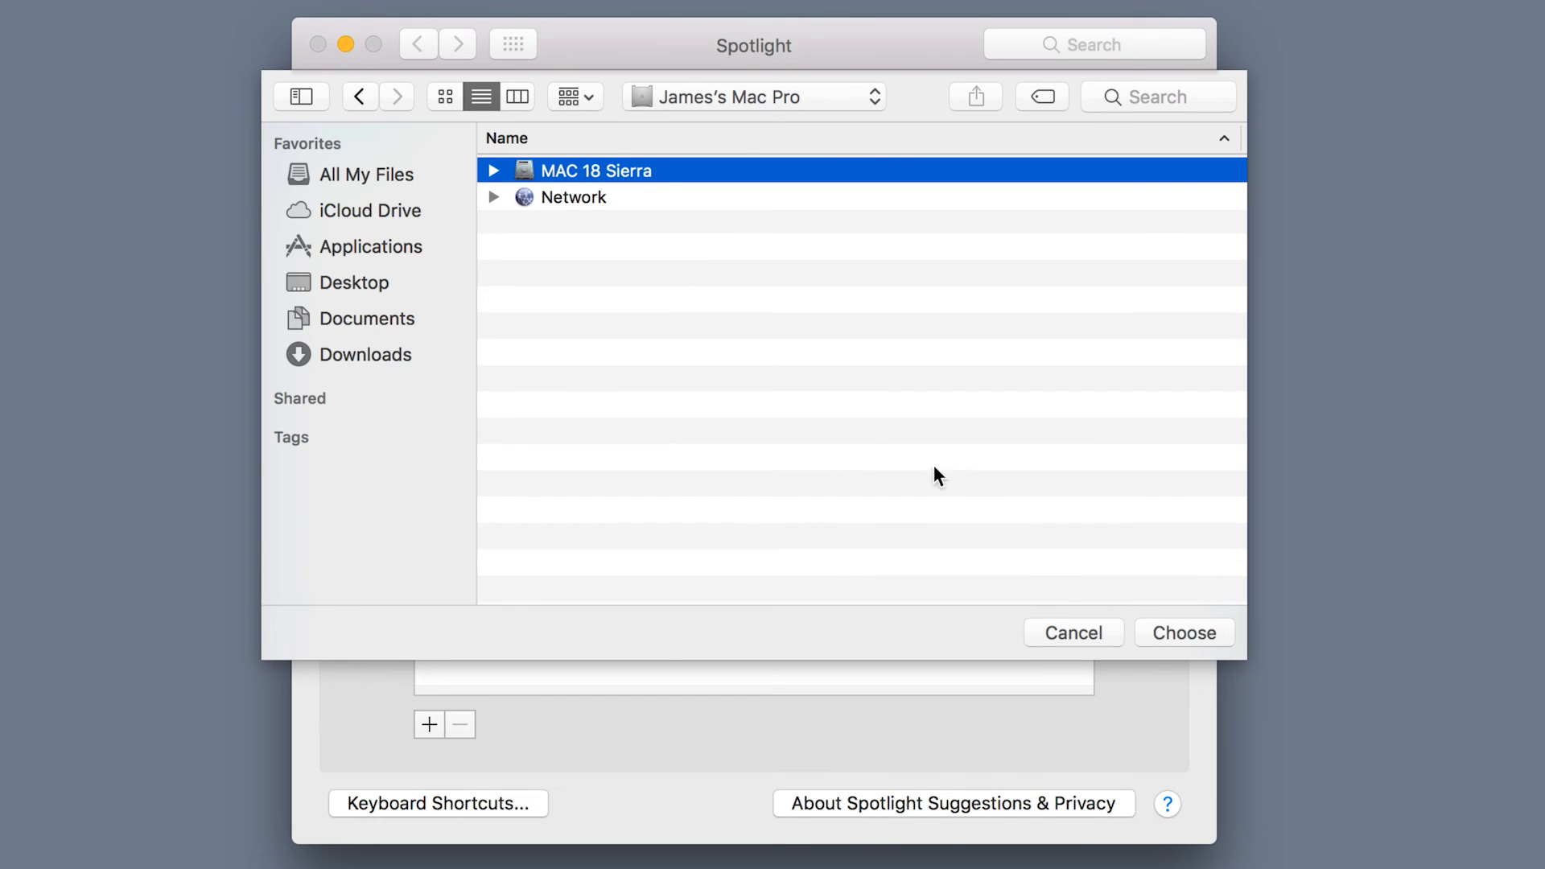
pyautogui.click(1183, 632)
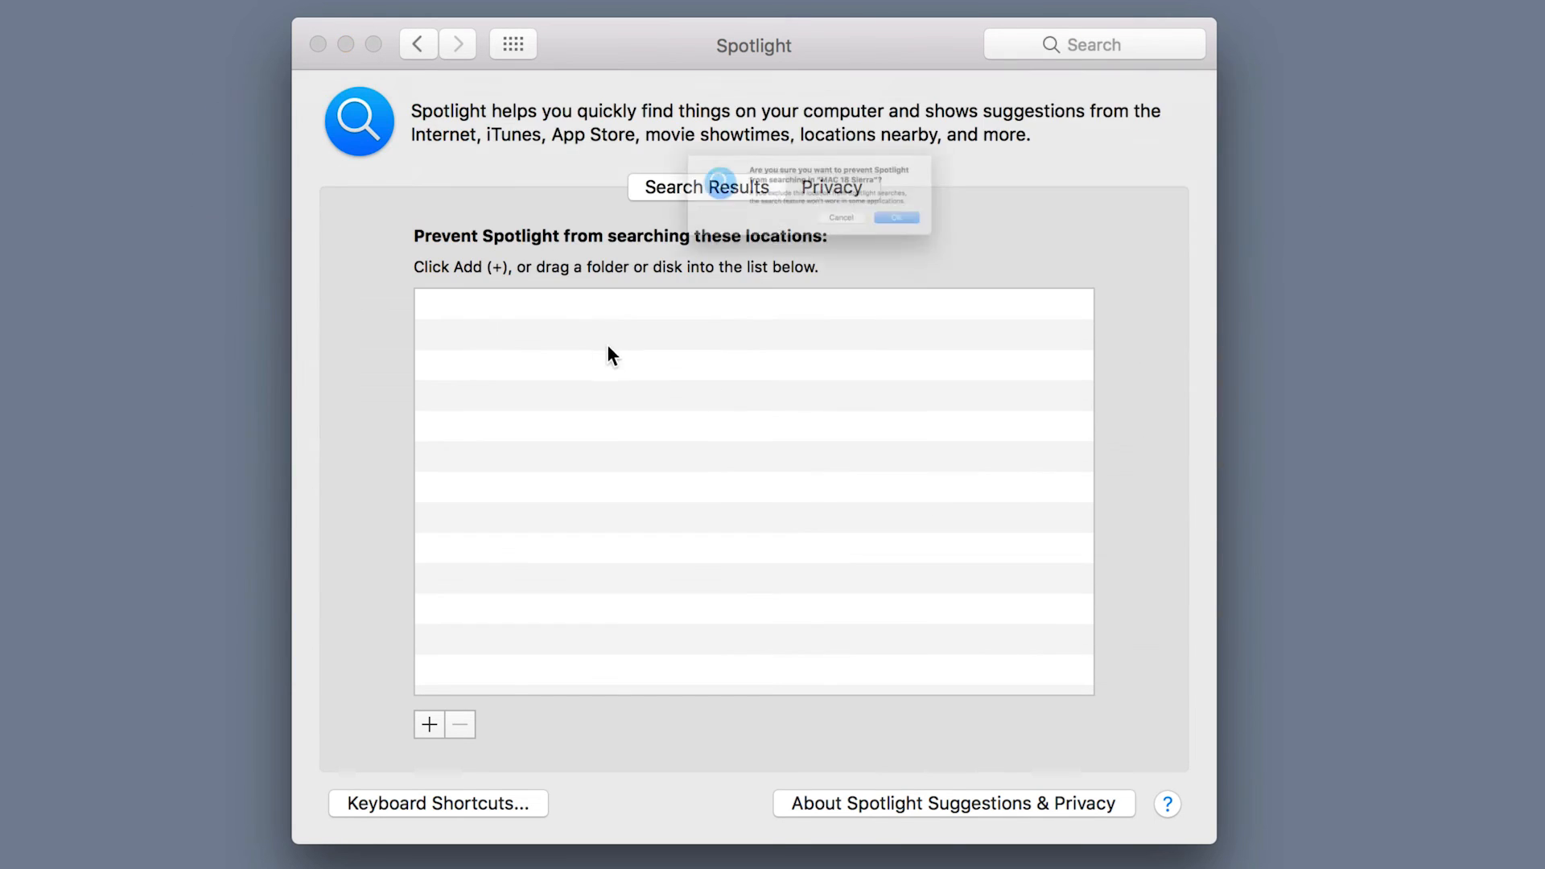
# Confirm excluding MAC 18 Sierra, remove it again to trigger re-indexing, and close System Preferences.
pyautogui.click(894, 218)
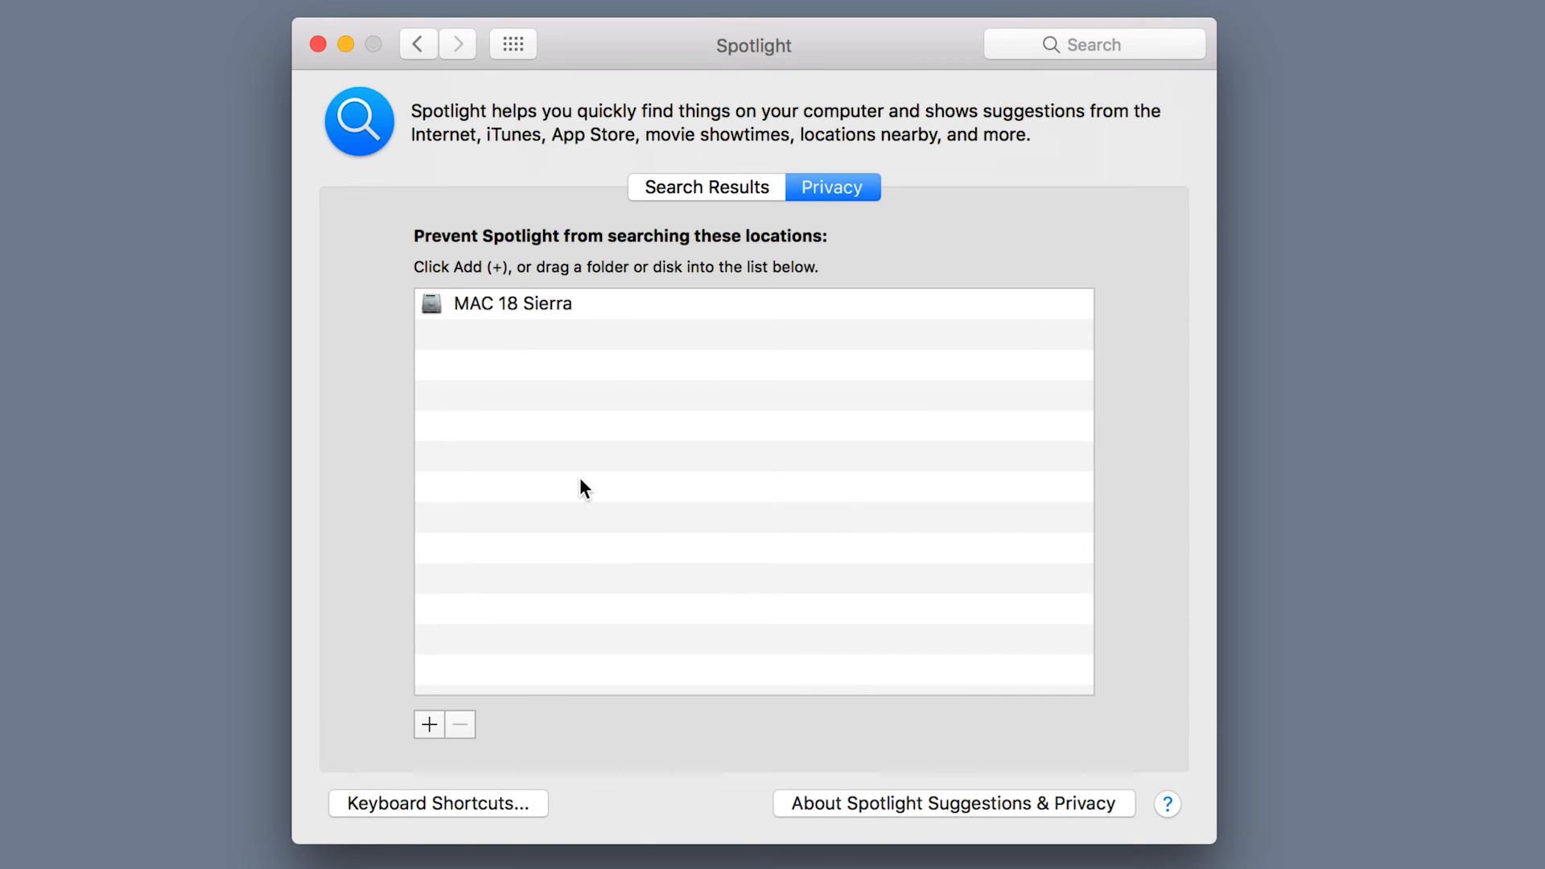
pyautogui.click(511, 302)
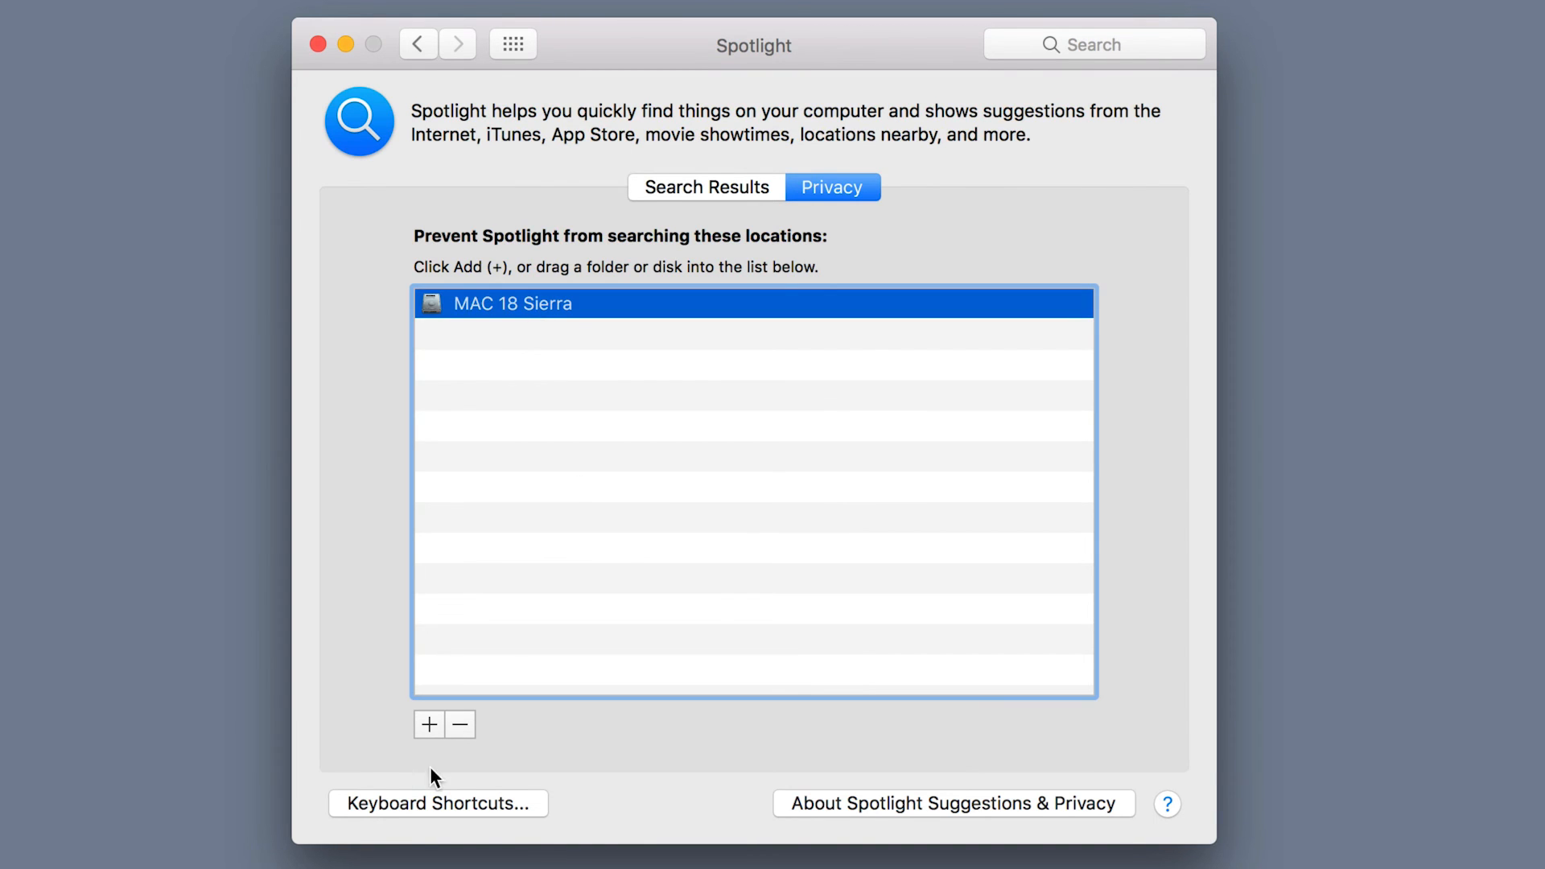
pyautogui.click(459, 725)
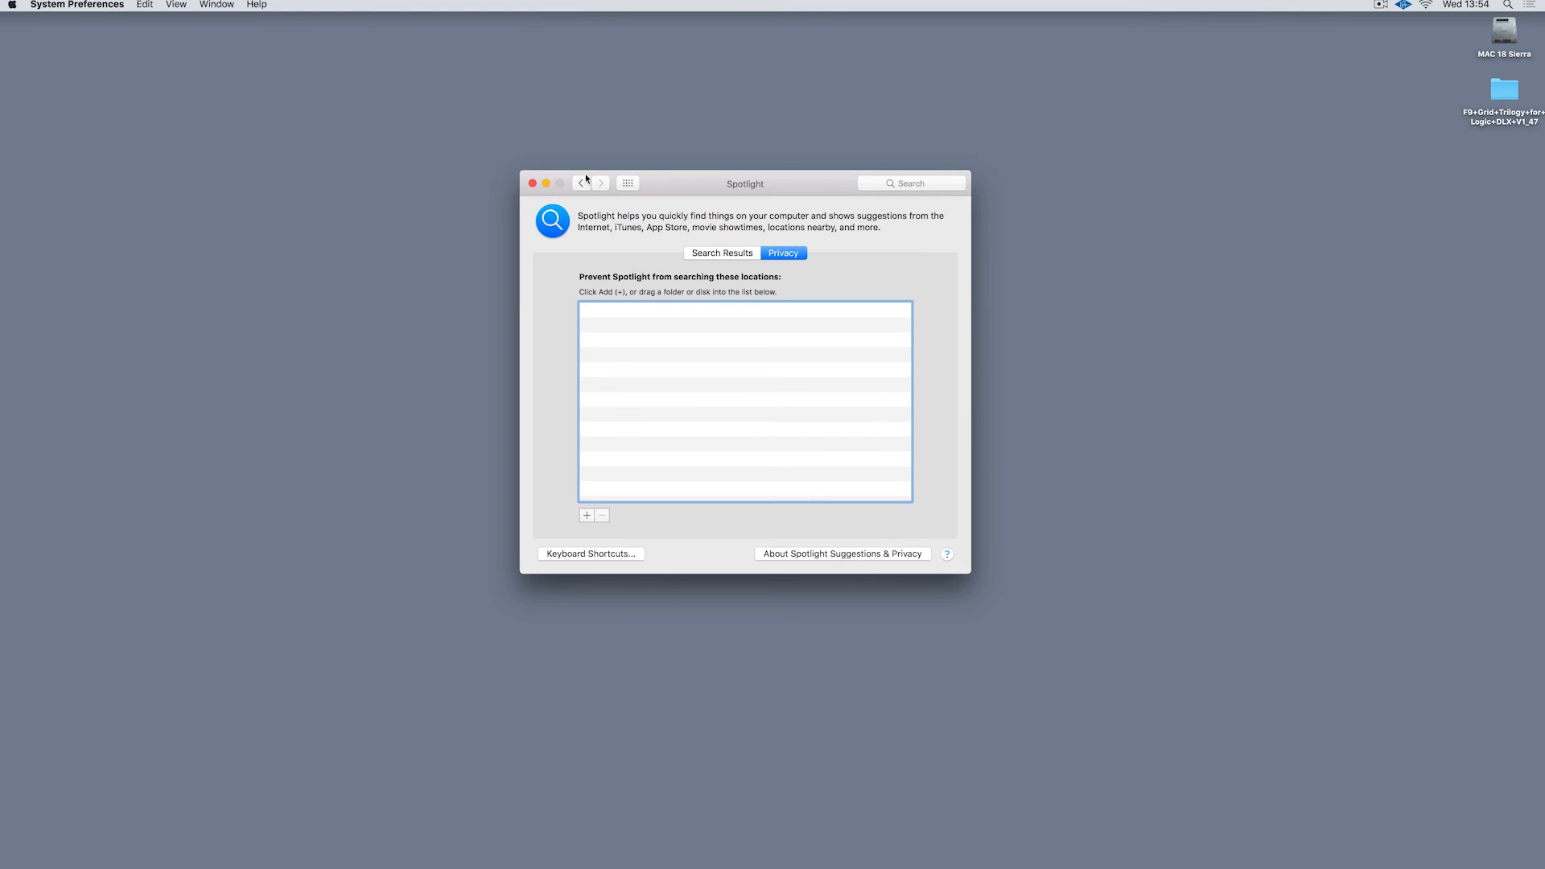
pyautogui.click(533, 183)
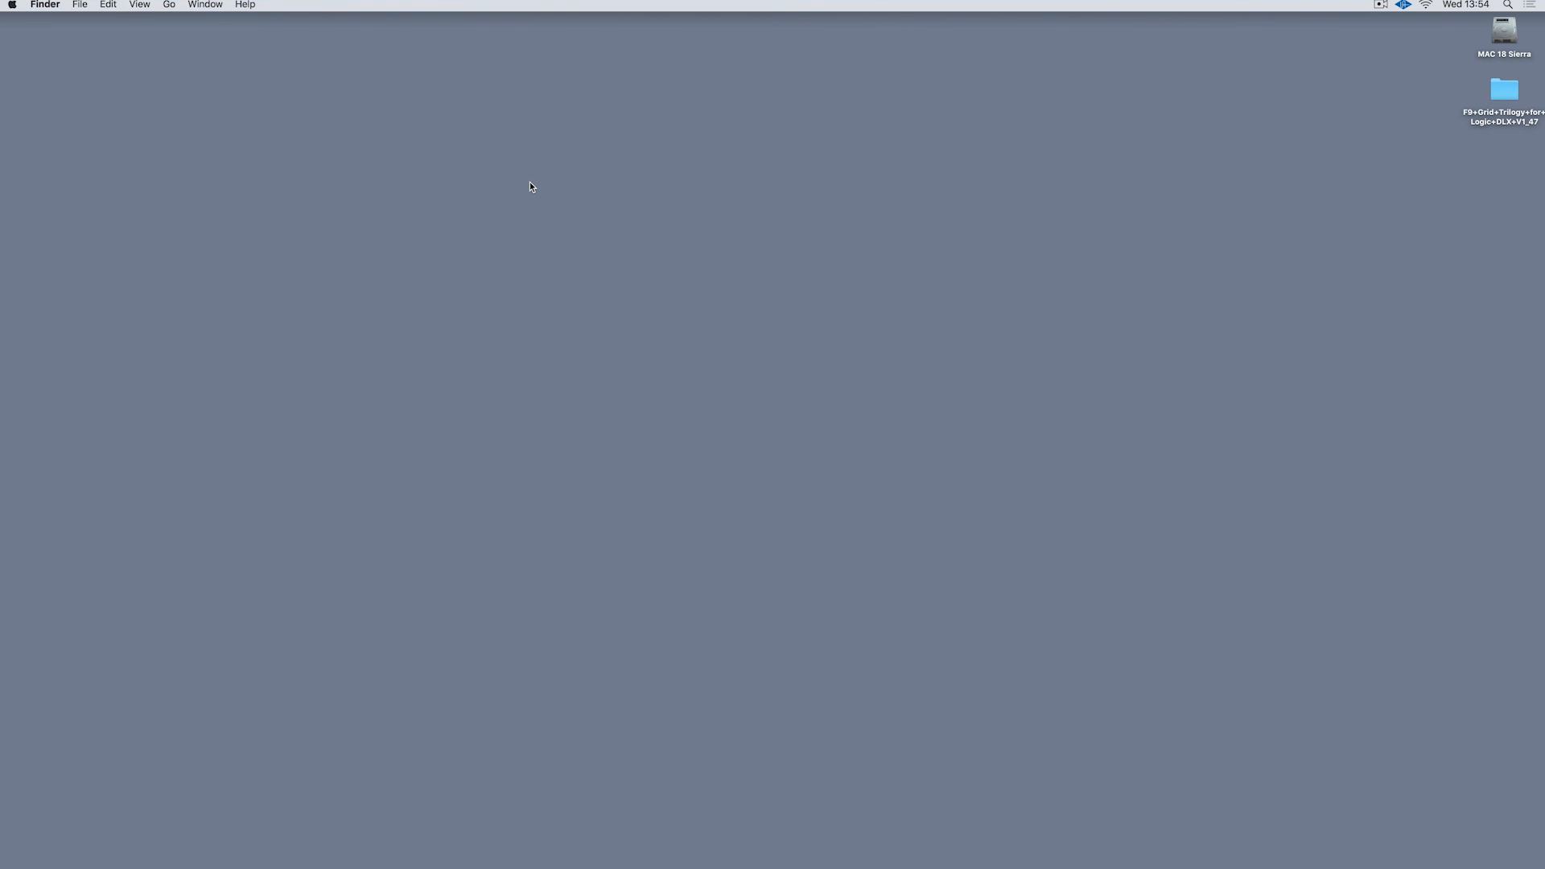